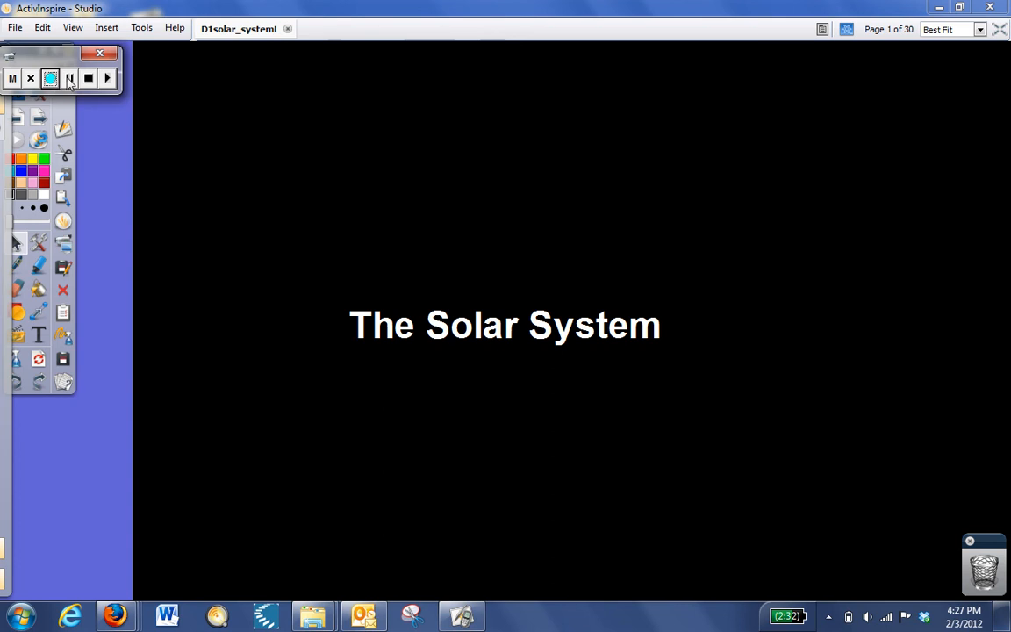
Advance from the title page to page 2, the planet-description table for notebooks.
click(56, 78)
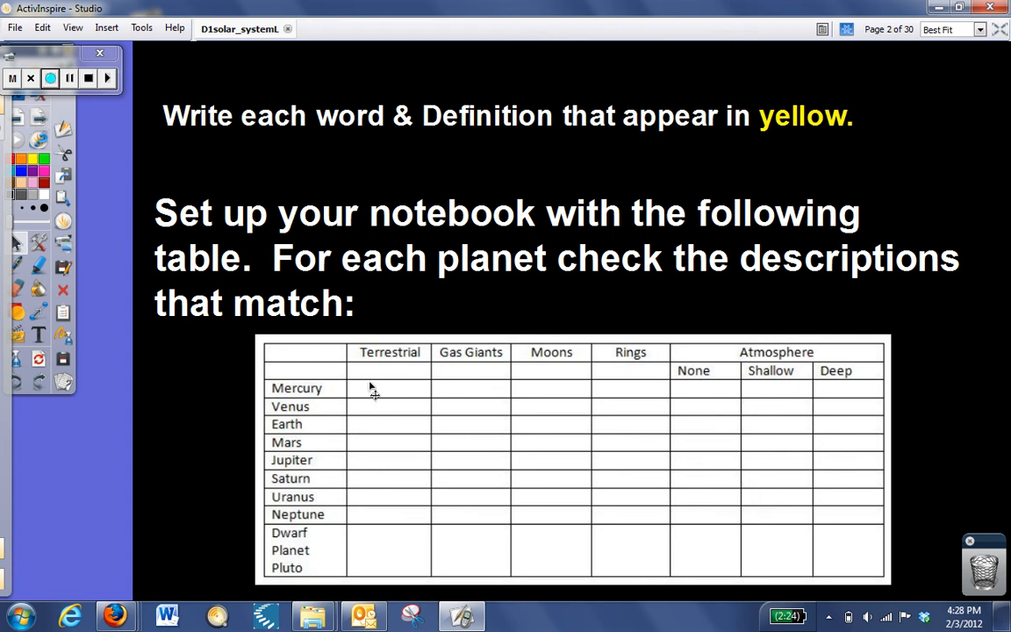
mouse_move(367, 446)
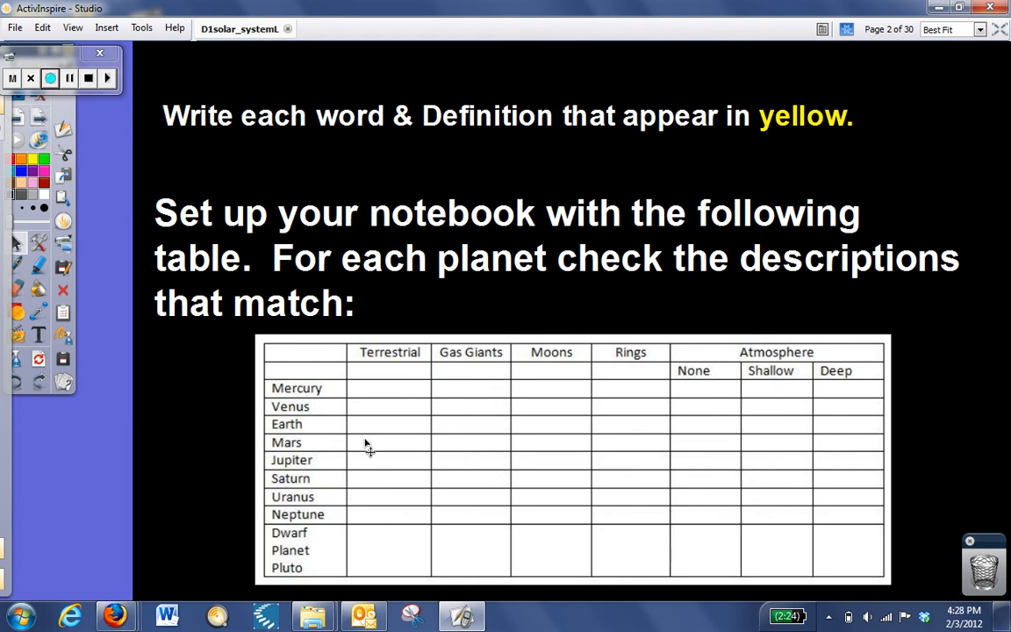
mouse_move(369, 397)
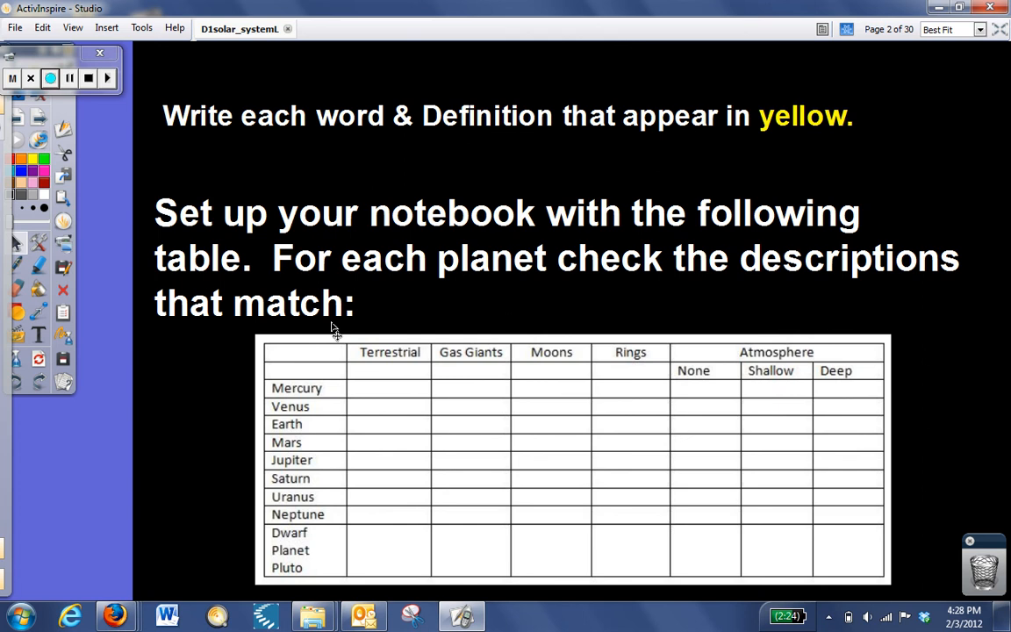
mouse_move(330, 376)
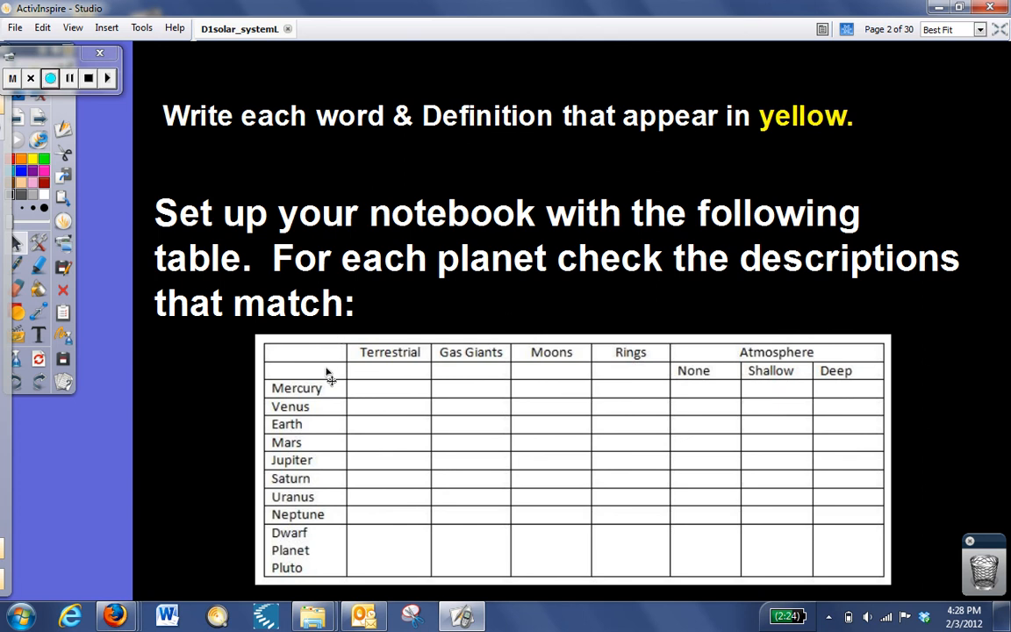
mouse_move(333, 404)
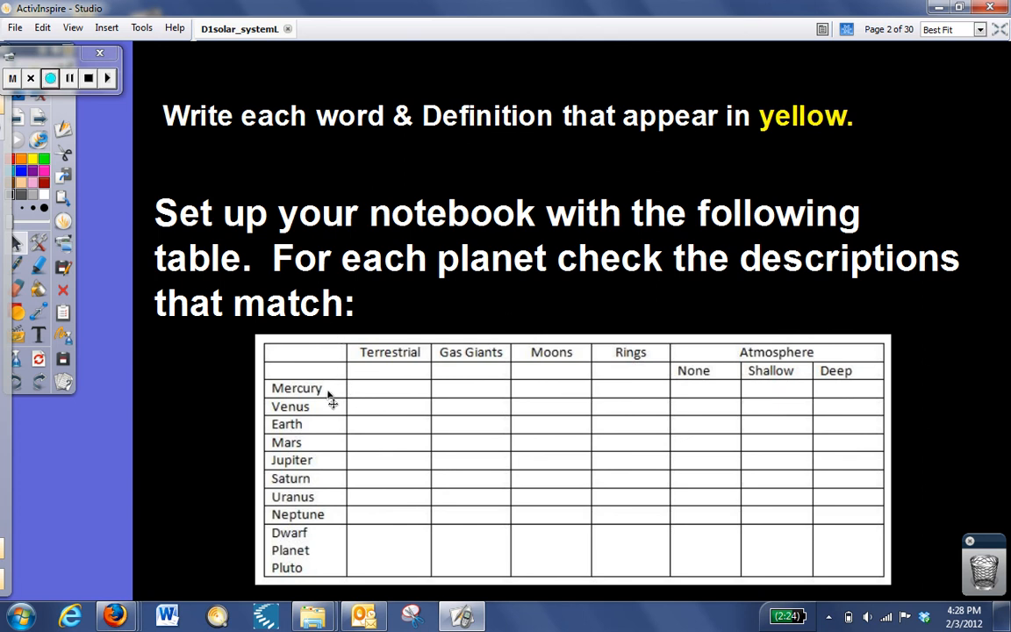
mouse_move(397, 407)
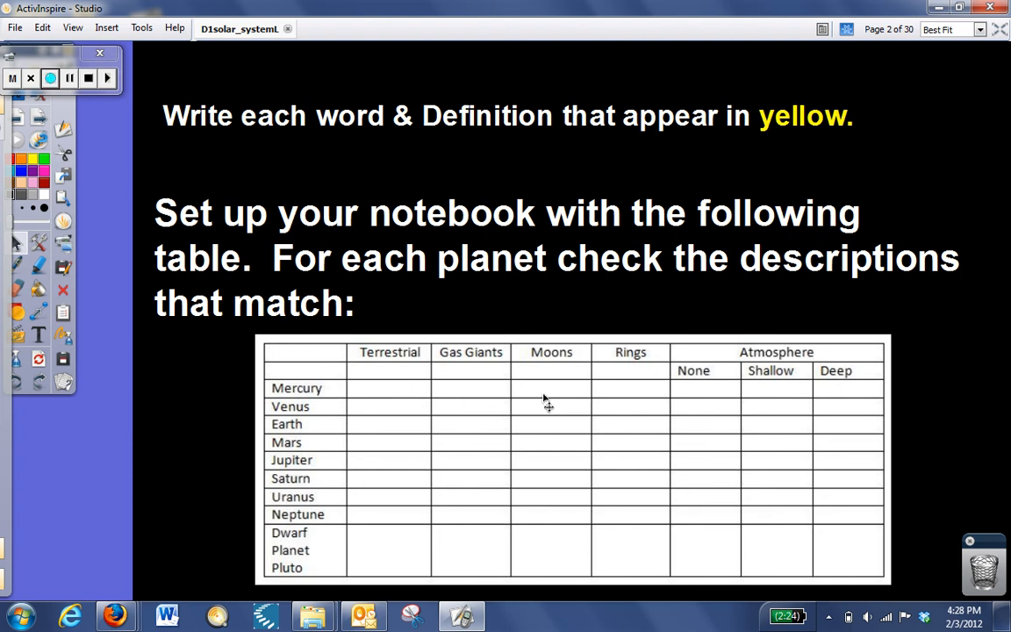
mouse_move(667, 400)
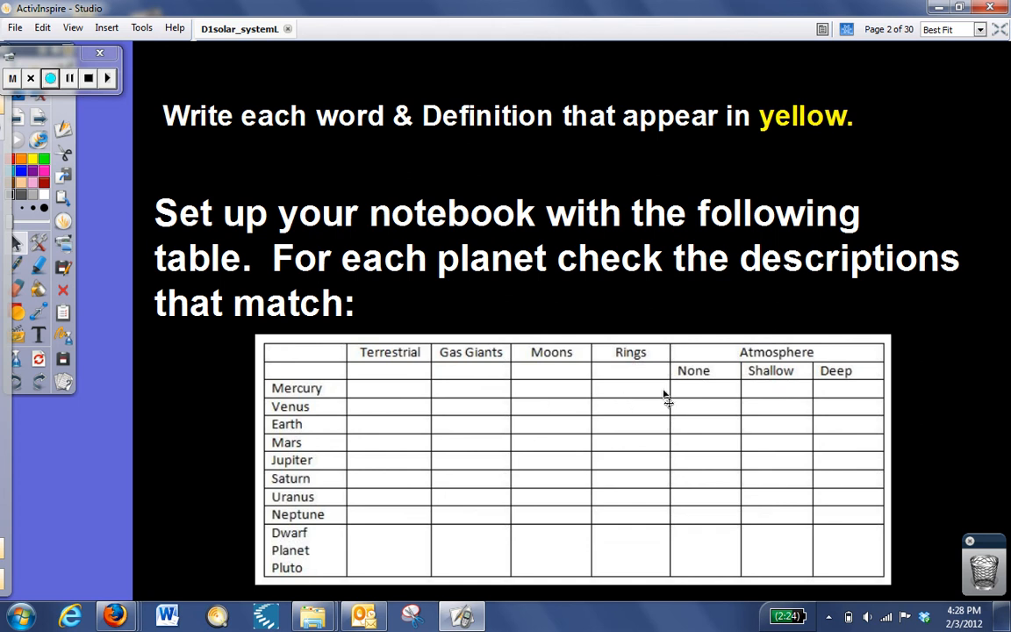
click(57, 77)
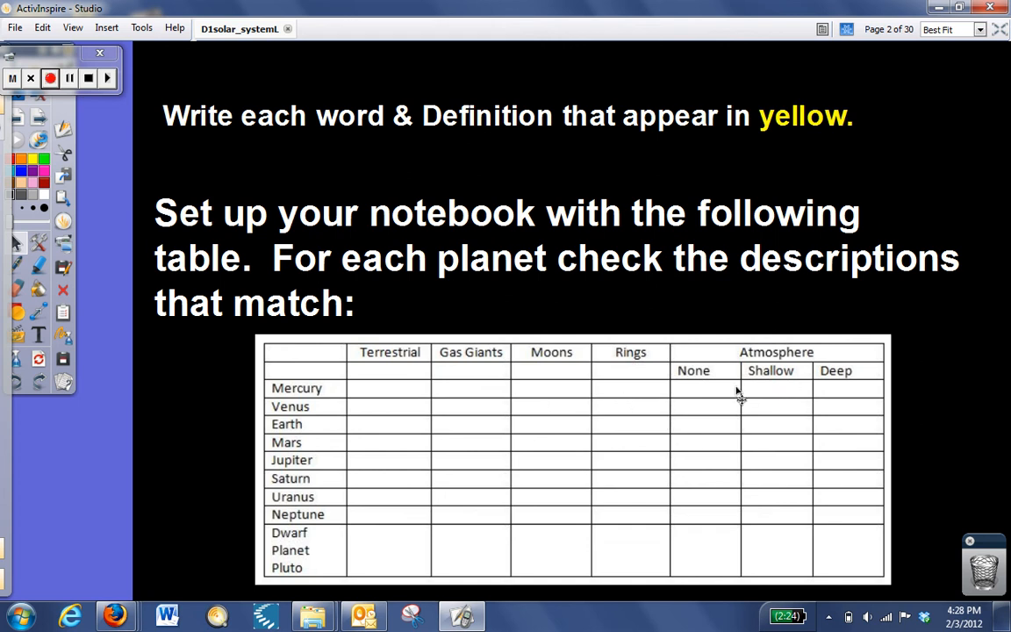
mouse_move(781, 402)
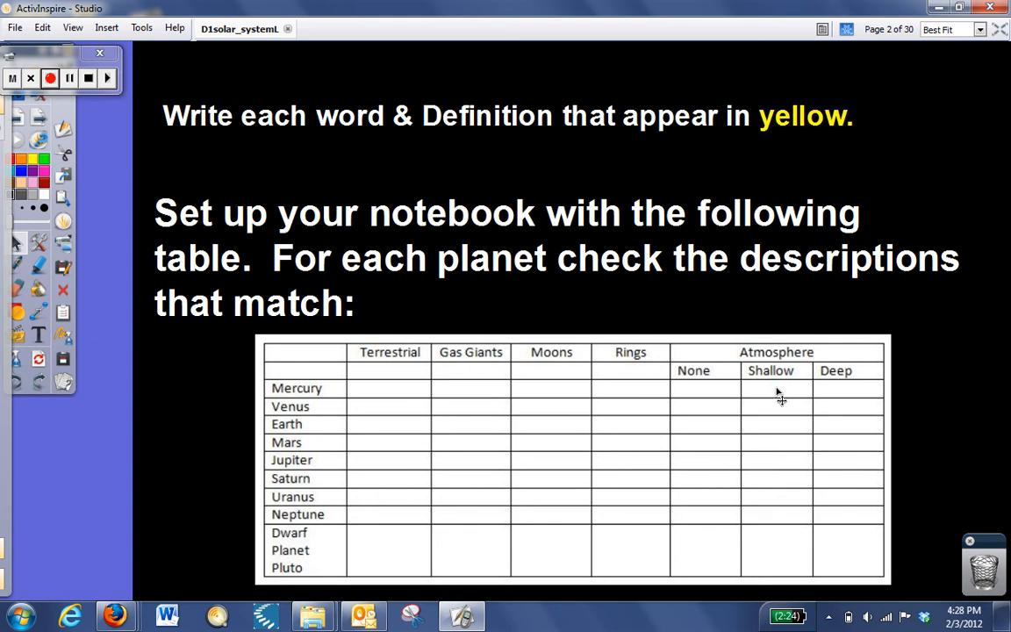
mouse_move(846, 395)
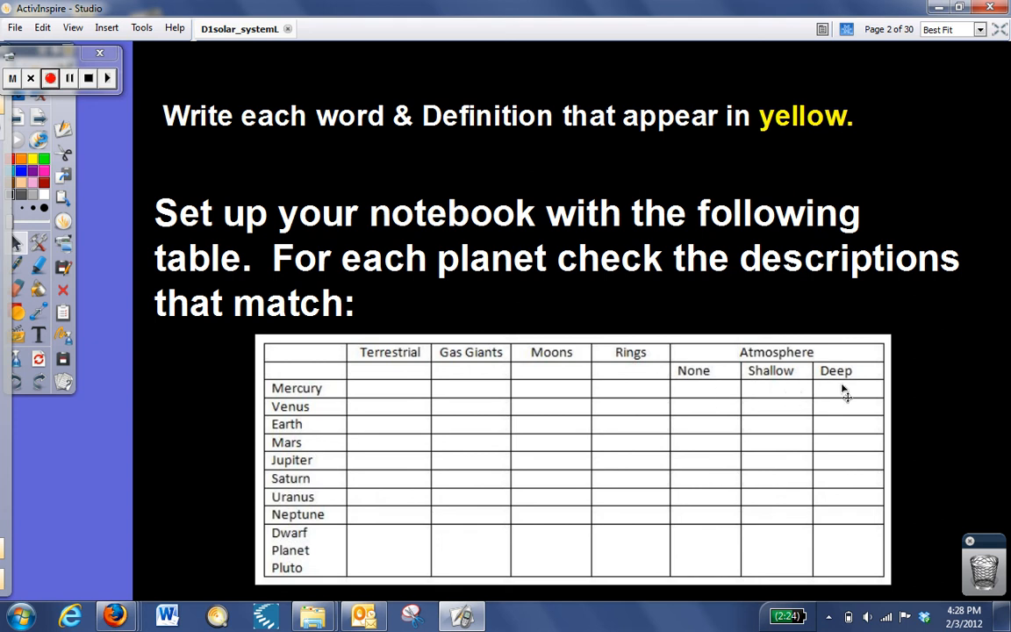
mouse_move(218, 184)
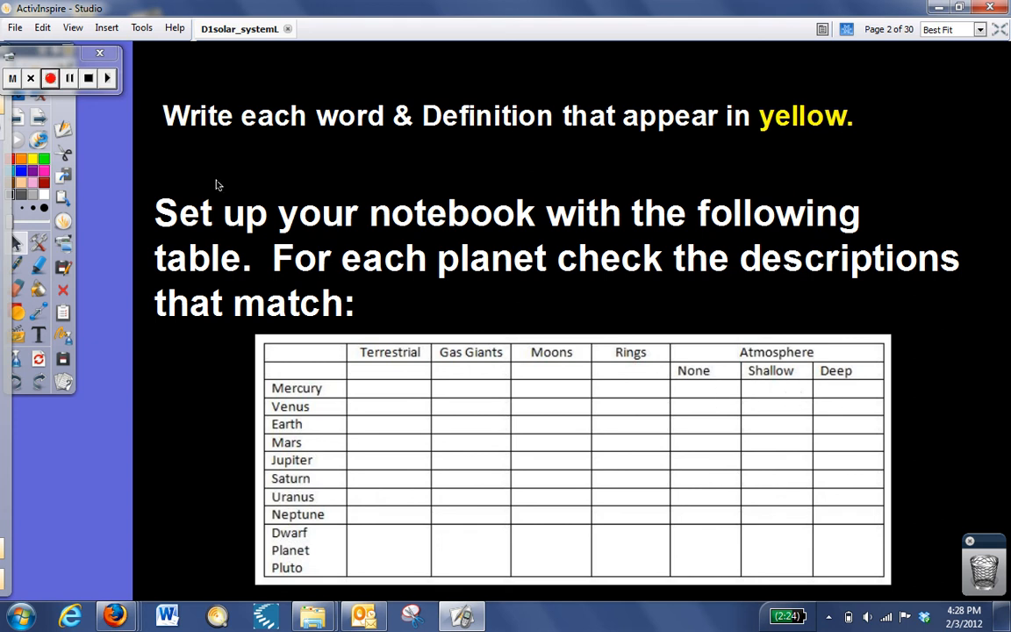
mouse_move(148, 170)
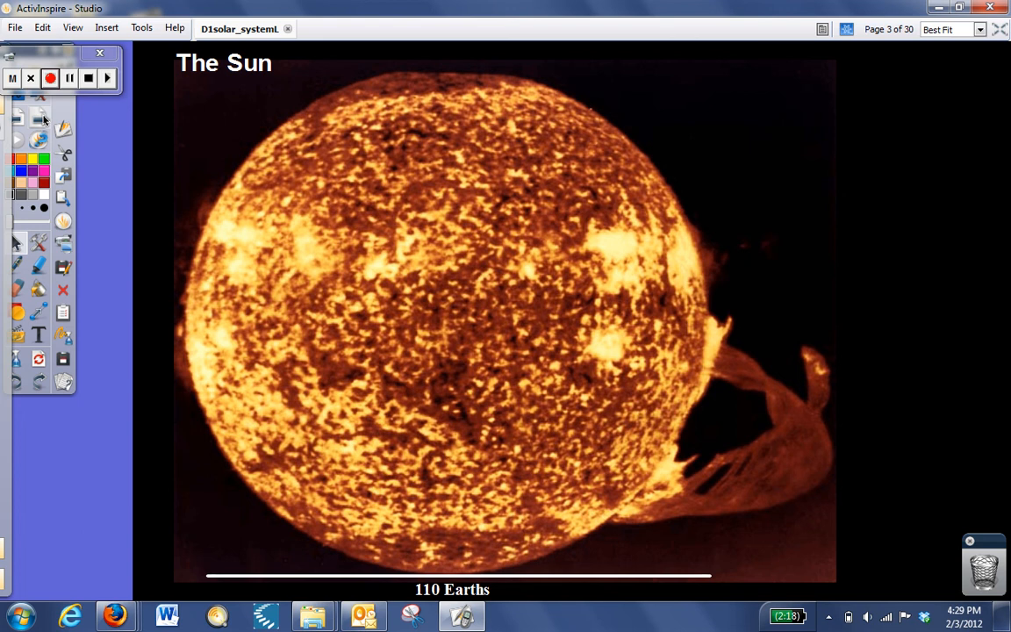
mouse_move(42, 120)
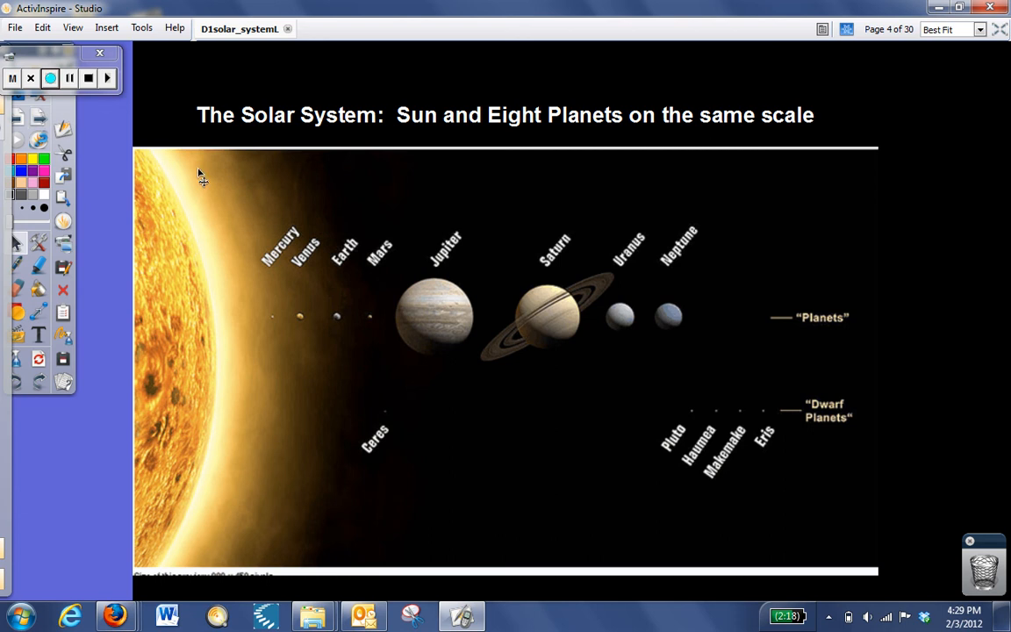
mouse_move(208, 421)
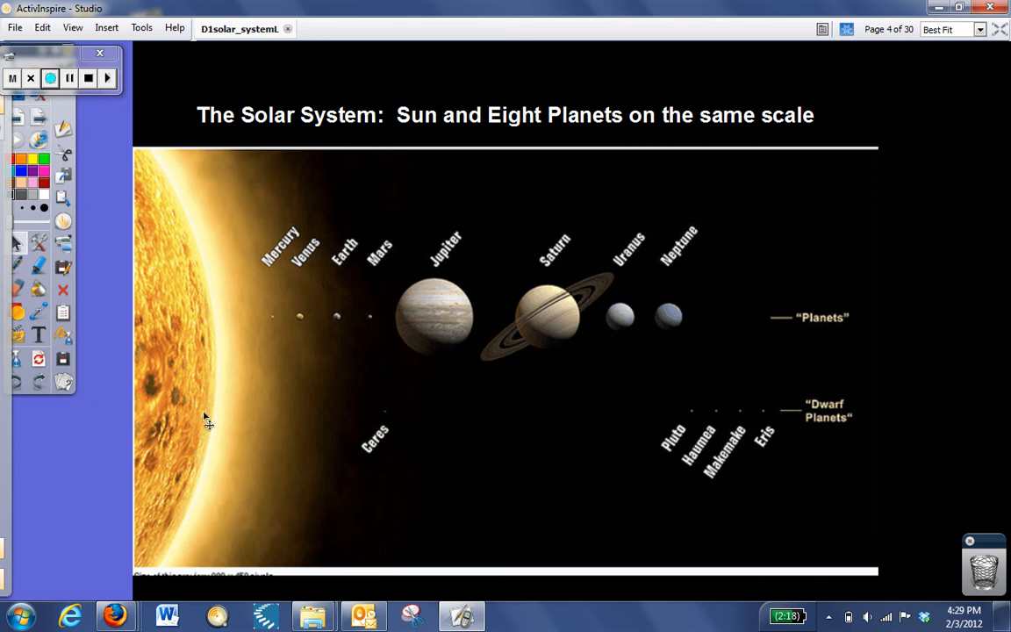
mouse_move(636, 343)
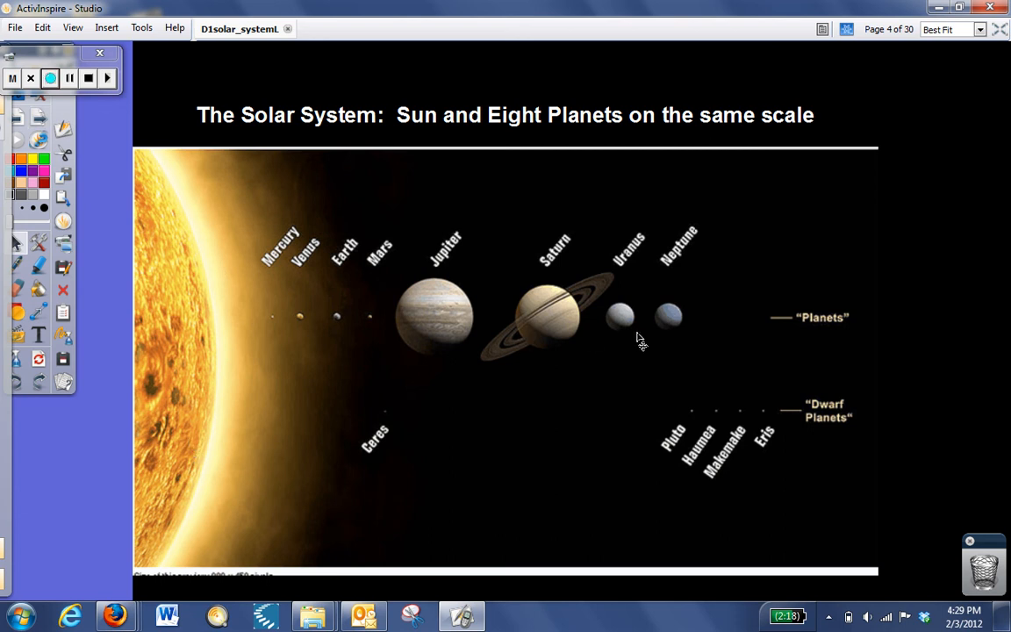
mouse_move(453, 344)
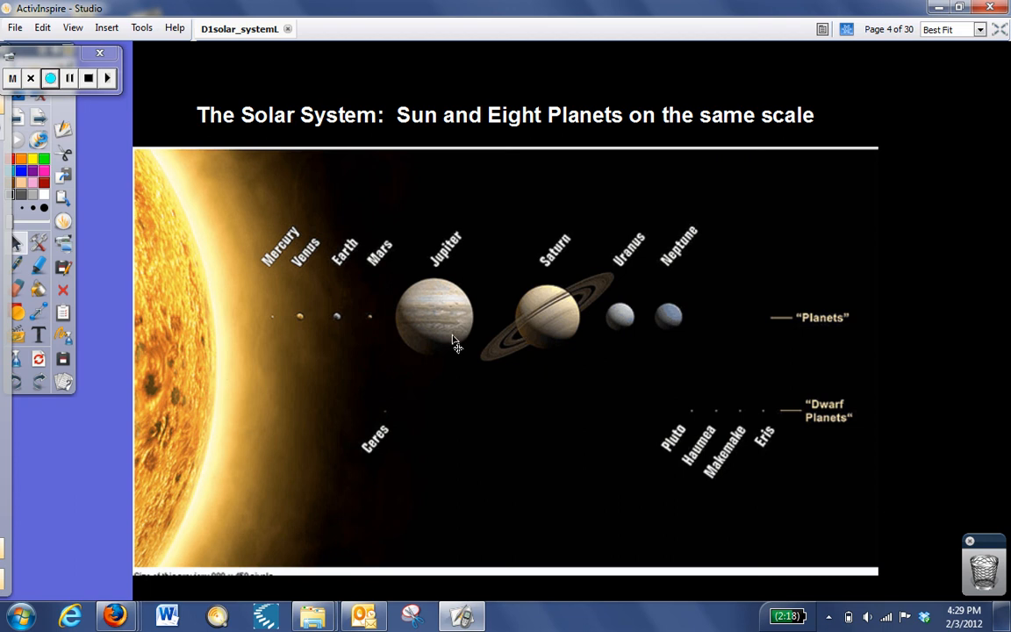
click(57, 75)
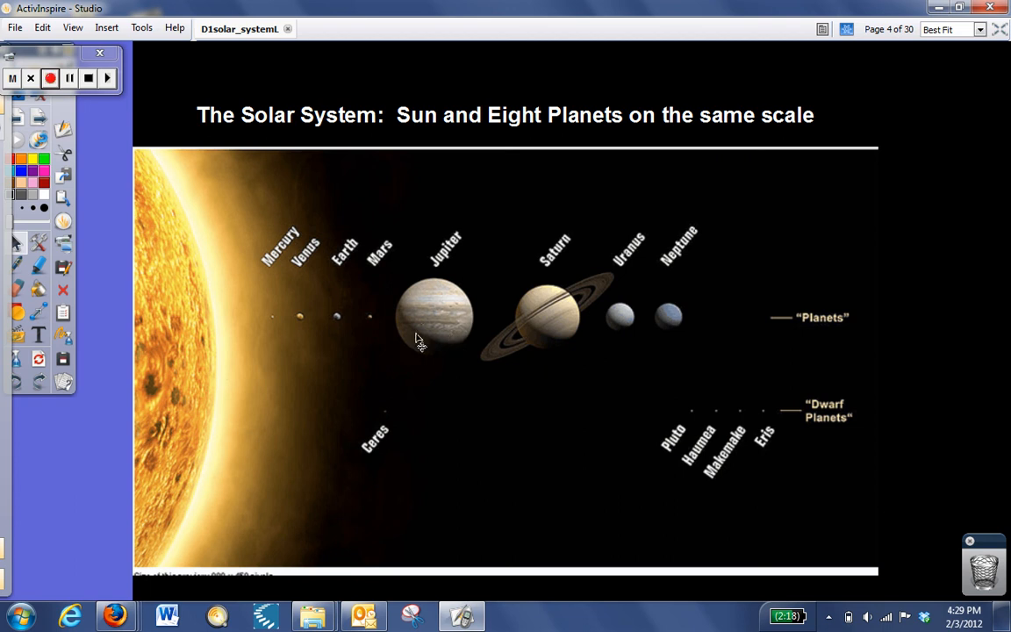
mouse_move(310, 335)
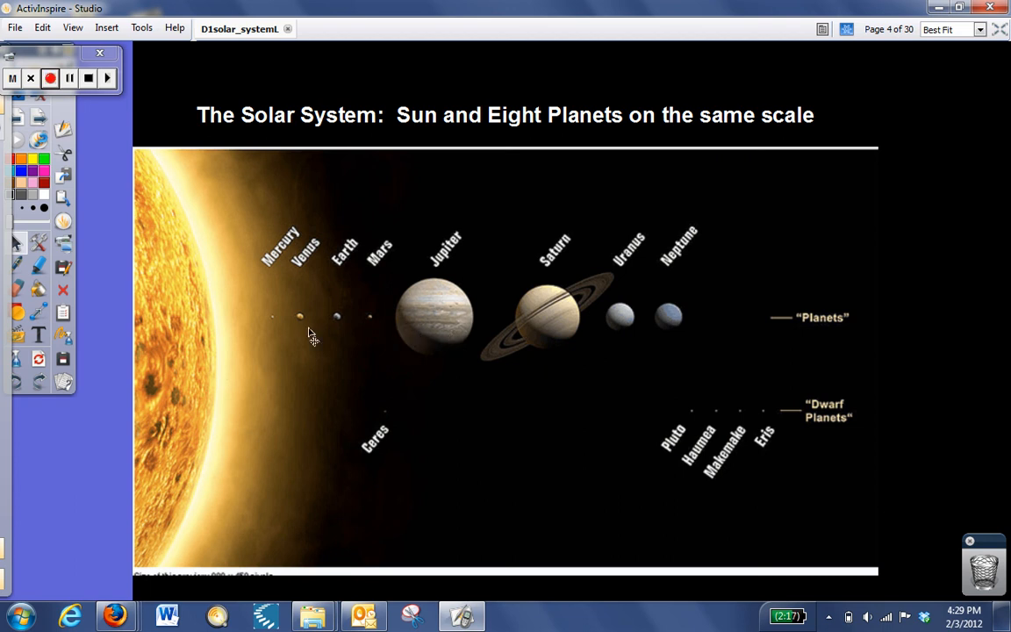
mouse_move(339, 325)
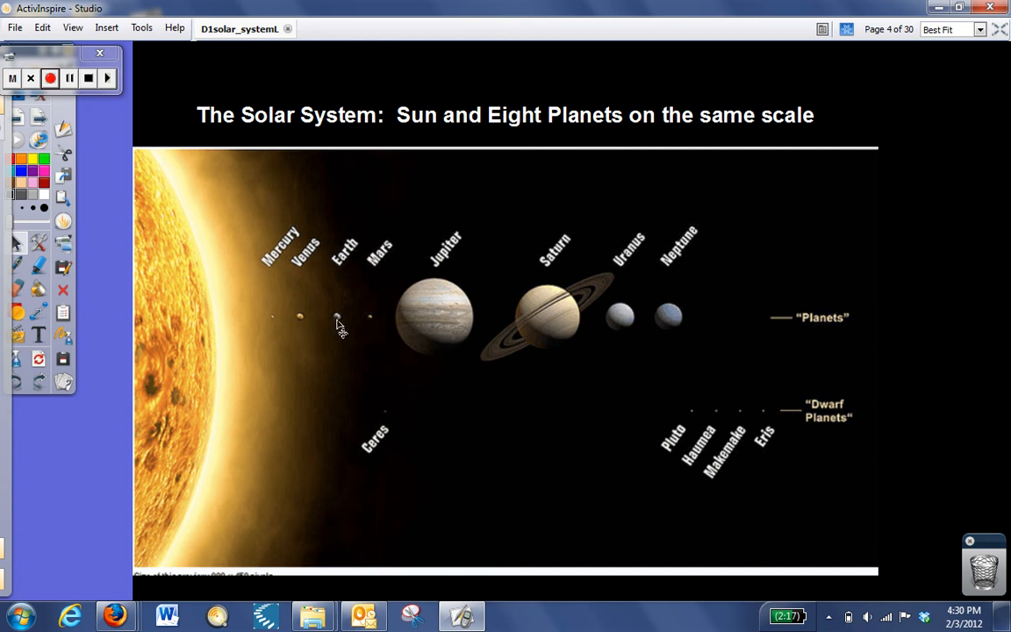
mouse_move(221, 341)
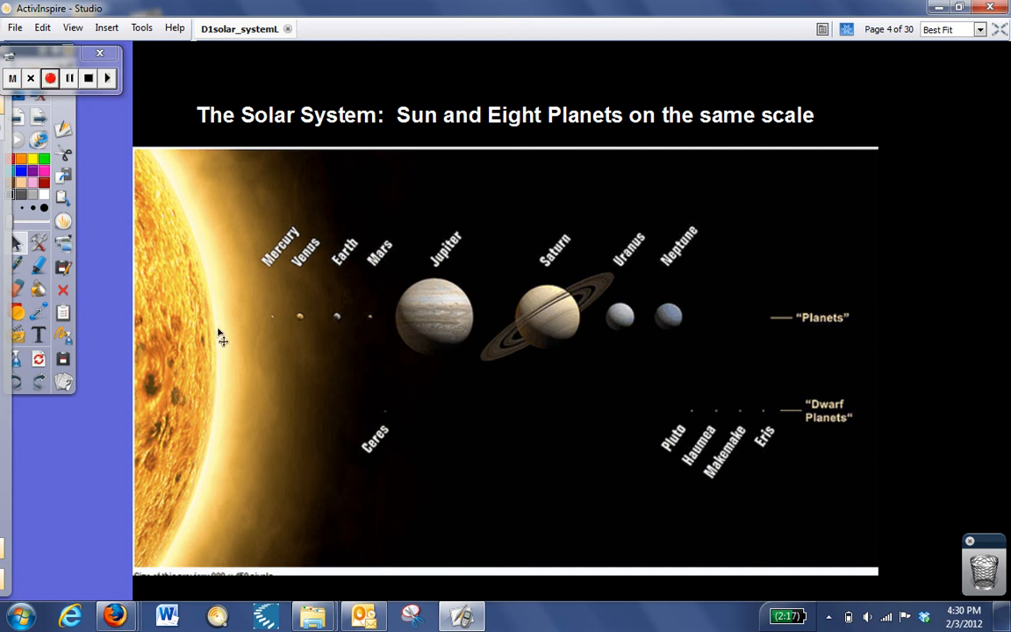
mouse_move(214, 337)
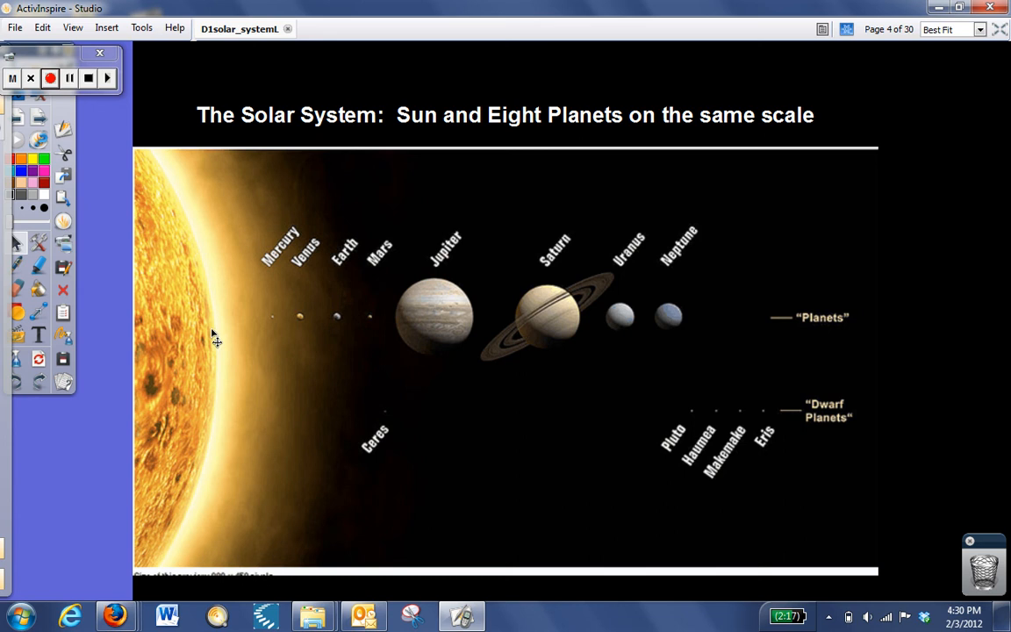
mouse_move(154, 339)
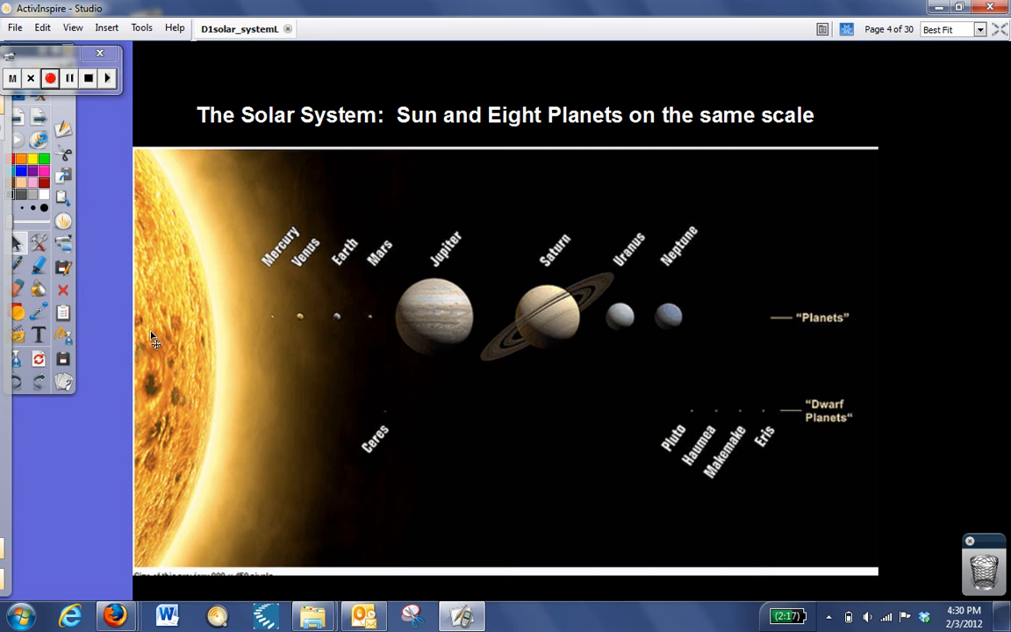
mouse_move(211, 332)
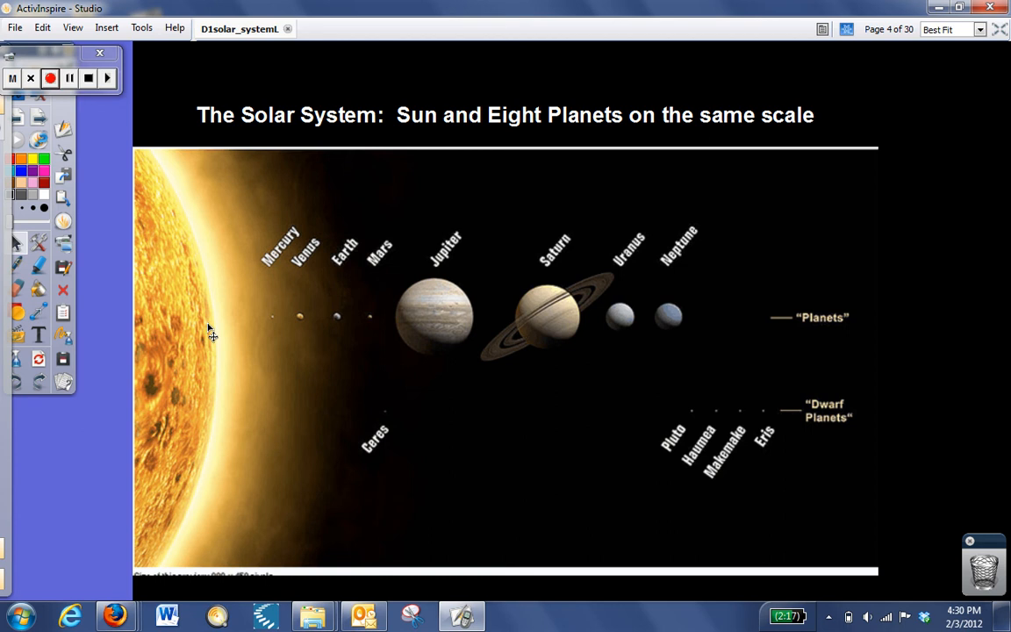
mouse_move(126, 230)
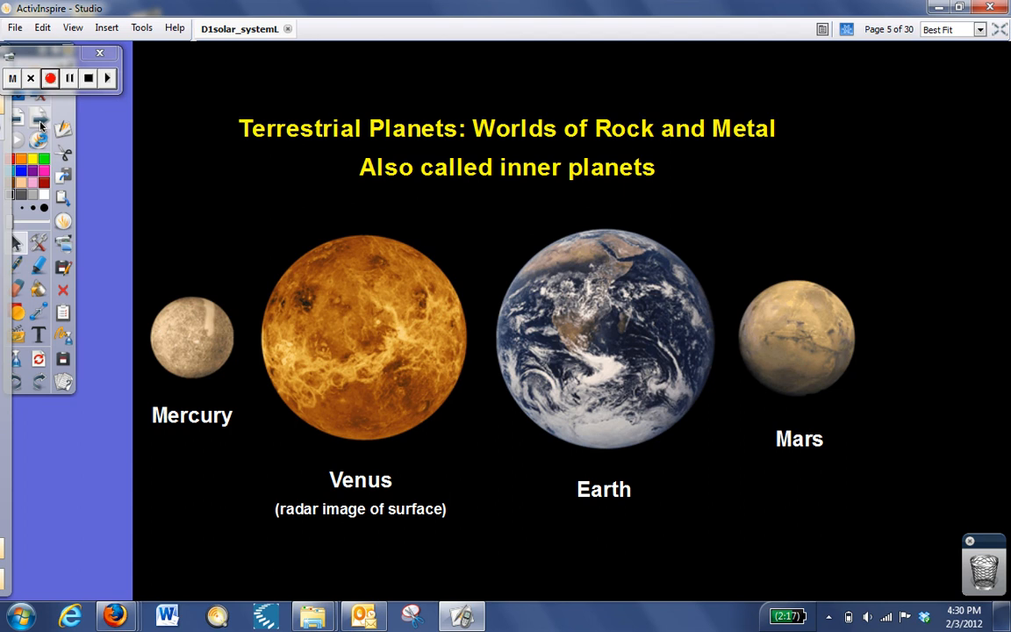
mouse_move(46, 144)
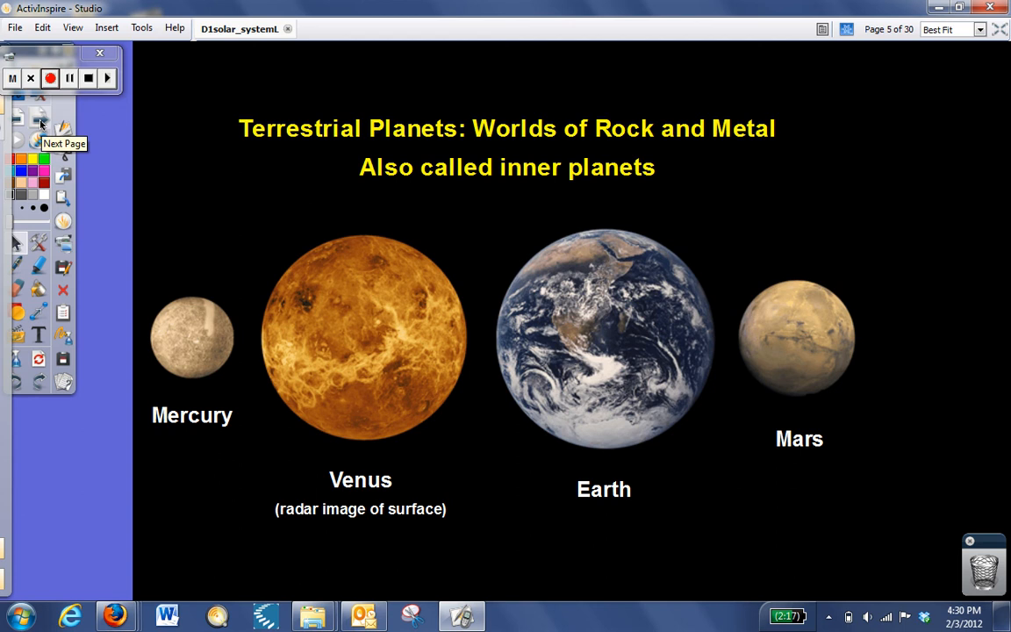
Advance to page 5, Terrestrial Planets with Mercury, Venus, Earth and Mars.
click(43, 123)
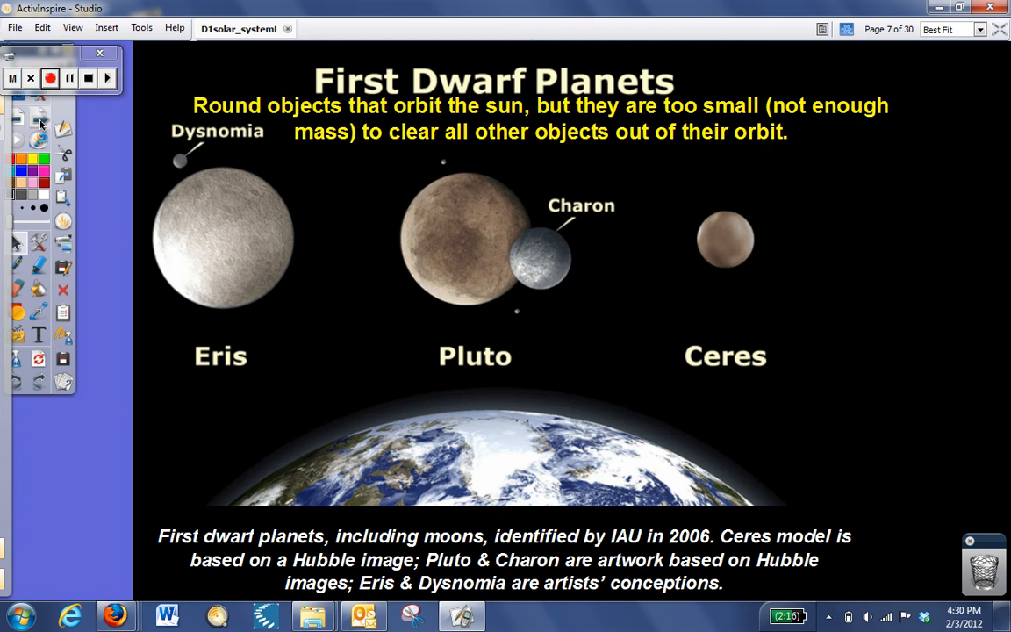
mouse_move(42, 127)
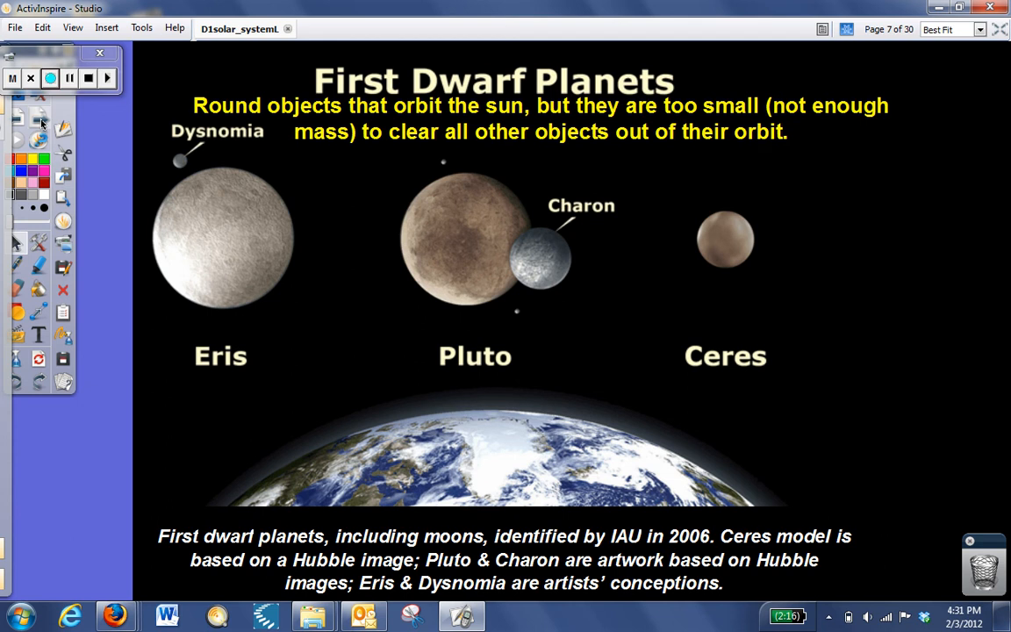
mouse_move(42, 126)
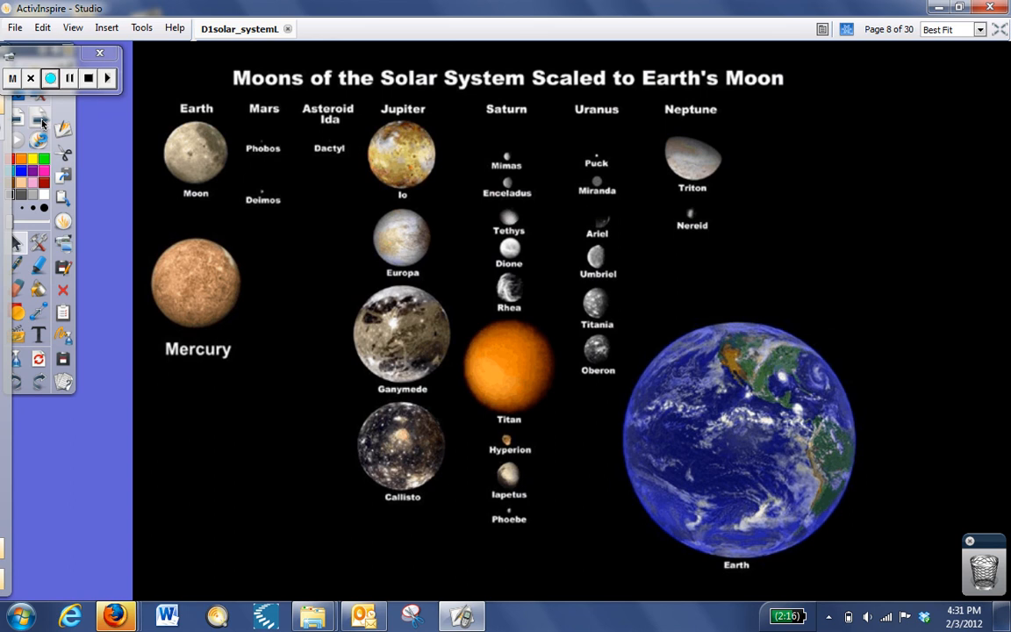
mouse_move(195, 167)
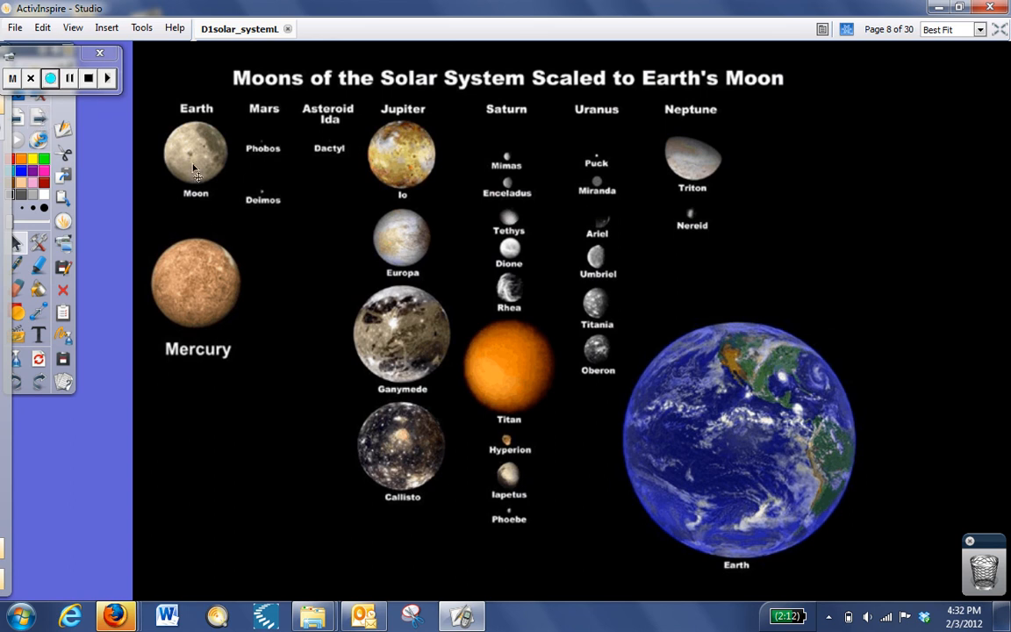
mouse_move(209, 174)
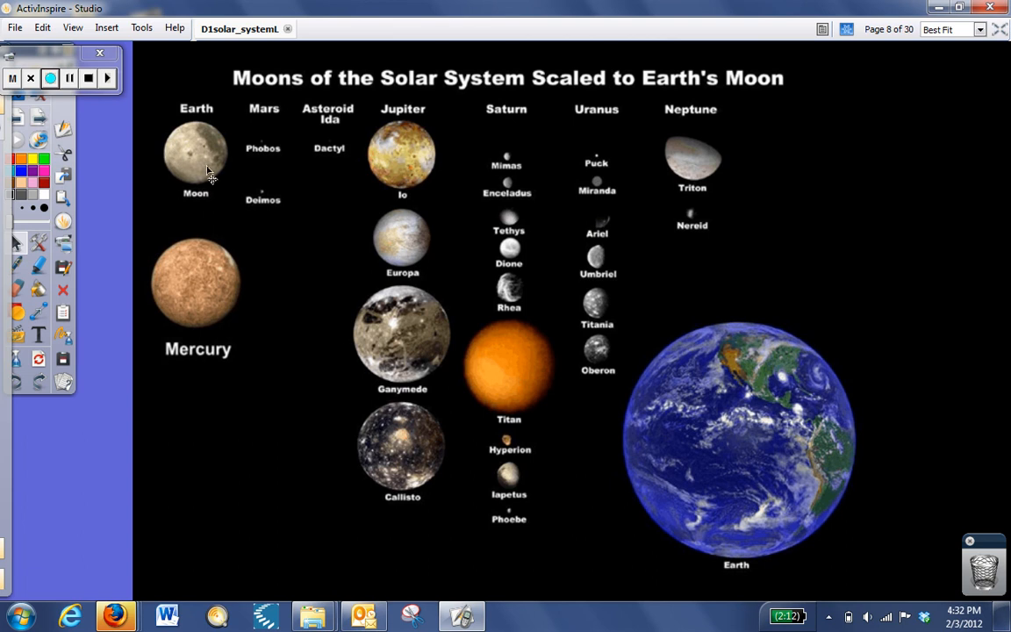
mouse_move(415, 244)
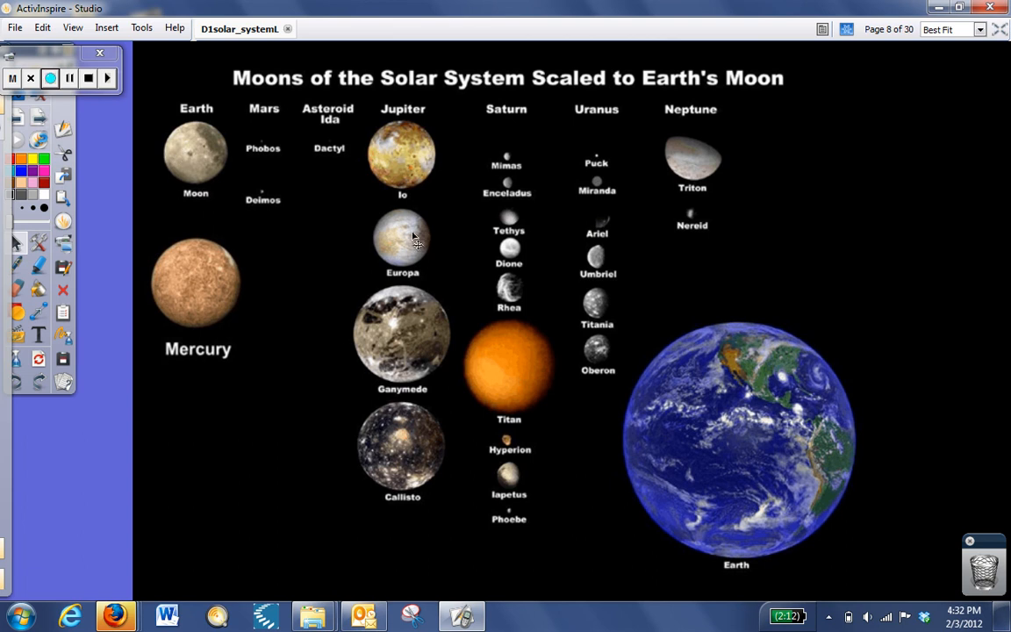
mouse_move(735, 439)
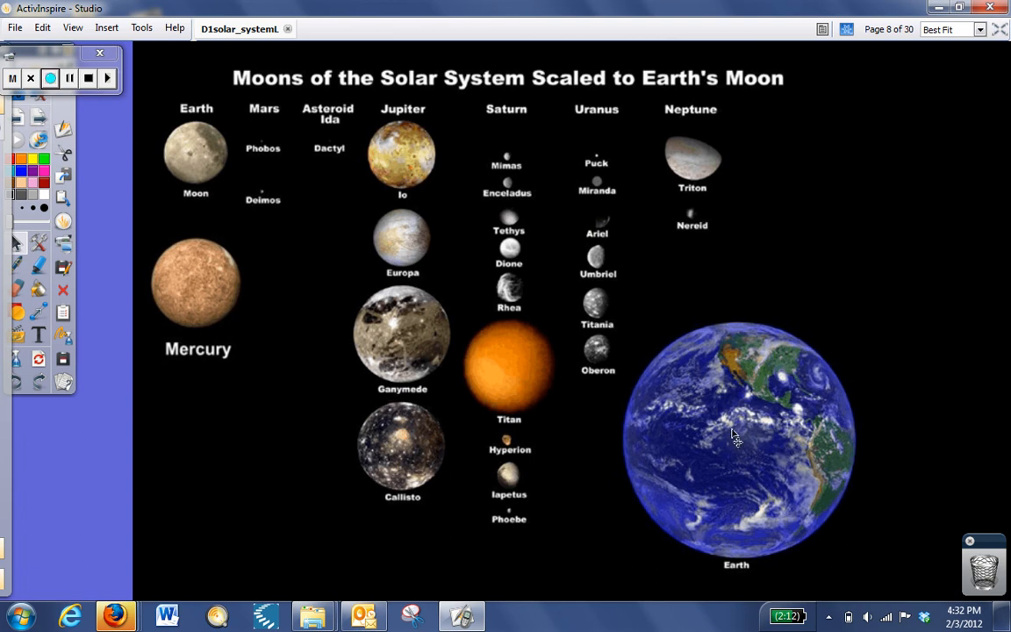
mouse_move(376, 274)
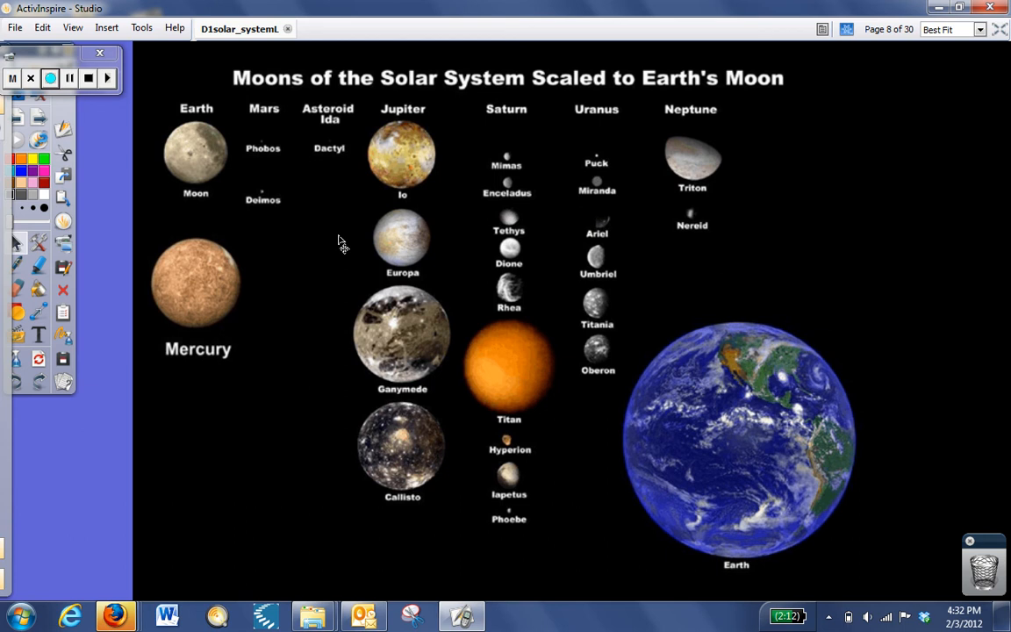
mouse_move(277, 211)
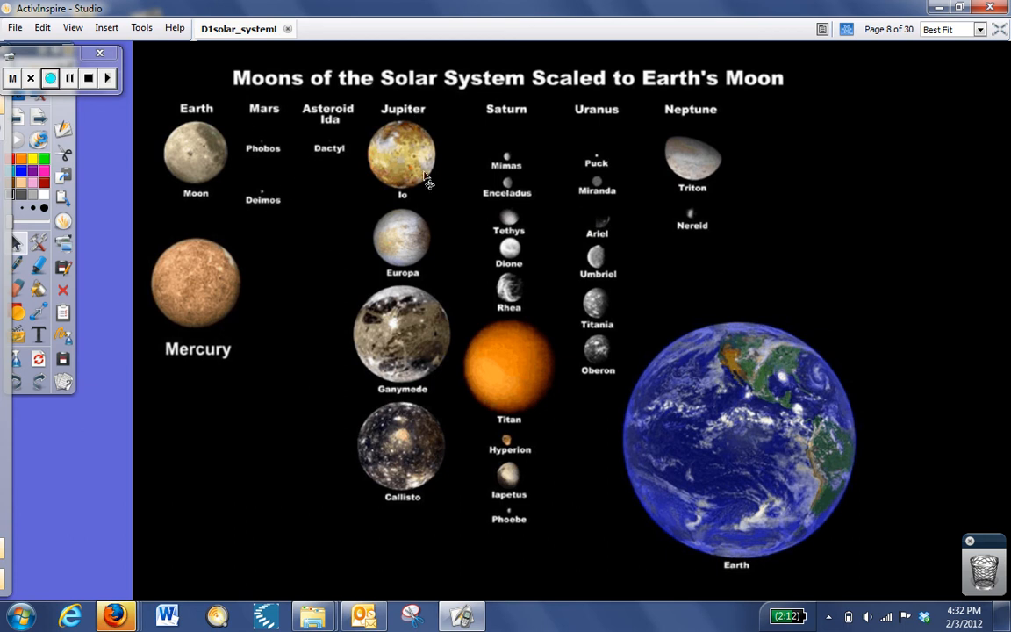
mouse_move(386, 404)
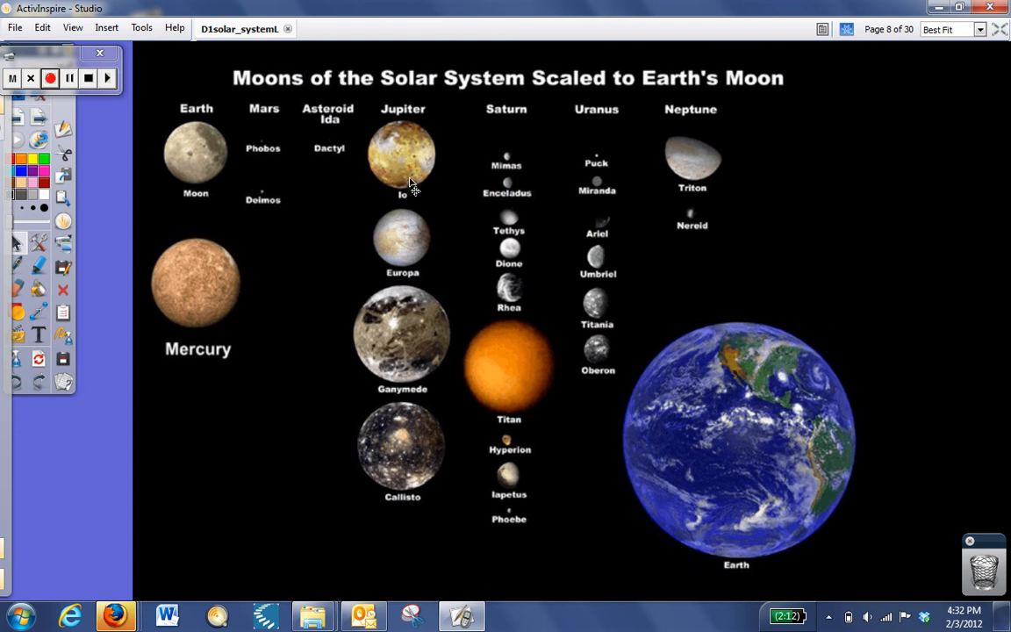
mouse_move(126, 180)
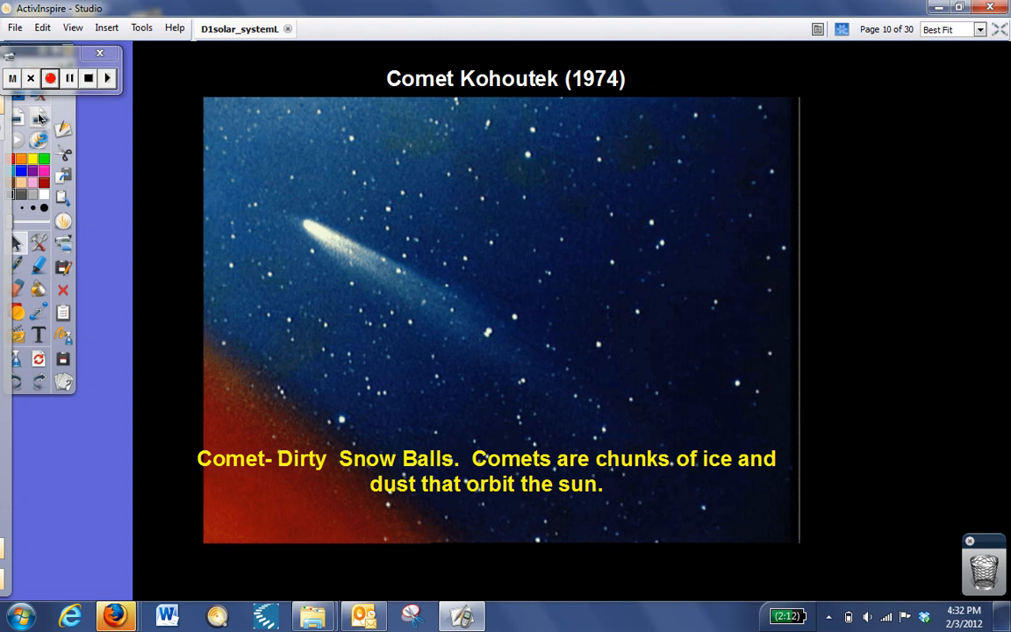
mouse_move(38, 116)
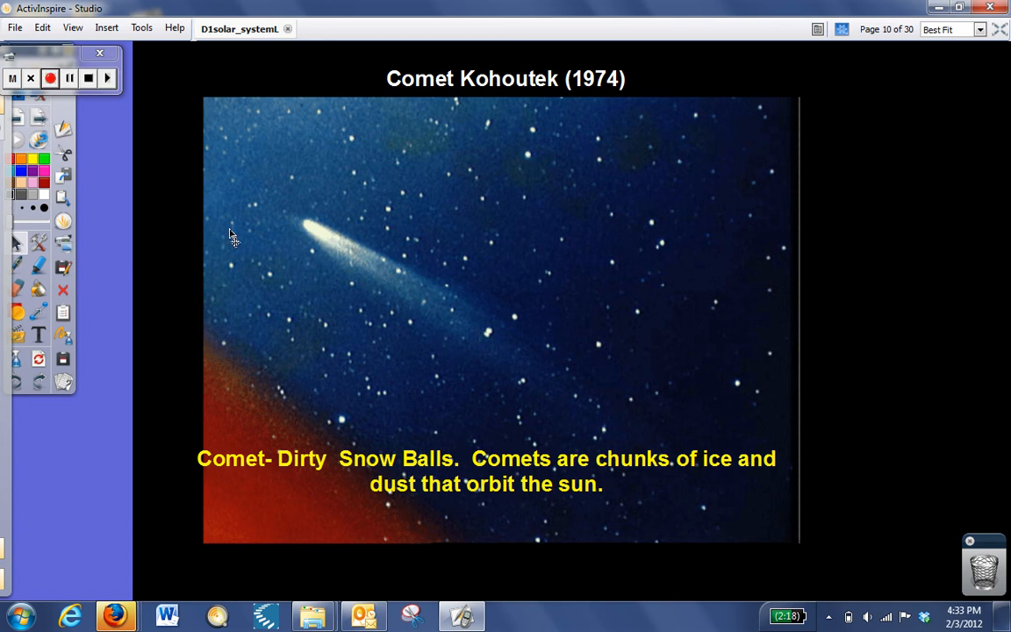
mouse_move(43, 122)
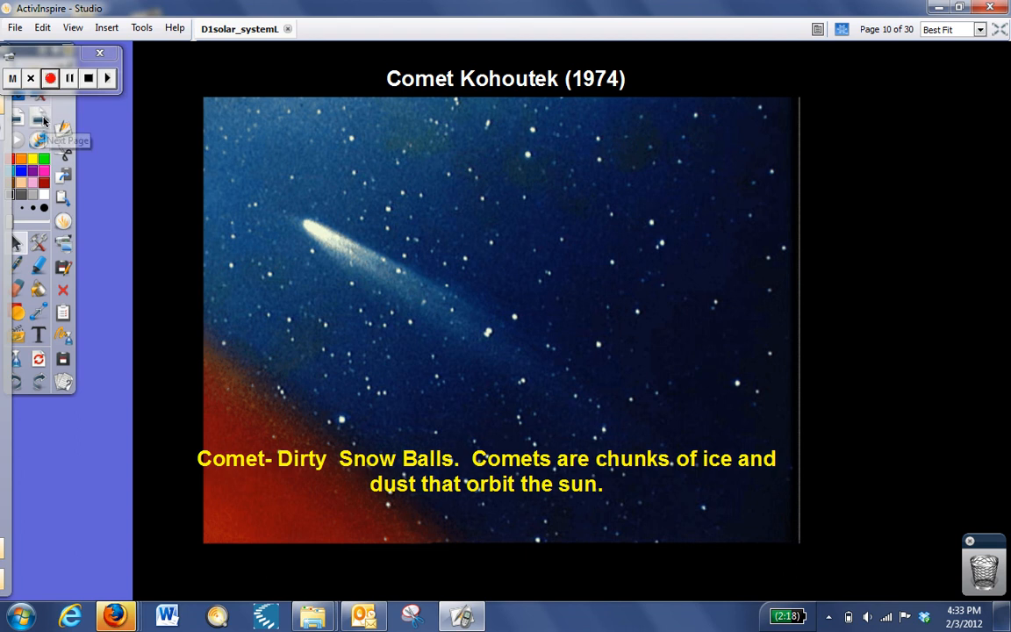
mouse_move(44, 123)
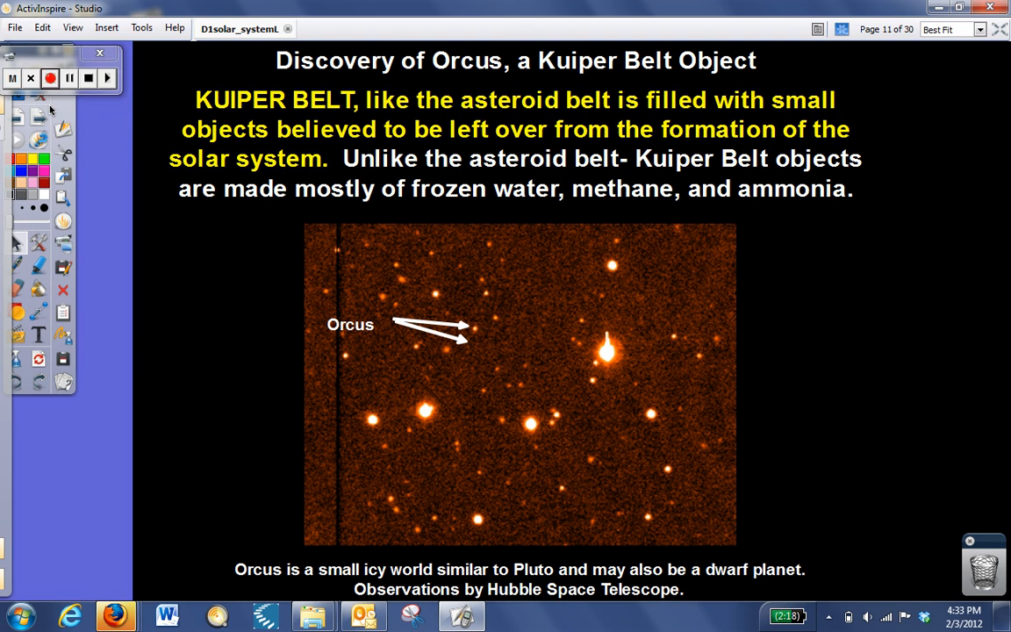
mouse_move(77, 101)
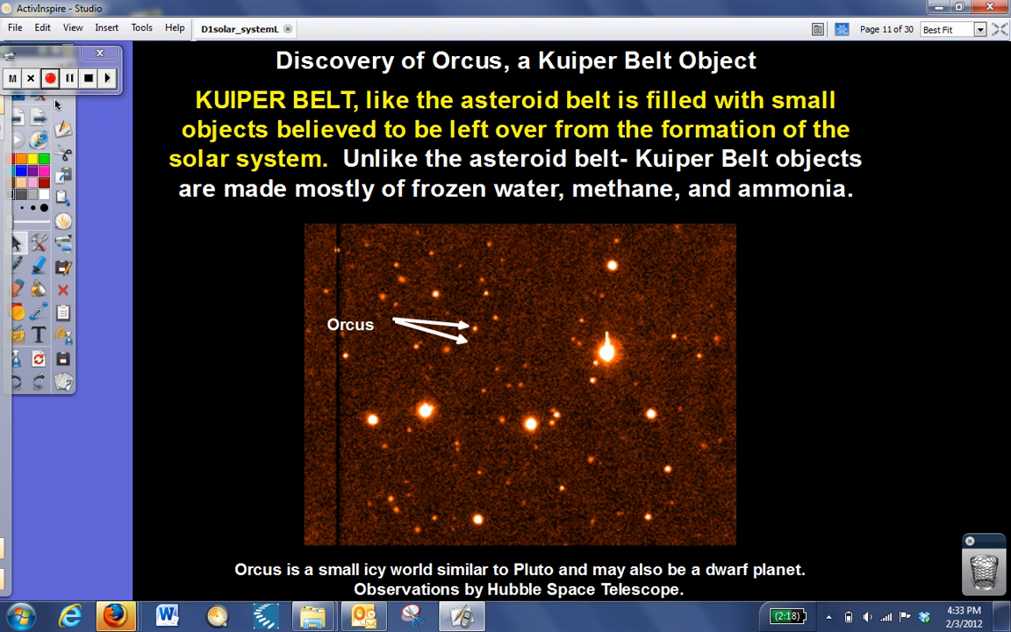
mouse_move(85, 77)
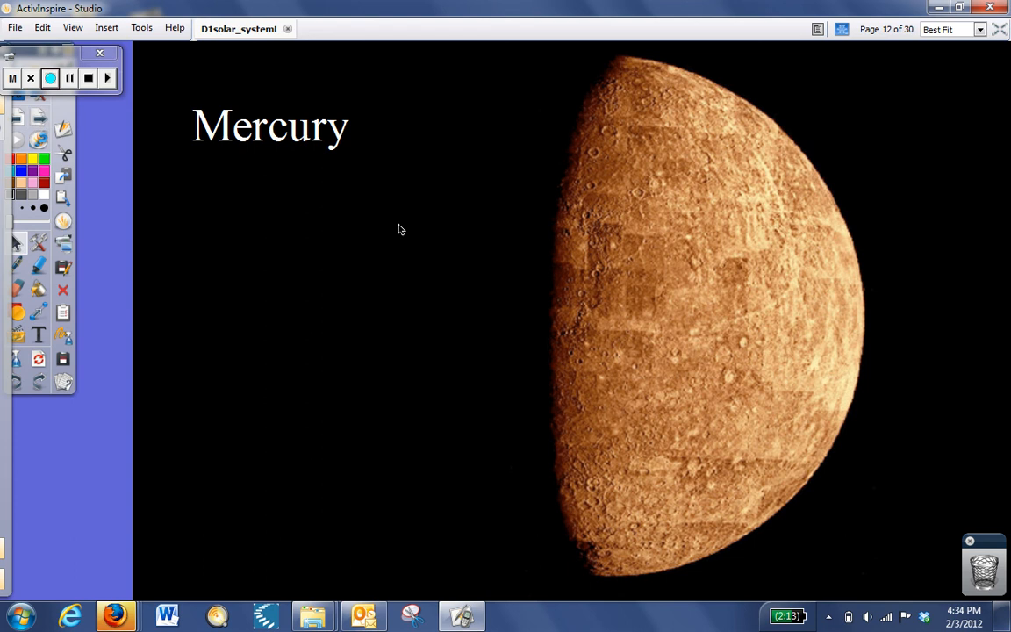
mouse_move(650, 137)
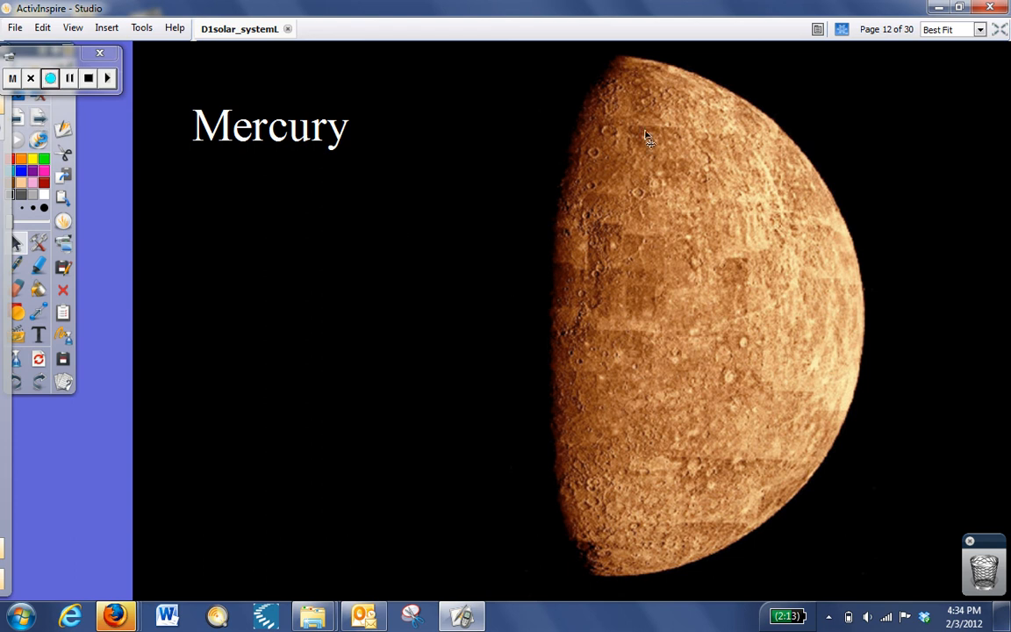
mouse_move(593, 260)
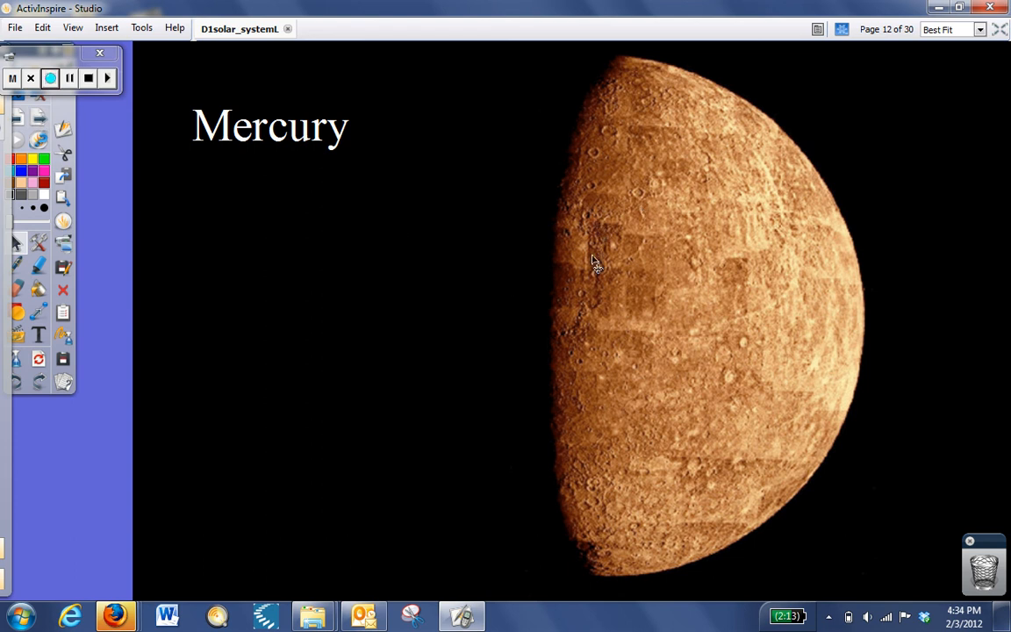
mouse_move(587, 295)
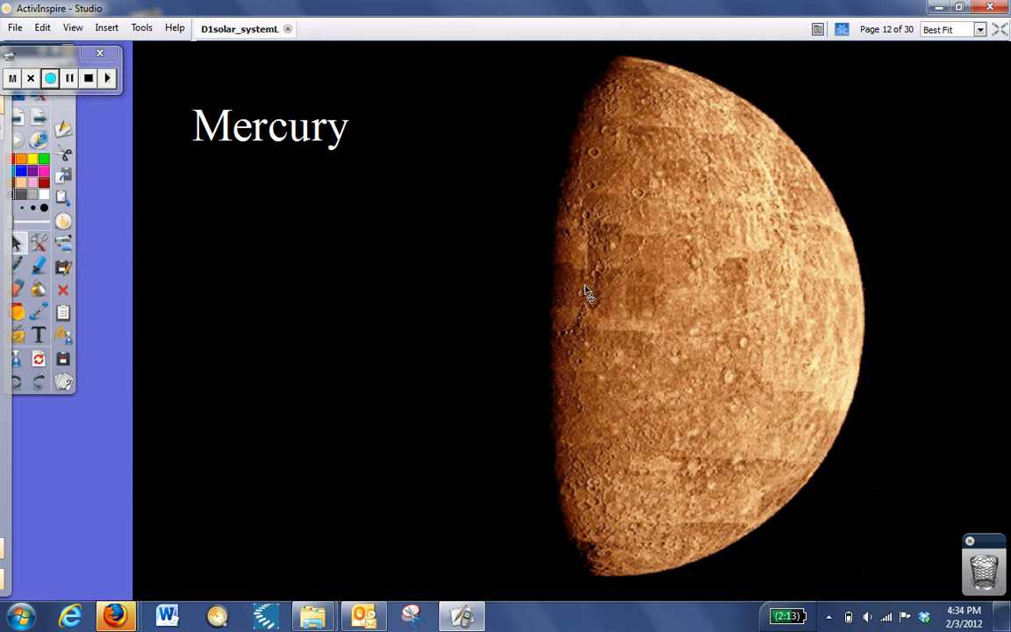
mouse_move(618, 316)
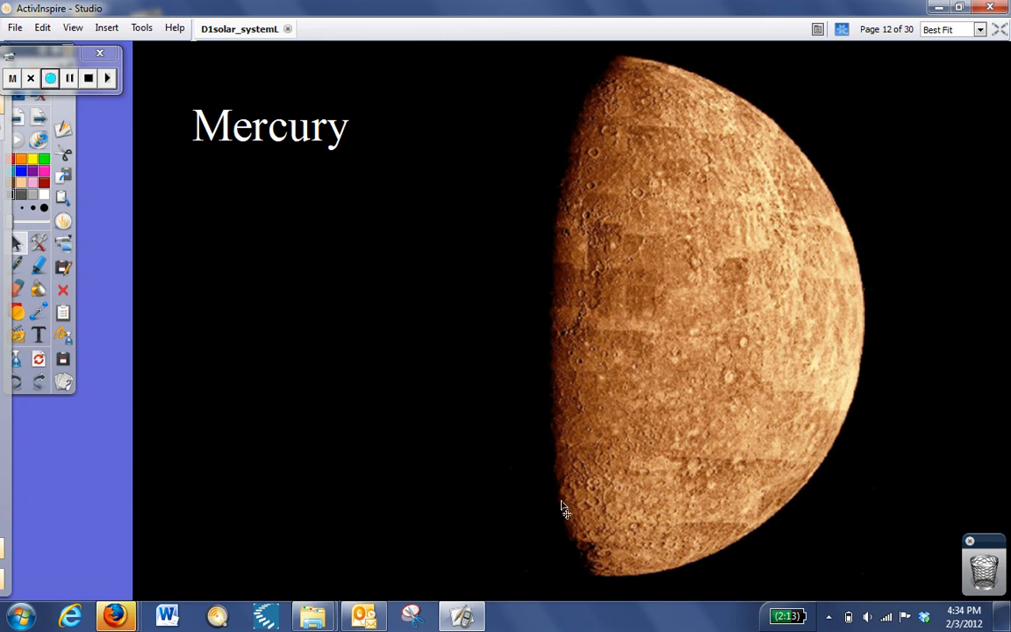
mouse_move(553, 390)
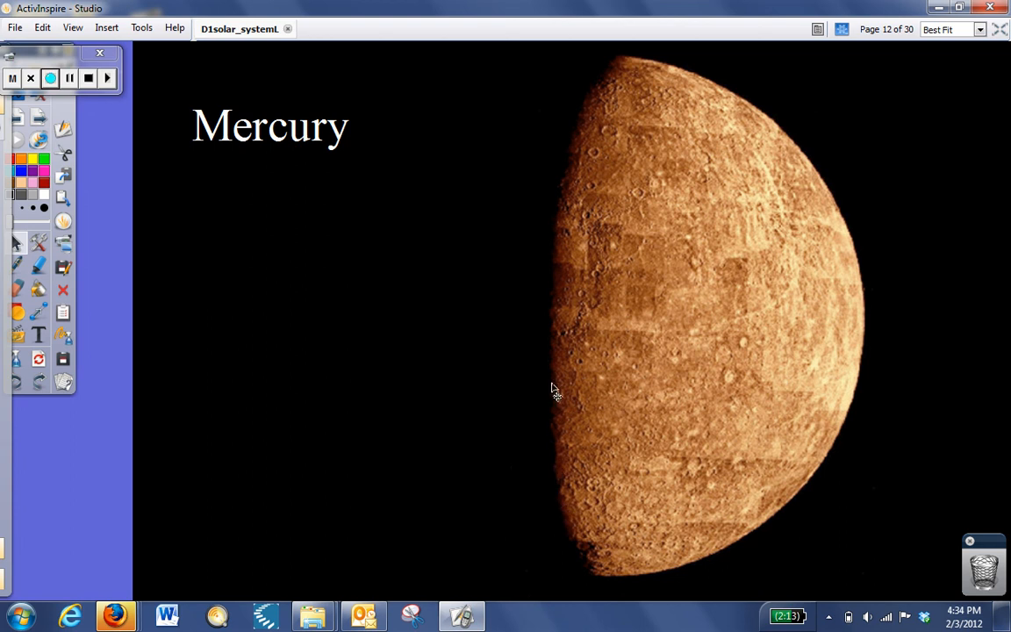
mouse_move(555, 184)
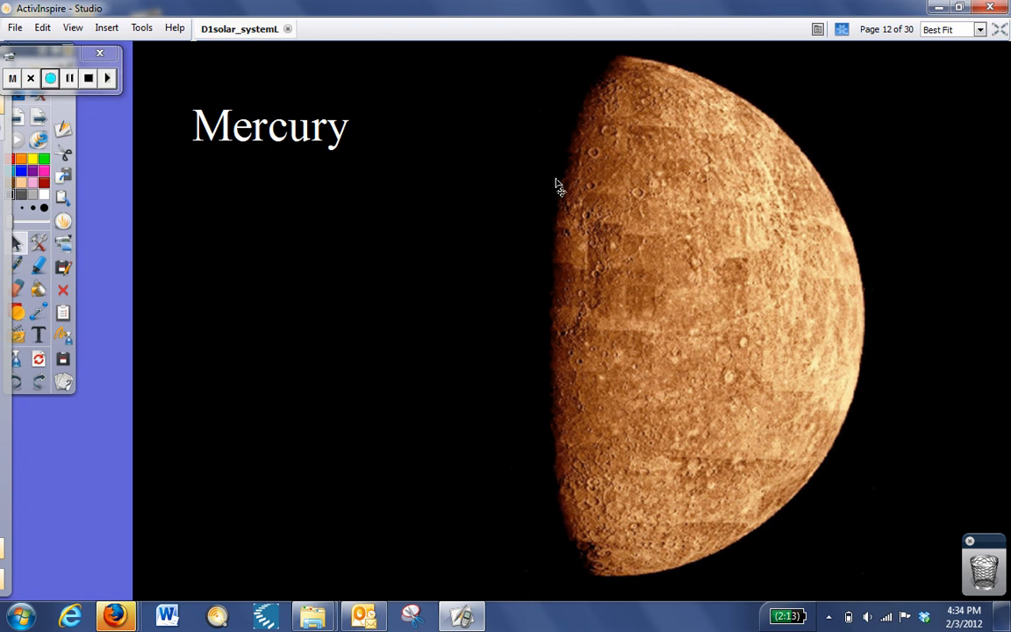
mouse_move(645, 203)
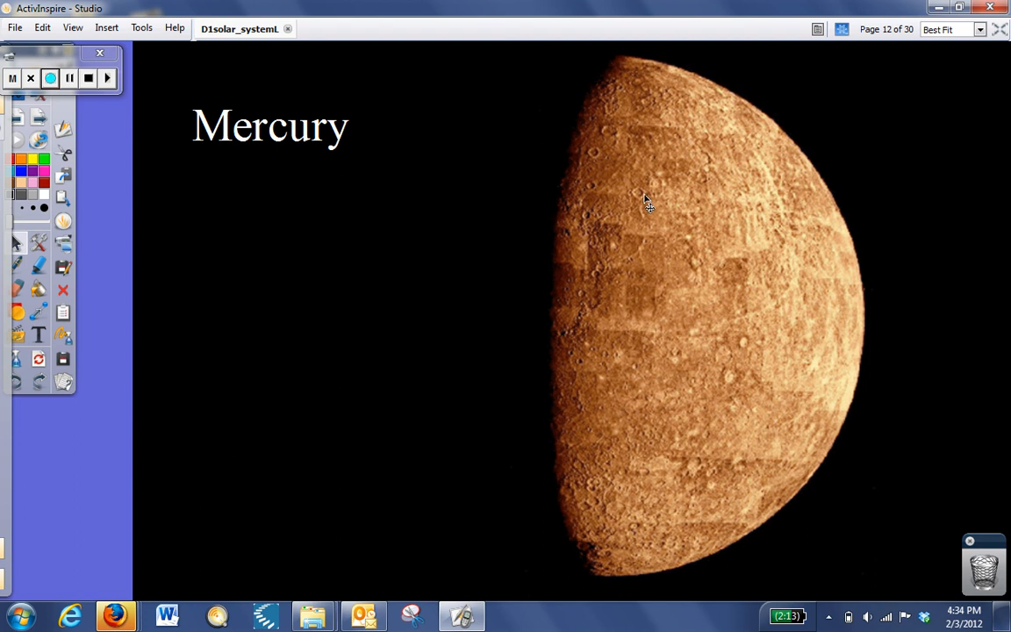
mouse_move(636, 207)
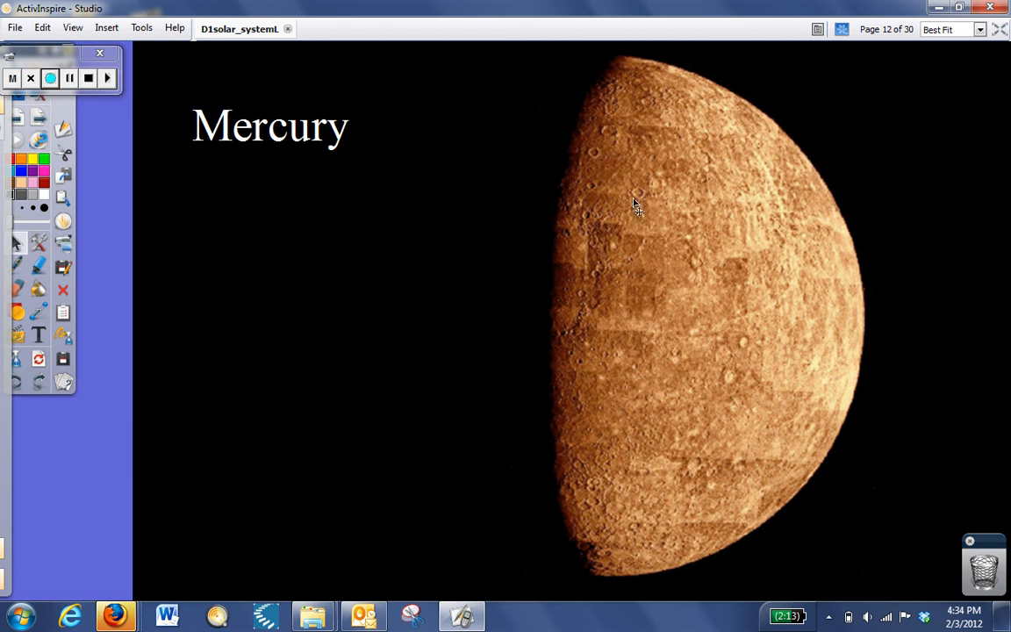
mouse_move(742, 355)
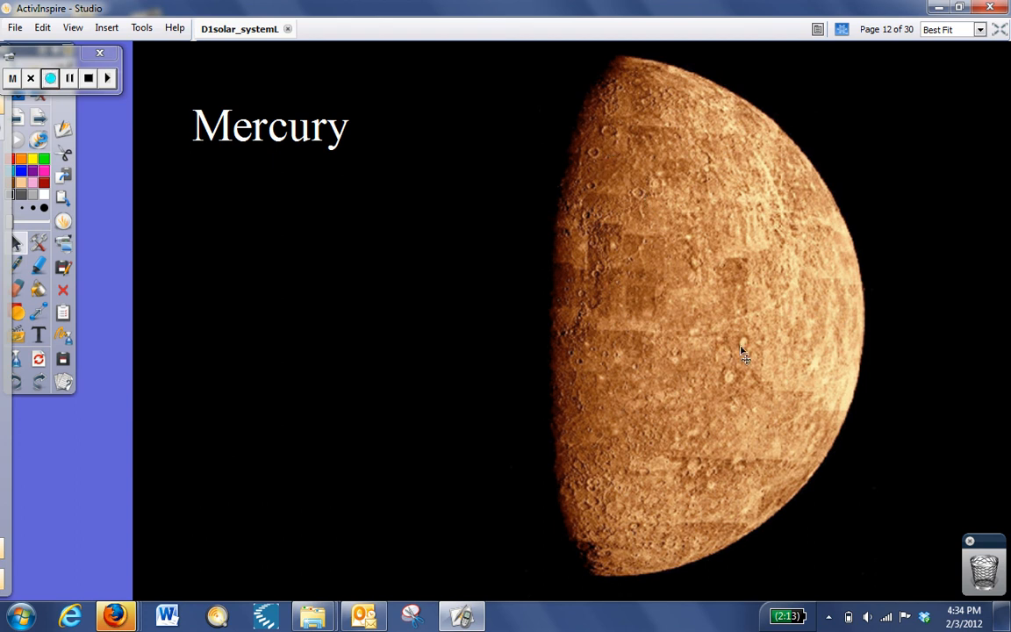
mouse_move(736, 393)
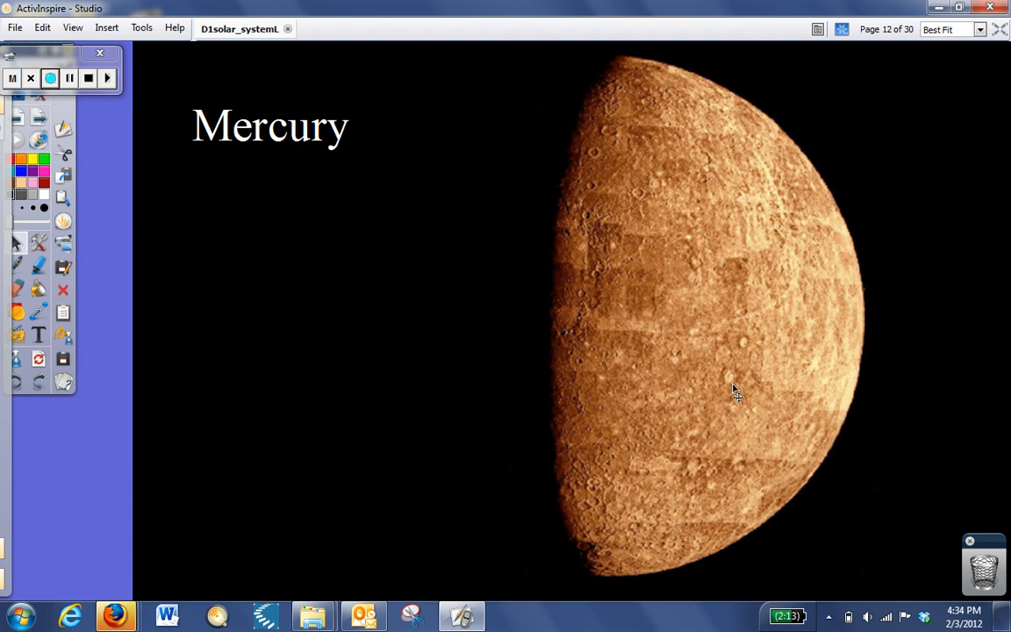
mouse_move(738, 391)
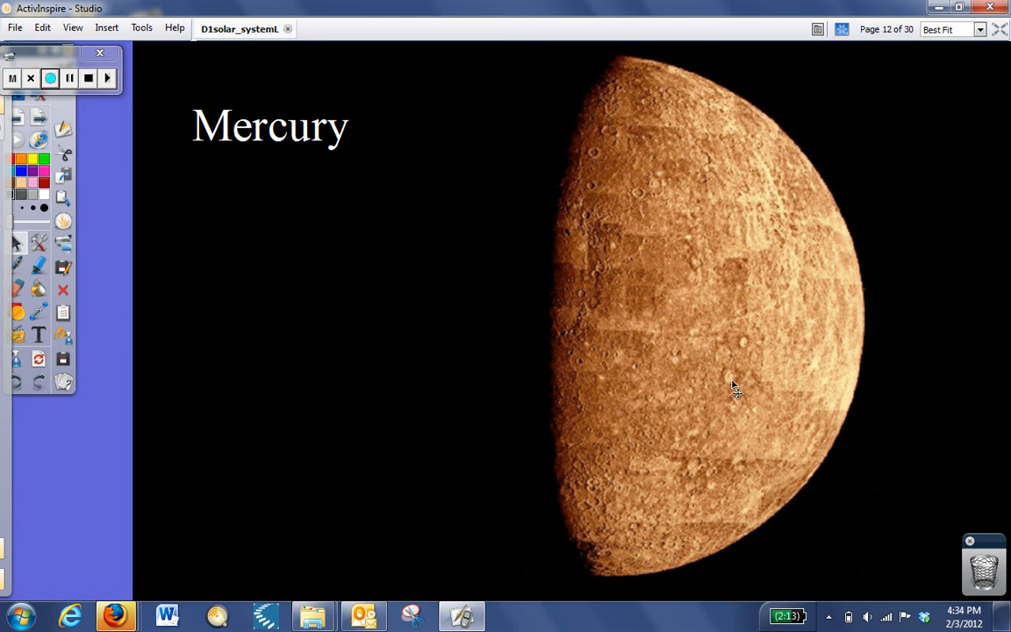
mouse_move(650, 195)
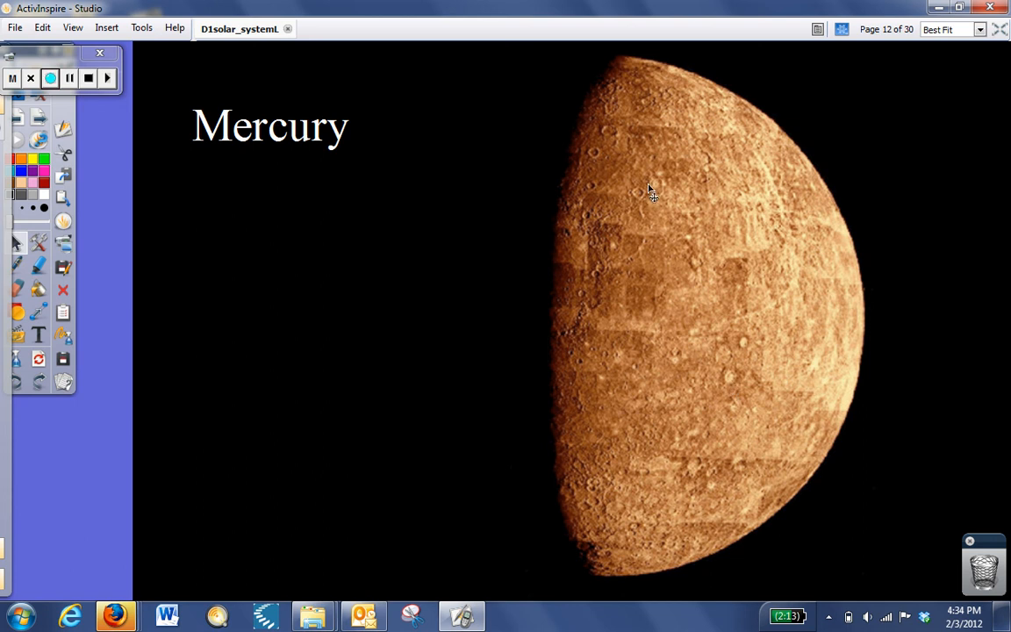
mouse_move(618, 130)
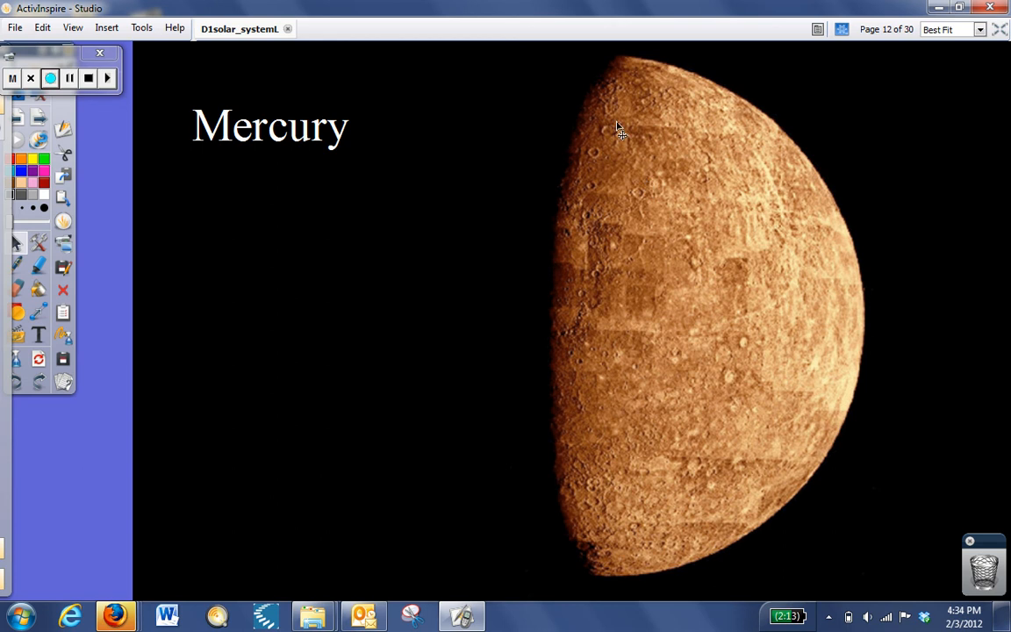
mouse_move(544, 225)
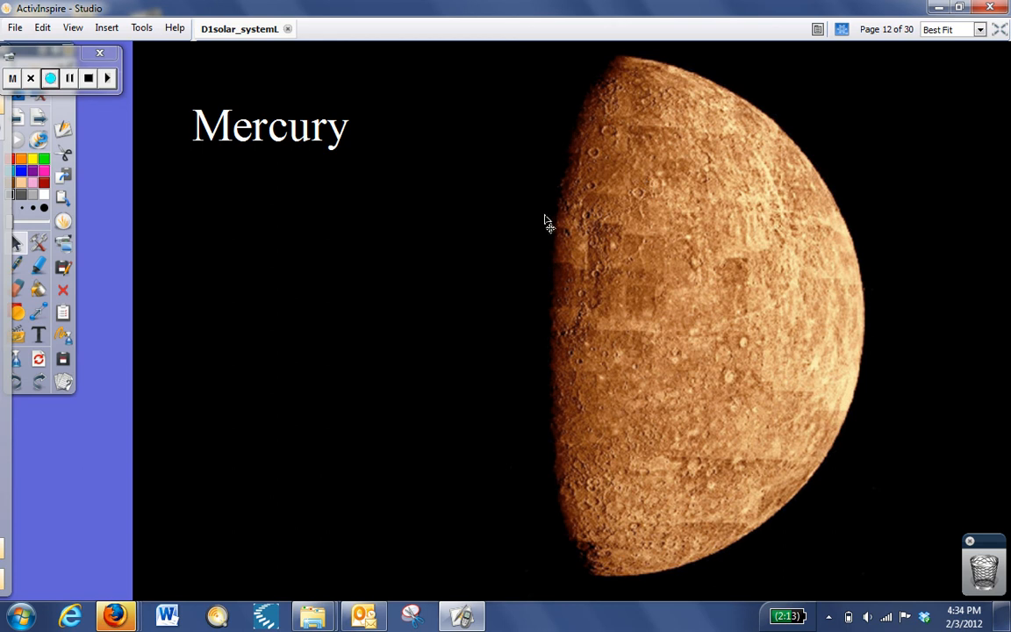
mouse_move(542, 226)
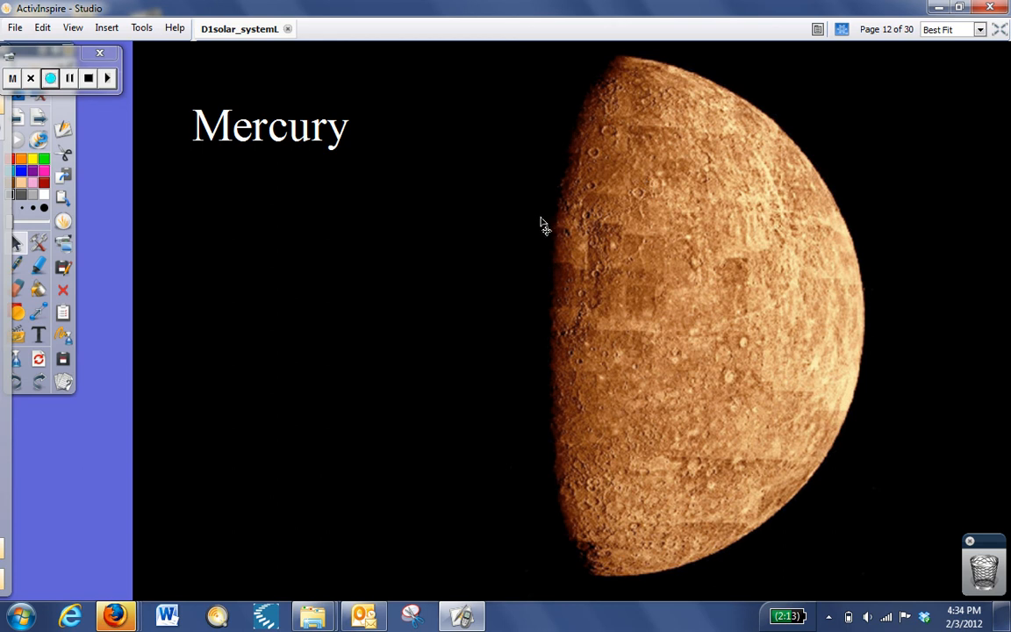
mouse_move(509, 230)
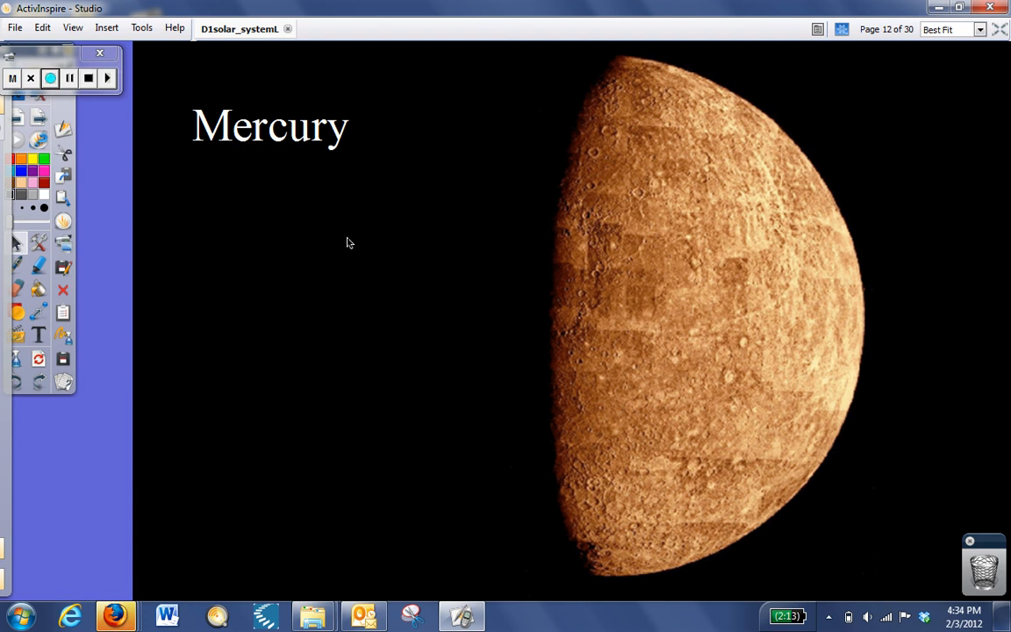
Advance past the Mercury page toward page 13, Venus.
click(56, 77)
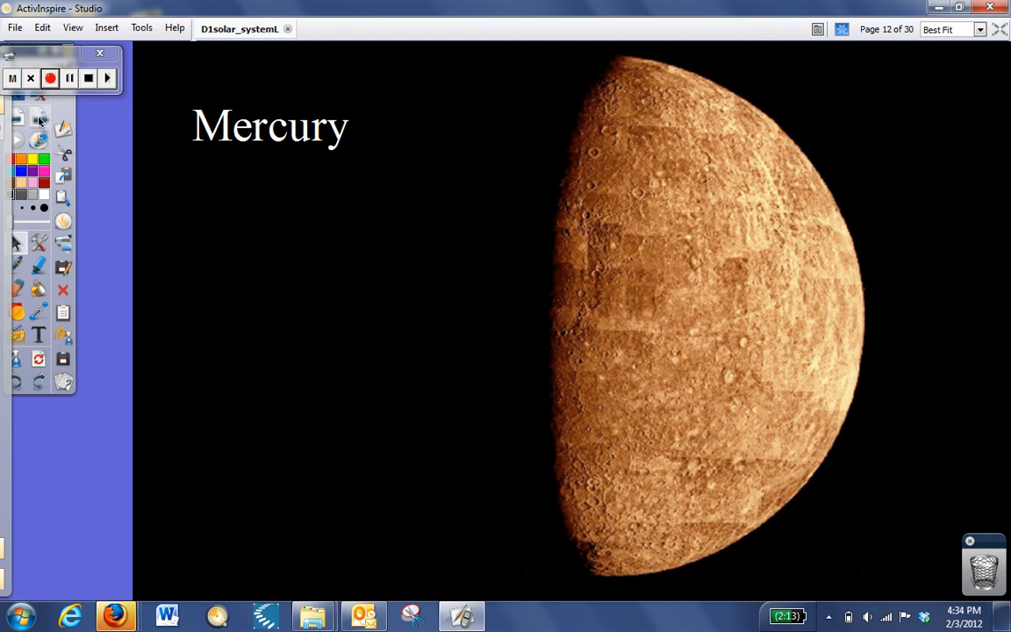
mouse_move(40, 119)
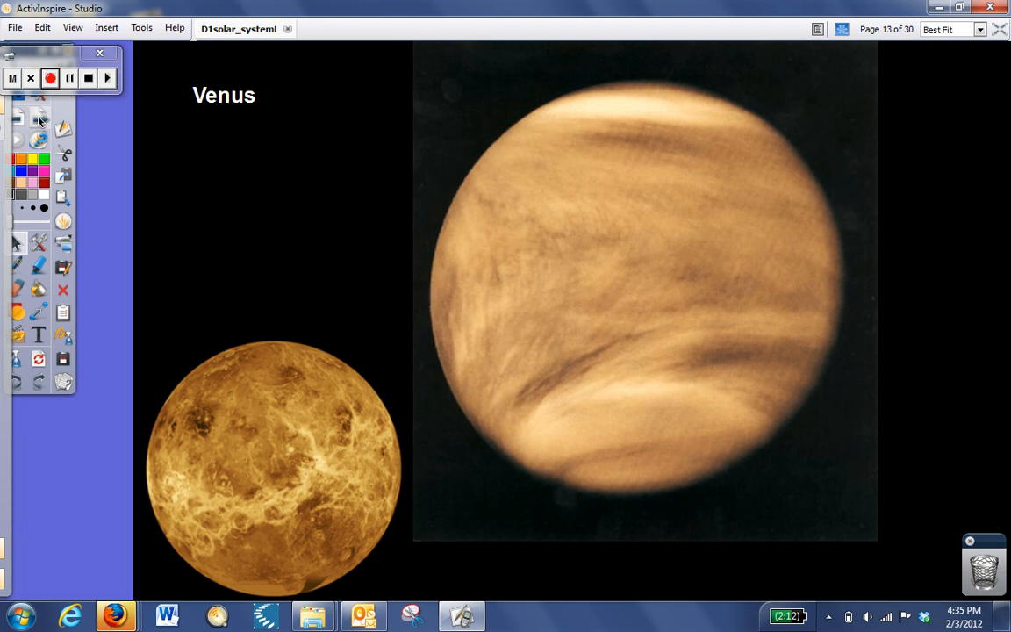
mouse_move(110, 134)
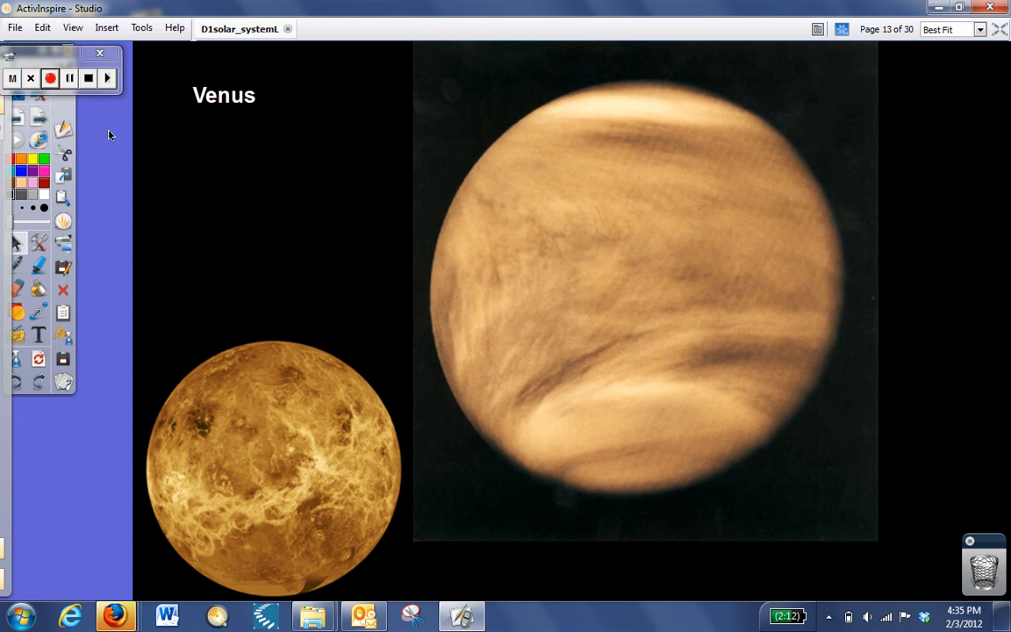
mouse_move(502, 62)
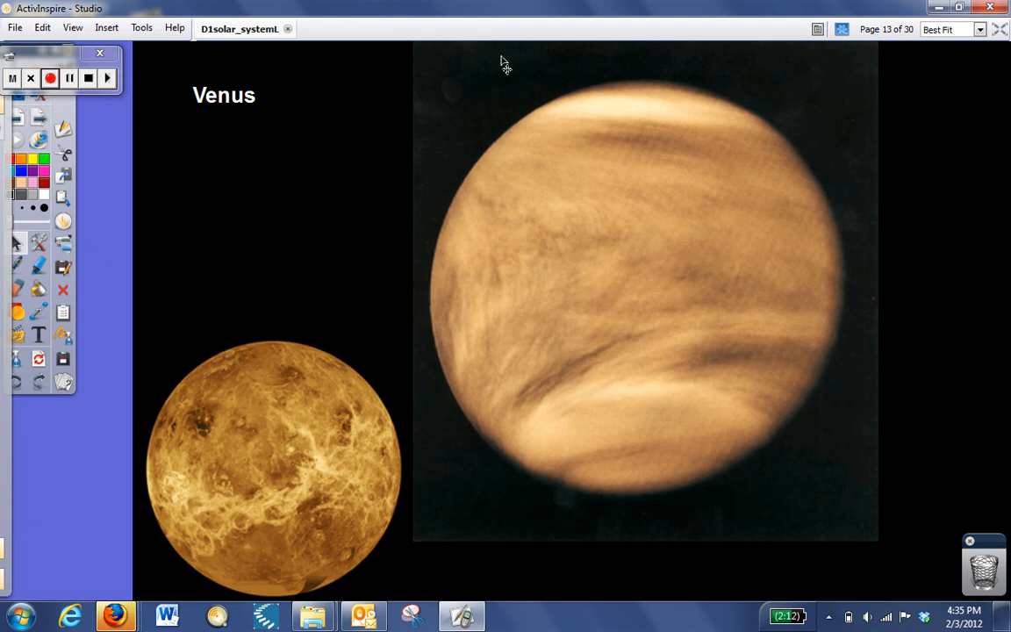
mouse_move(715, 237)
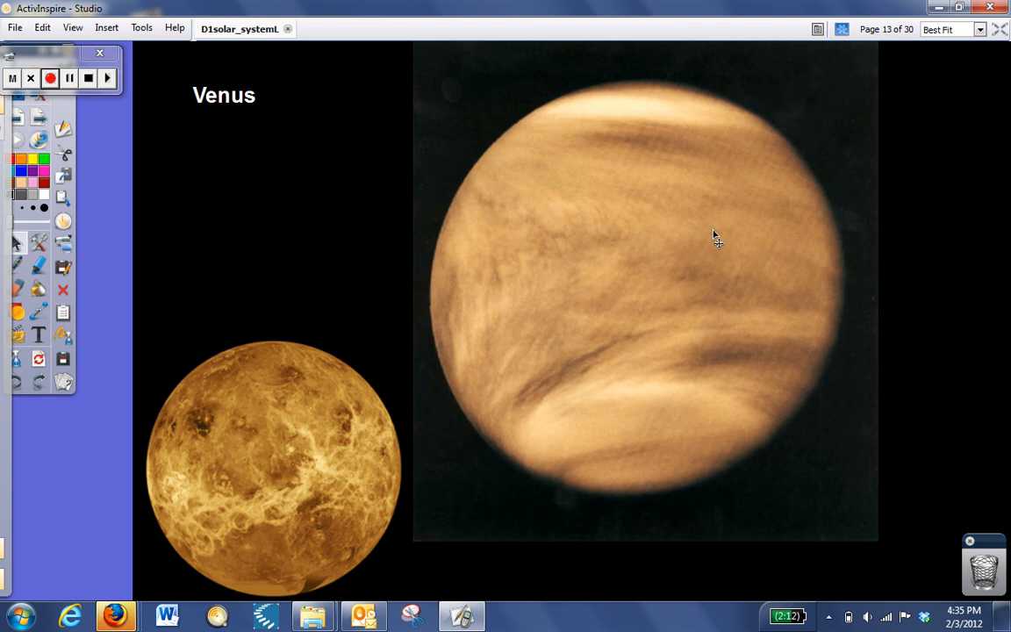
mouse_move(569, 320)
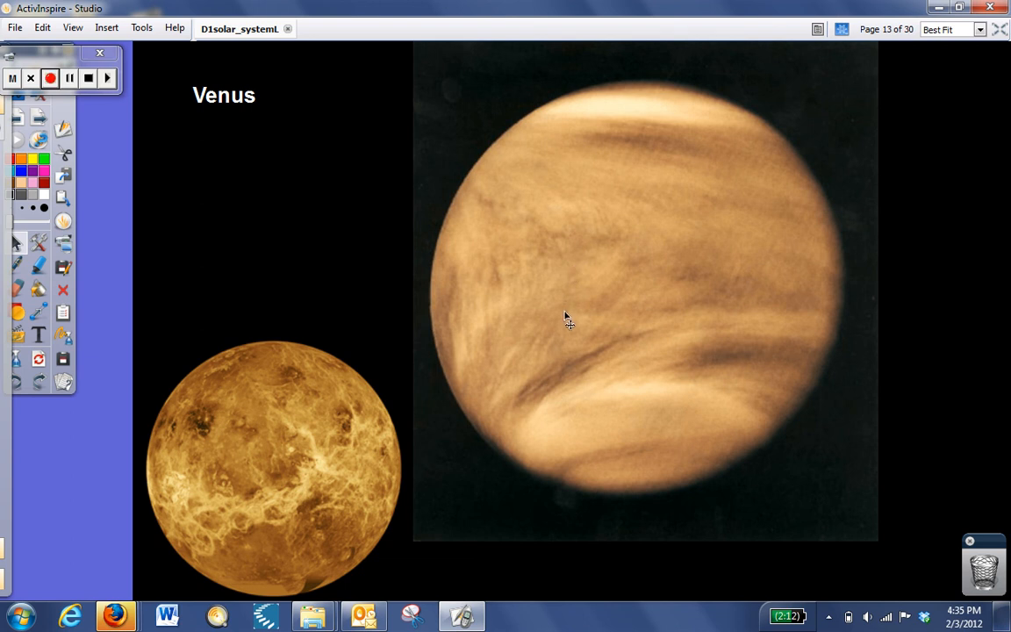
mouse_move(567, 323)
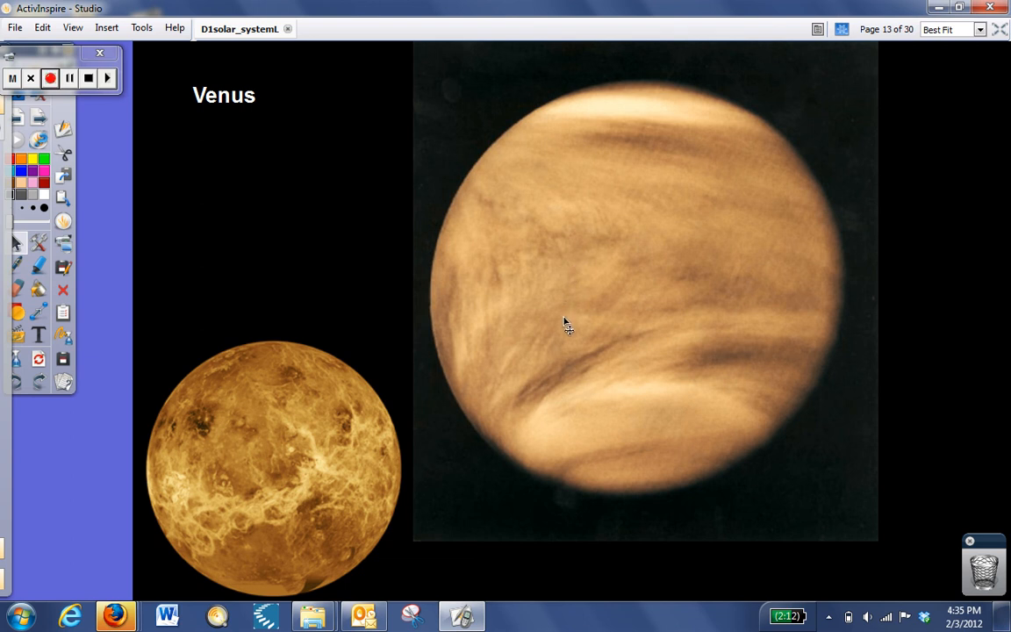
mouse_move(460, 453)
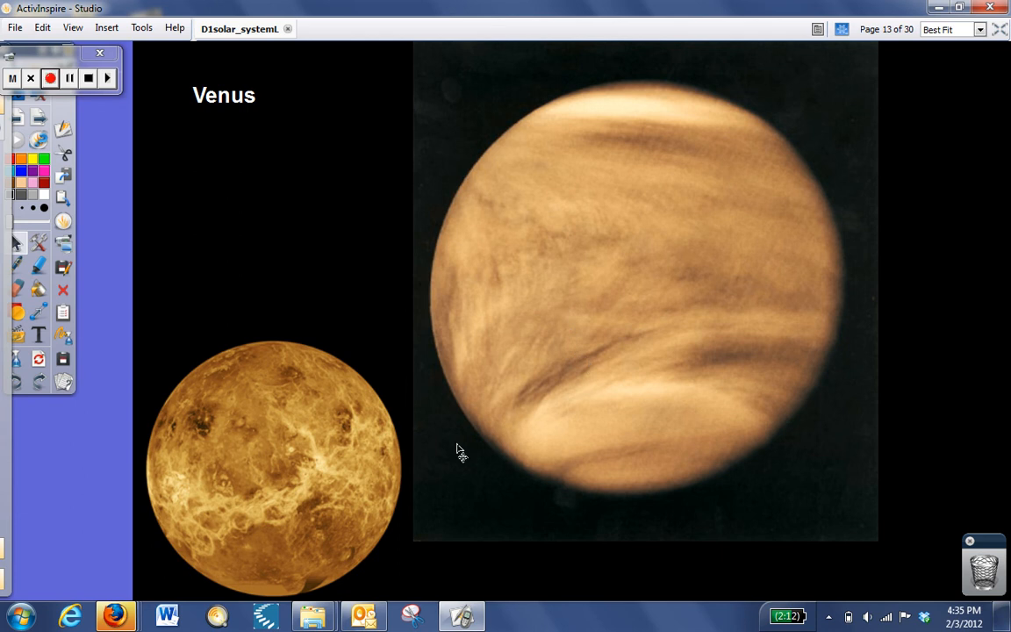
mouse_move(352, 541)
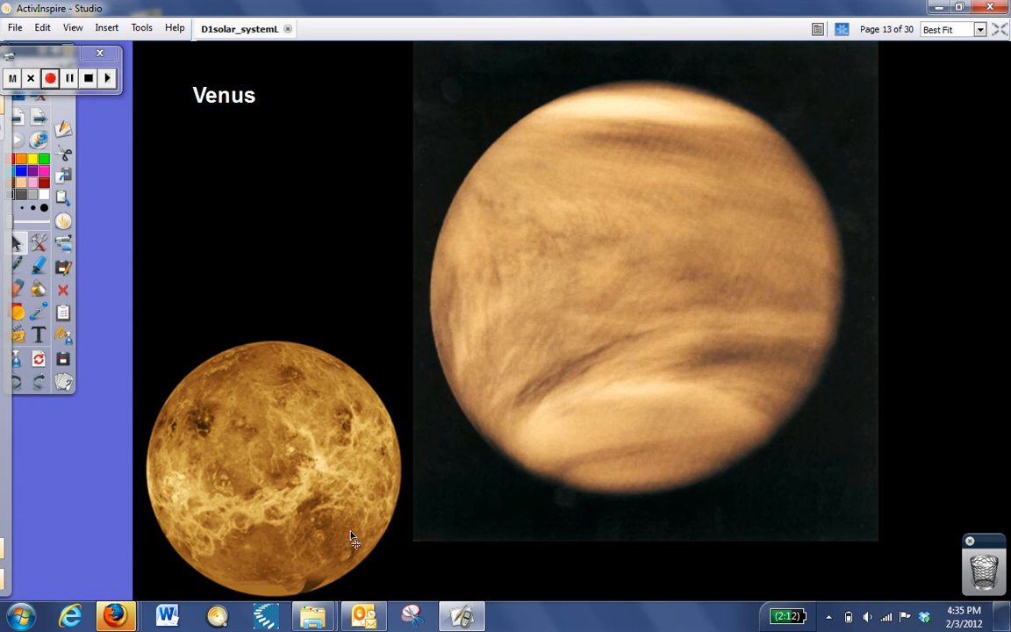
mouse_move(281, 347)
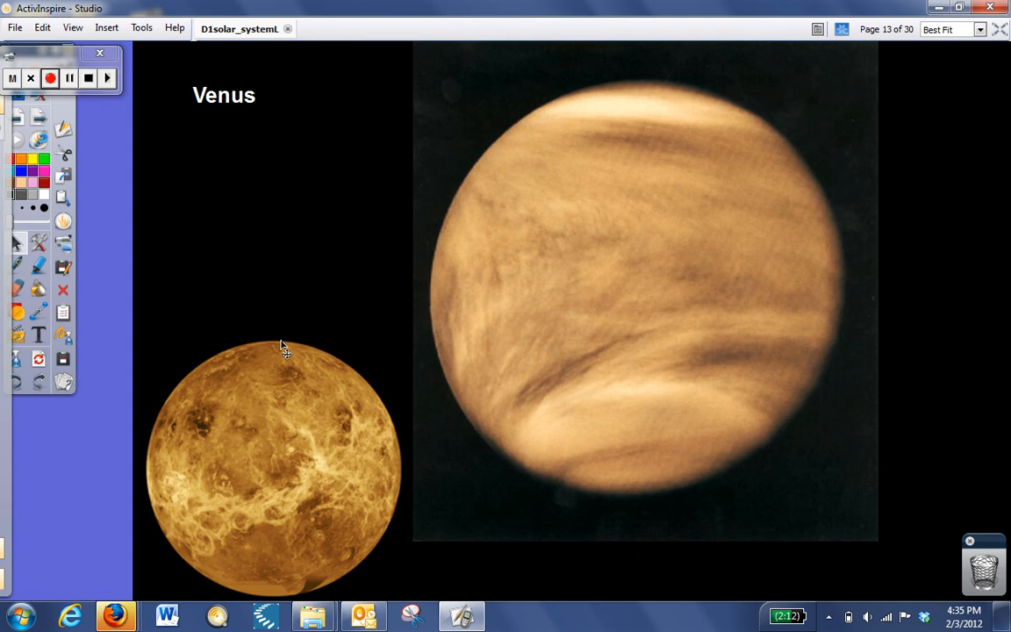
mouse_move(266, 595)
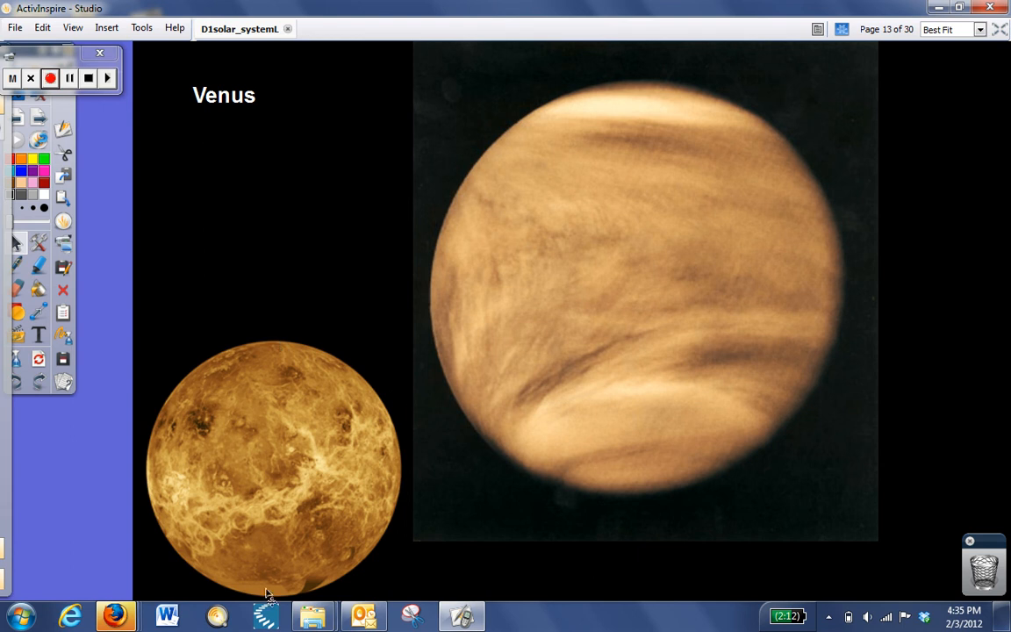
mouse_move(201, 470)
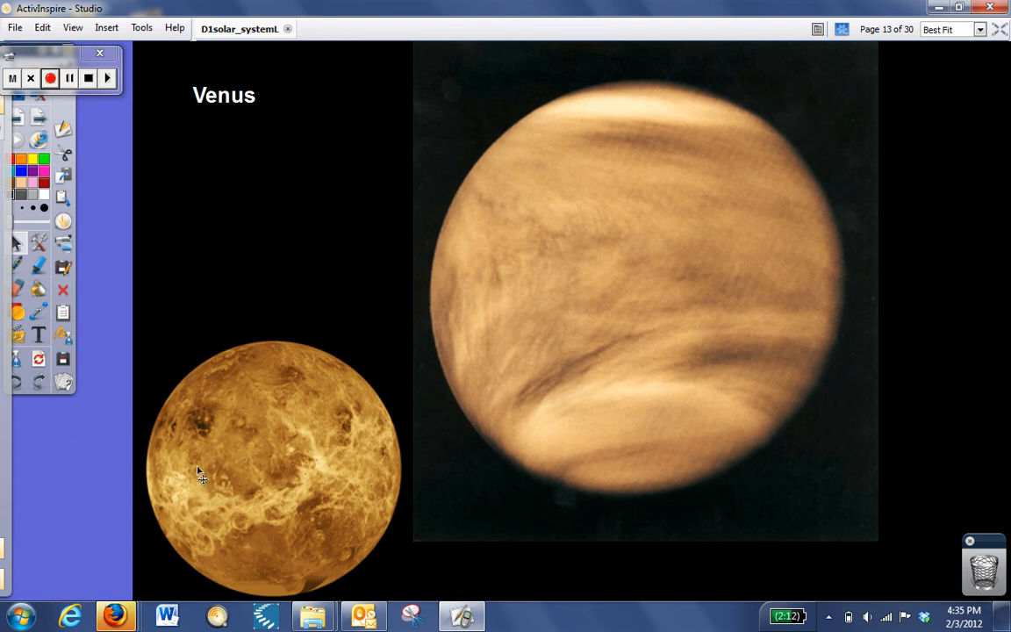
mouse_move(260, 495)
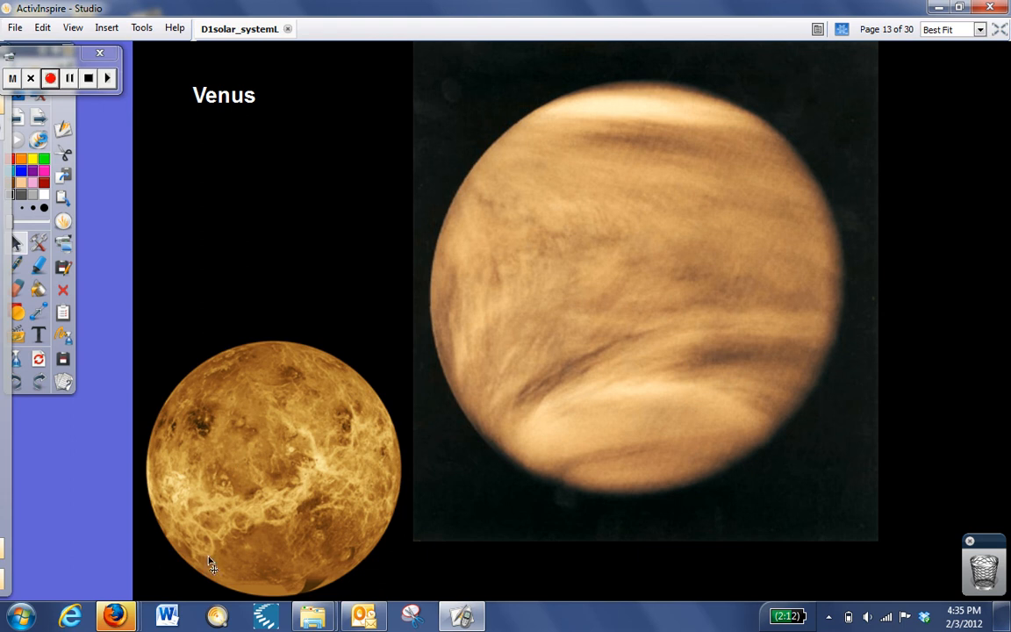
mouse_move(320, 372)
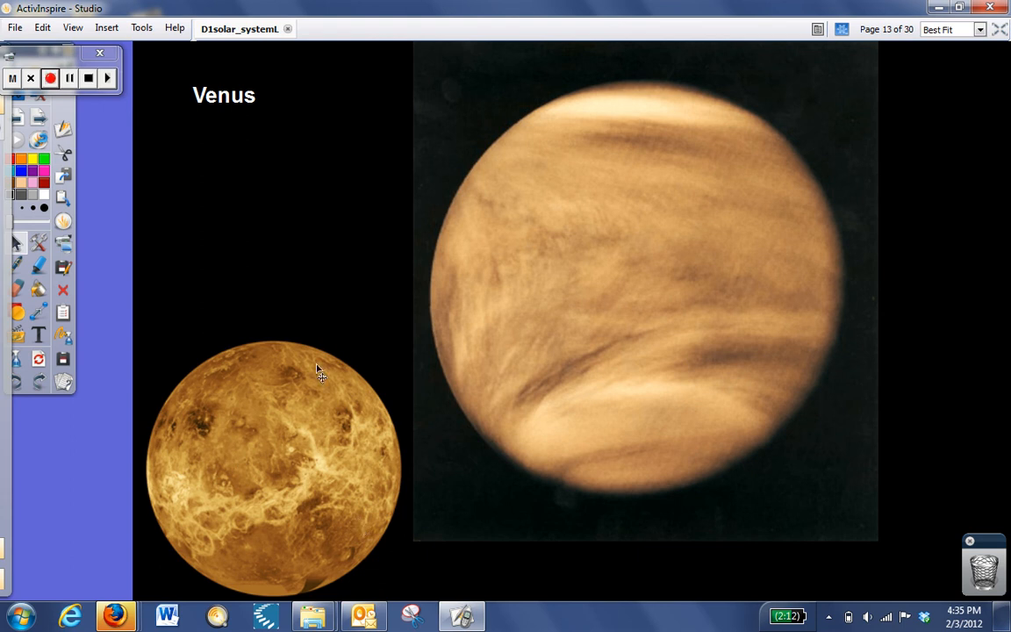
mouse_move(186, 393)
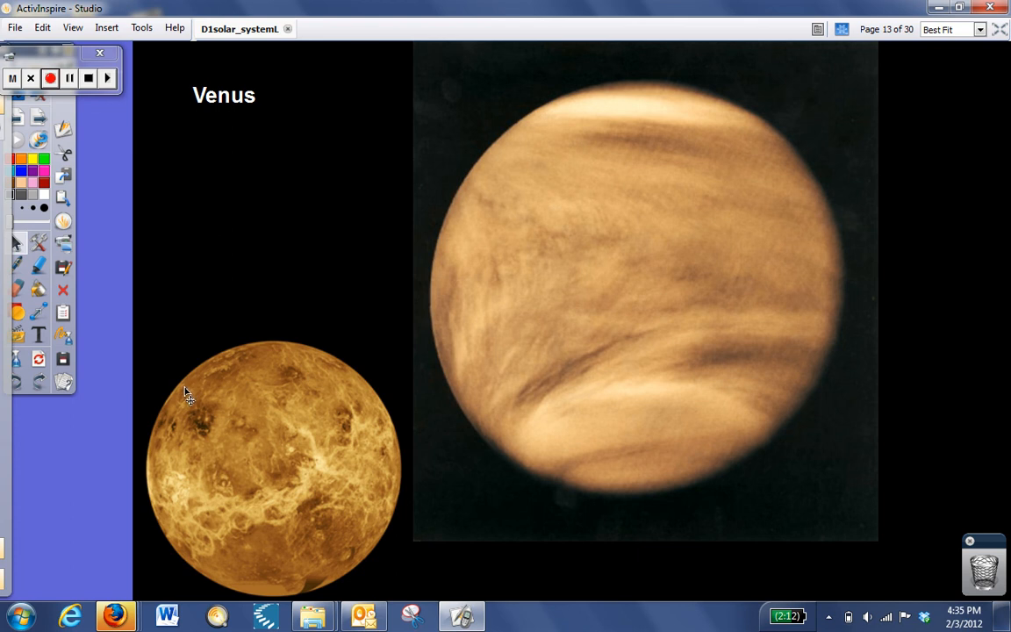
mouse_move(165, 456)
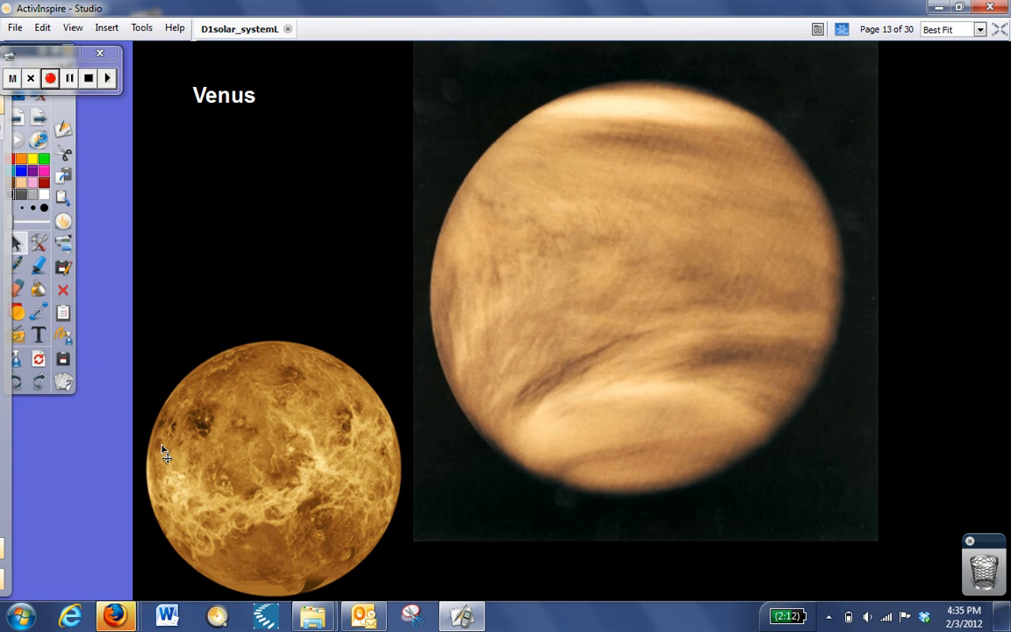
mouse_move(219, 400)
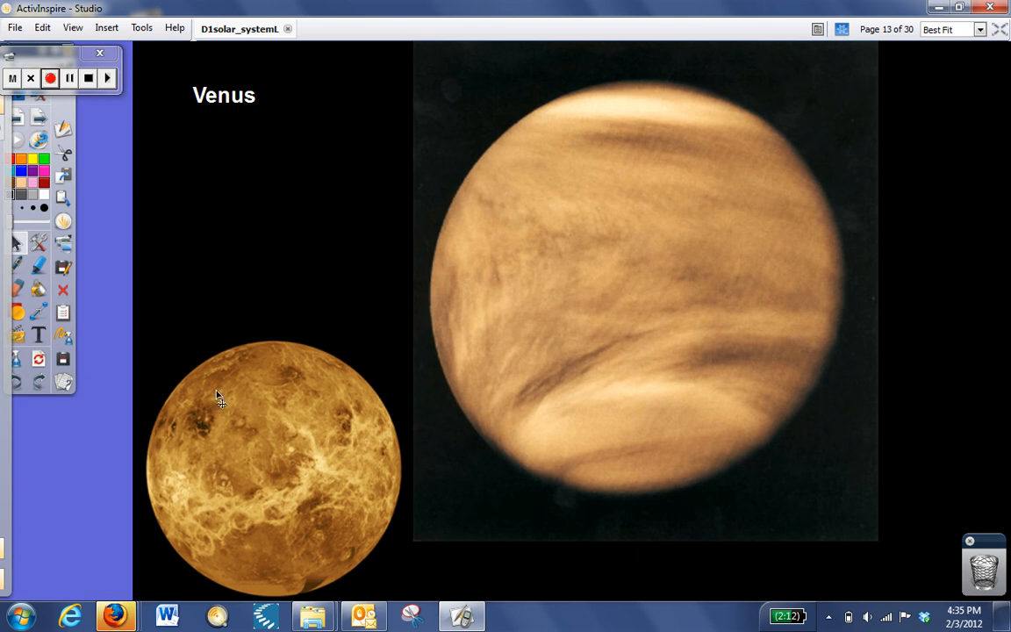
mouse_move(423, 323)
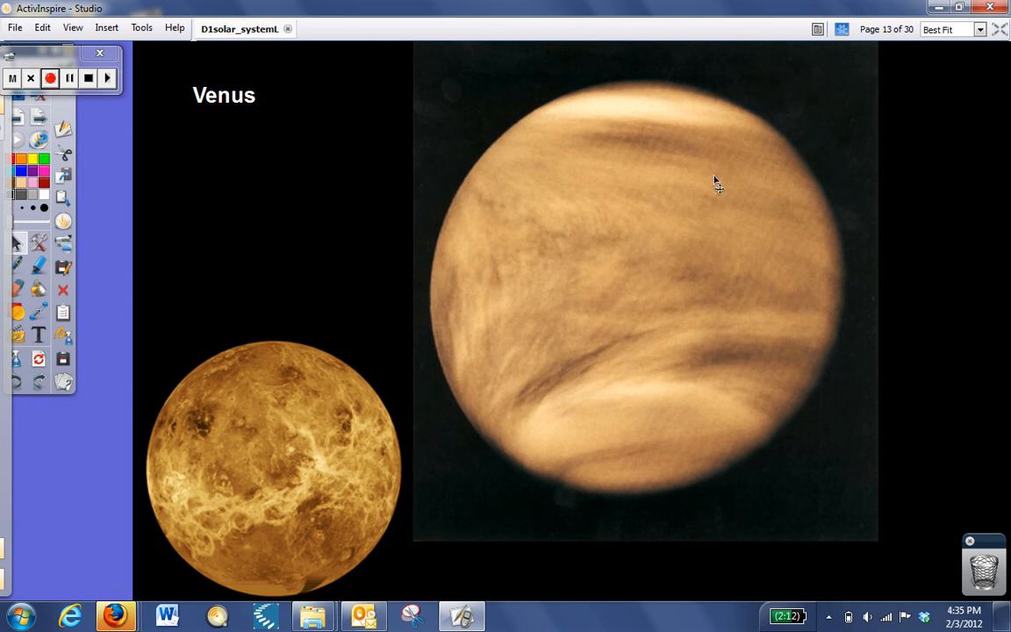
mouse_move(571, 319)
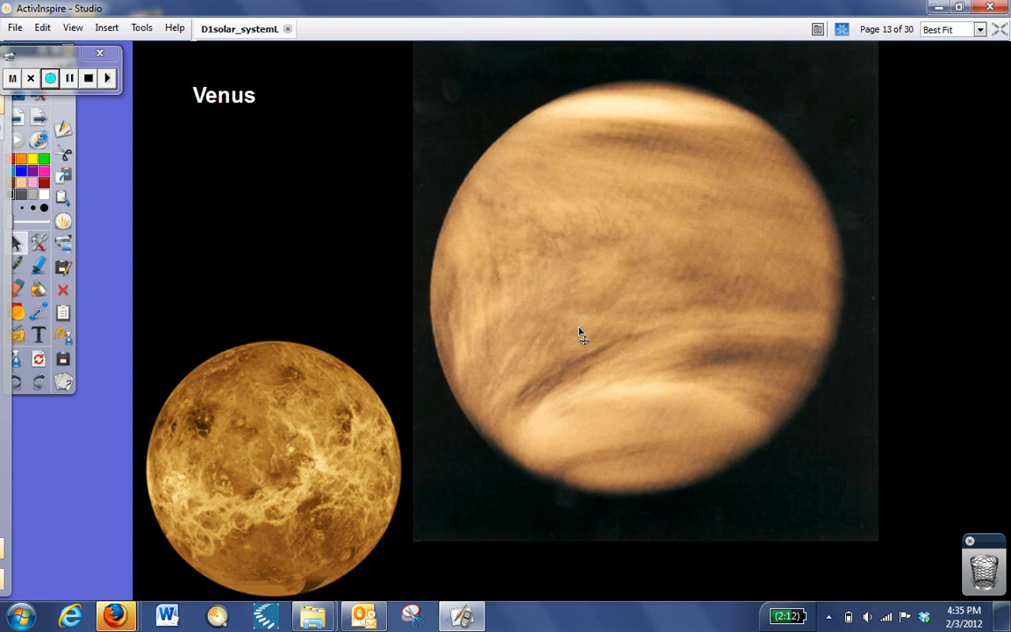
Advance to page 14, Earth and Moon photographed by the Galileo spacecraft.
click(56, 77)
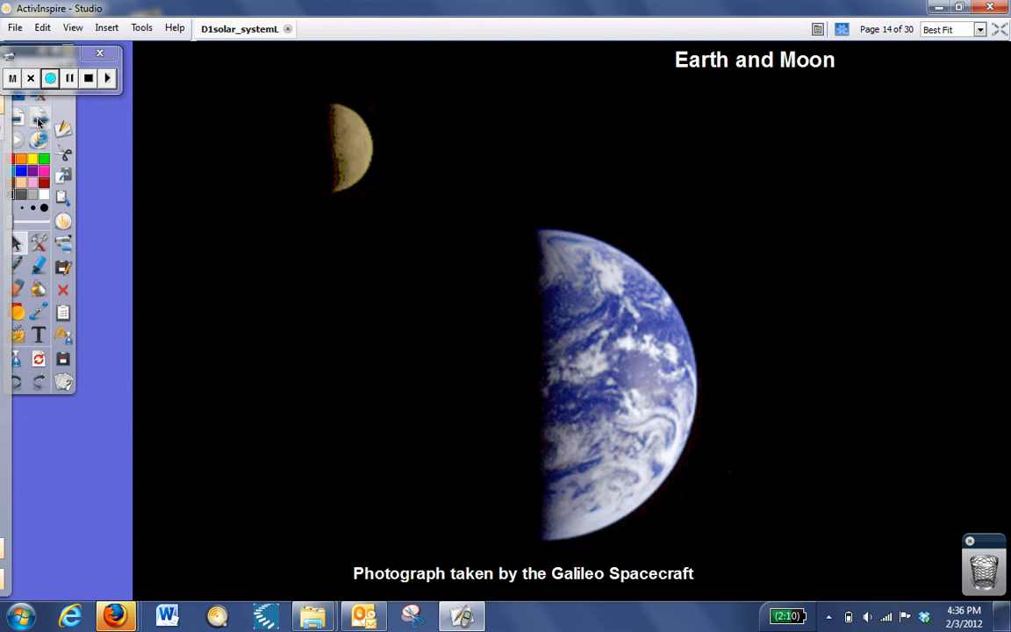
mouse_move(409, 168)
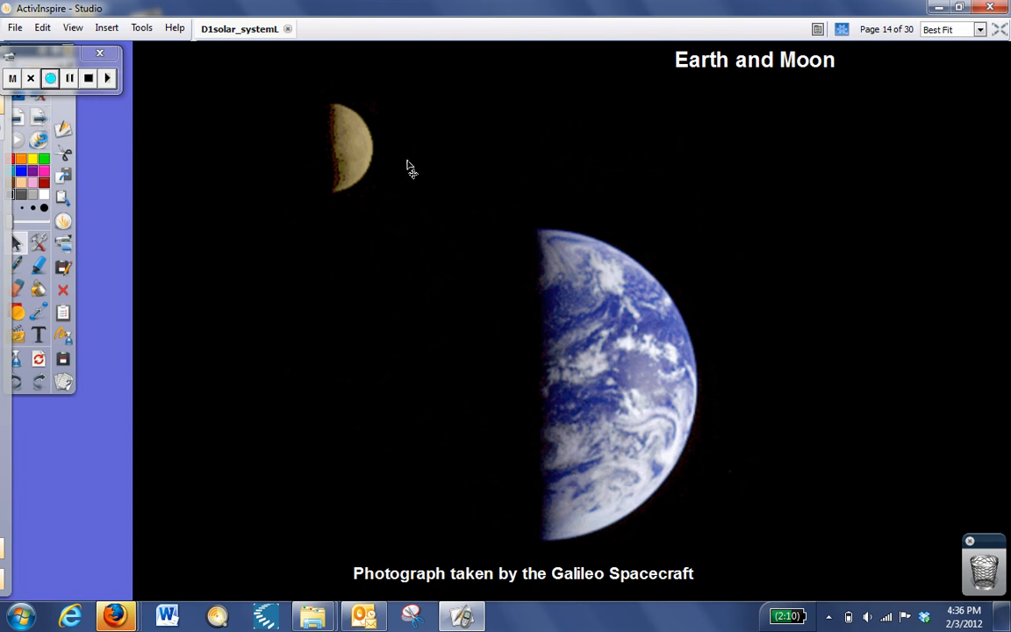
mouse_move(435, 493)
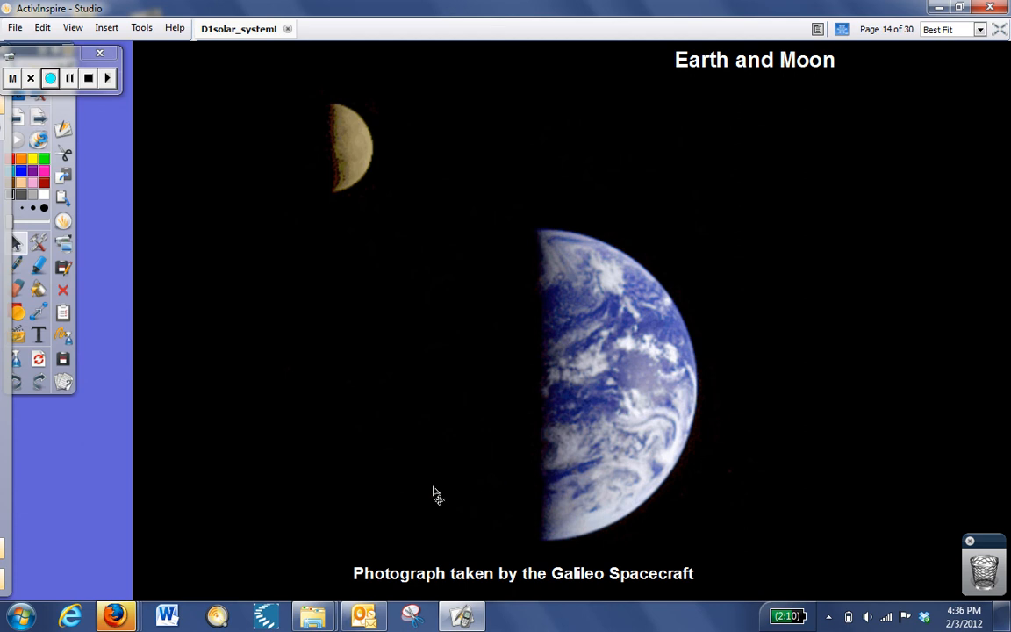
mouse_move(443, 432)
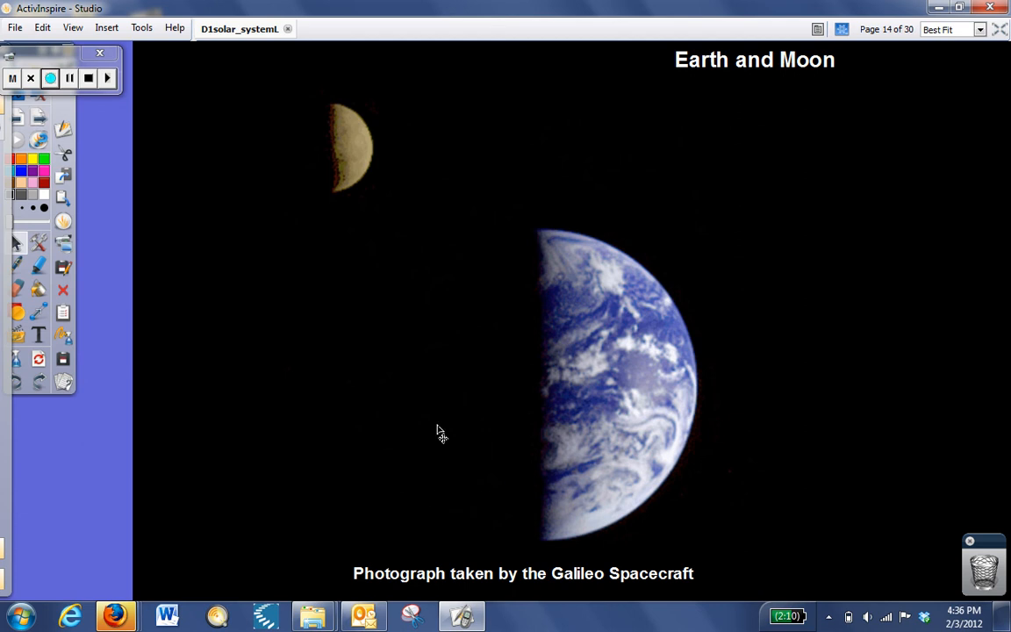
mouse_move(471, 286)
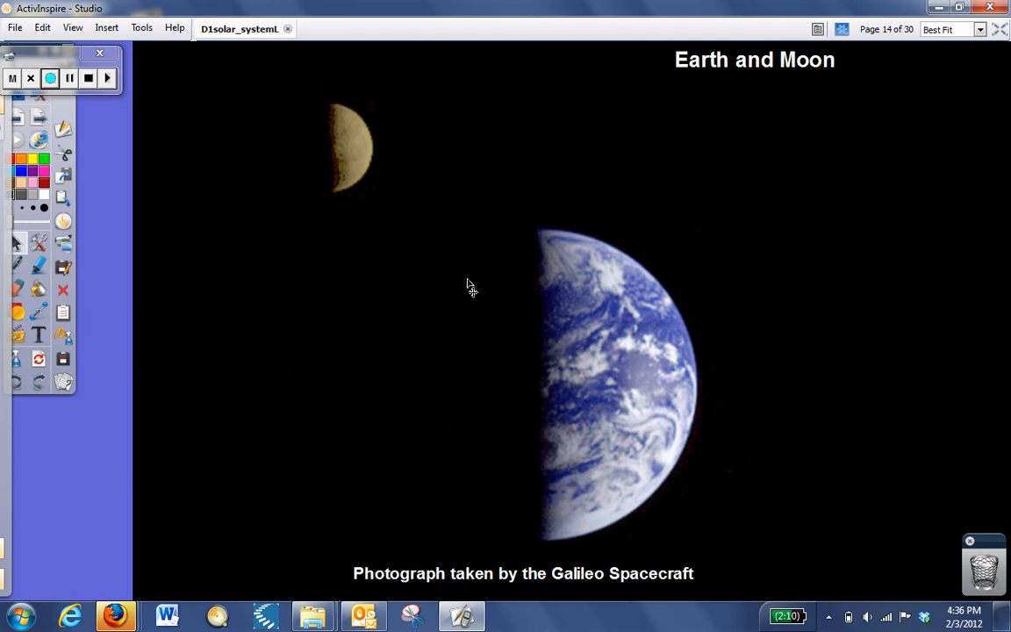
mouse_move(293, 107)
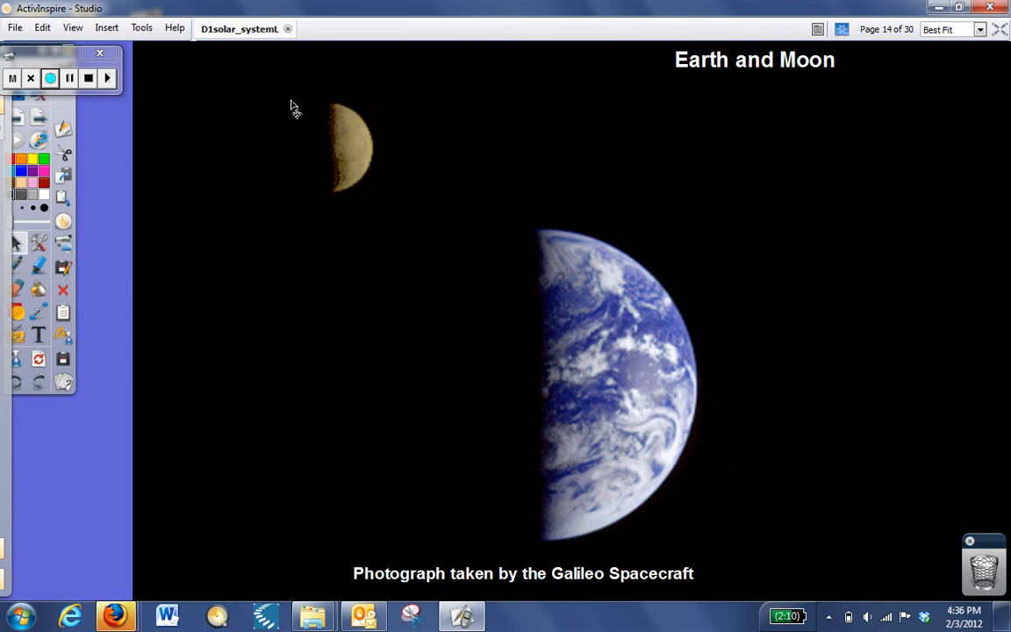
mouse_move(429, 186)
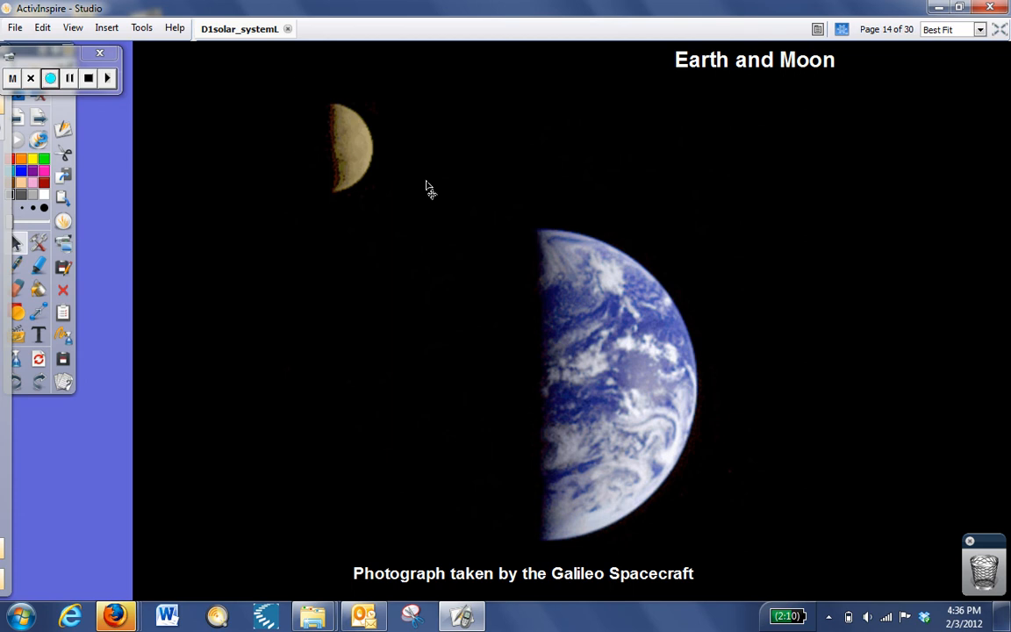
mouse_move(502, 205)
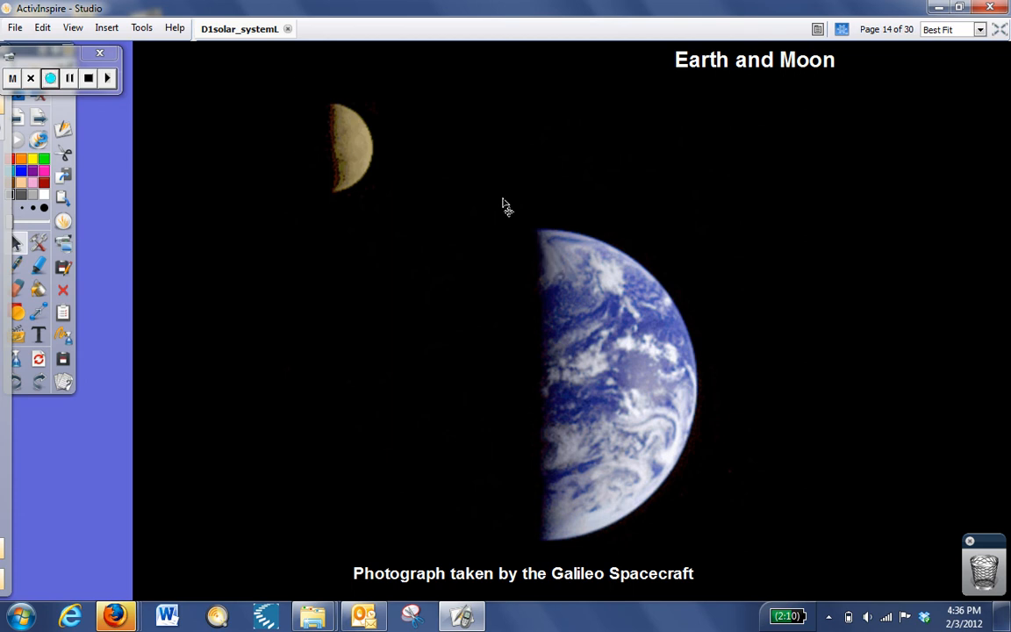
mouse_move(509, 259)
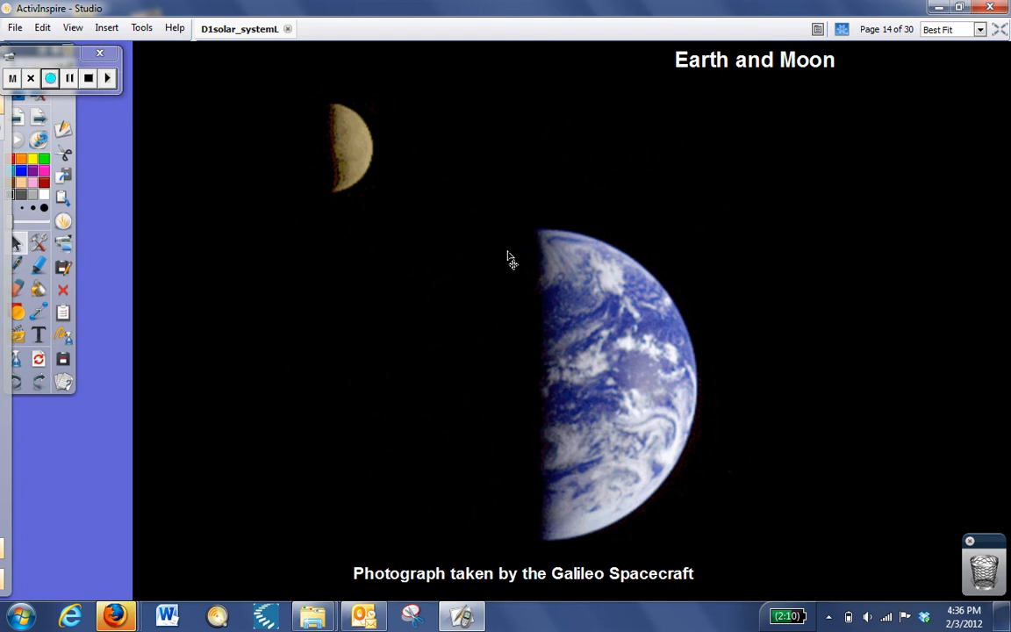
mouse_move(499, 274)
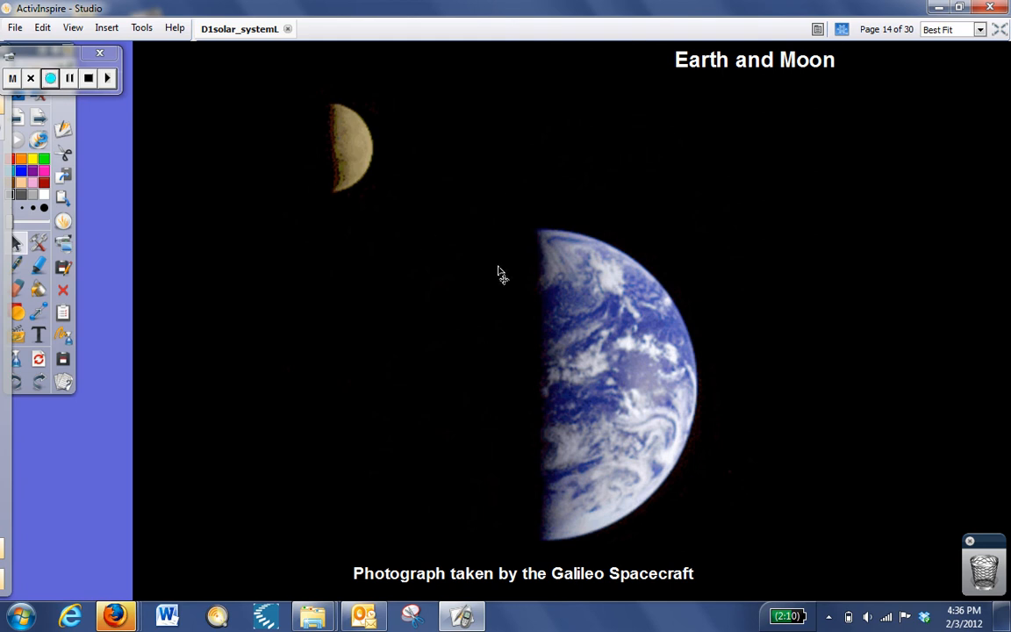
mouse_move(471, 260)
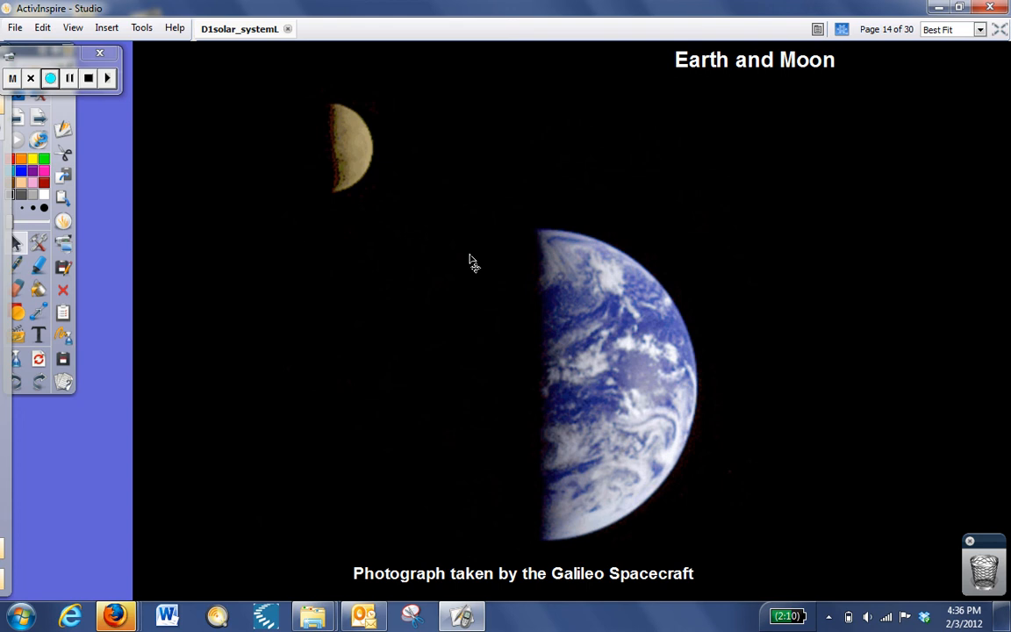
mouse_move(482, 260)
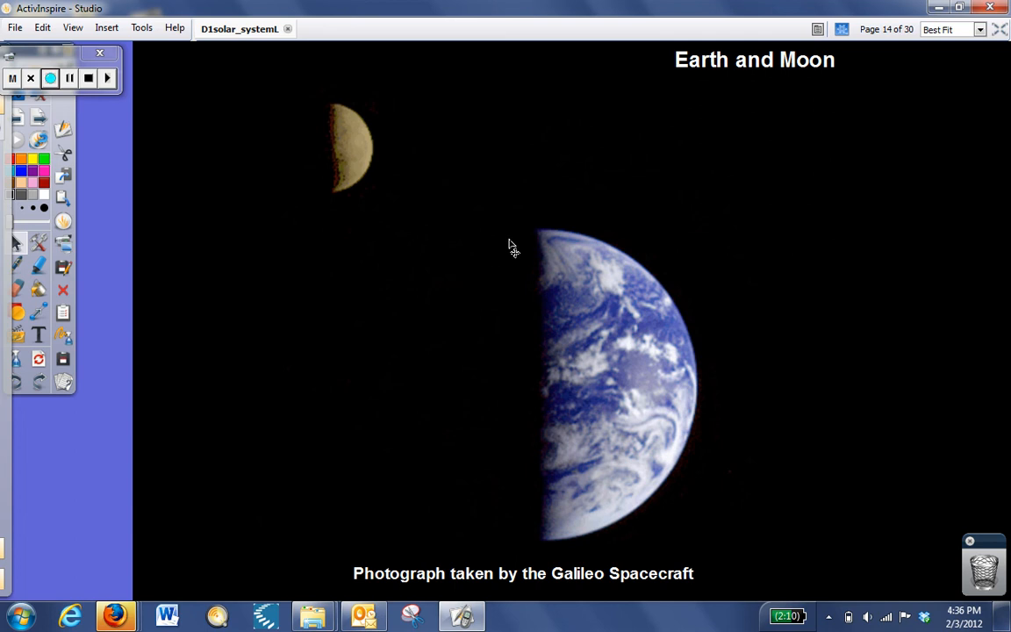
mouse_move(525, 211)
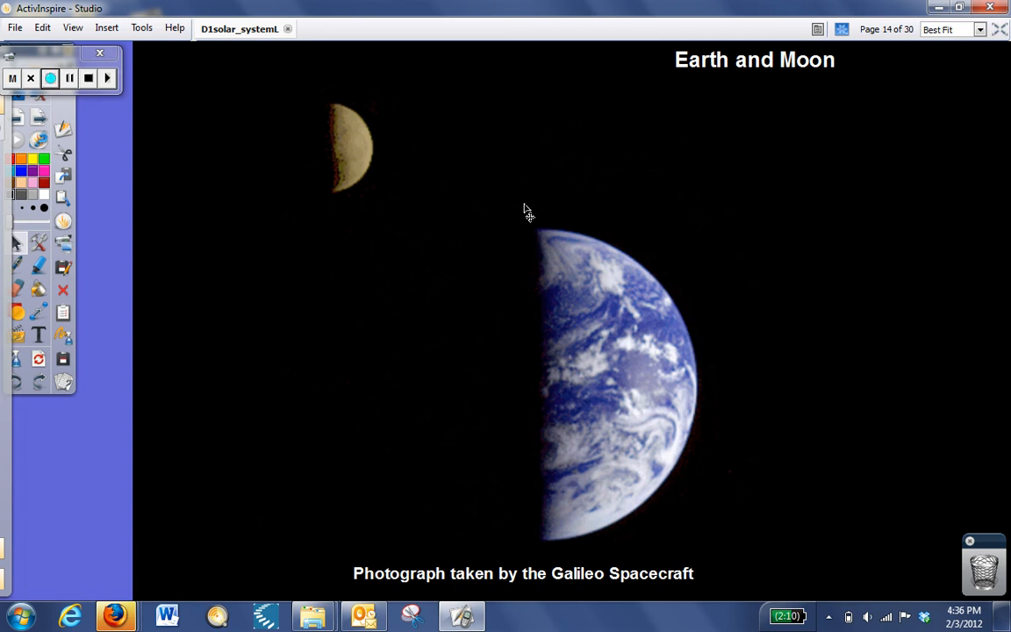
mouse_move(527, 205)
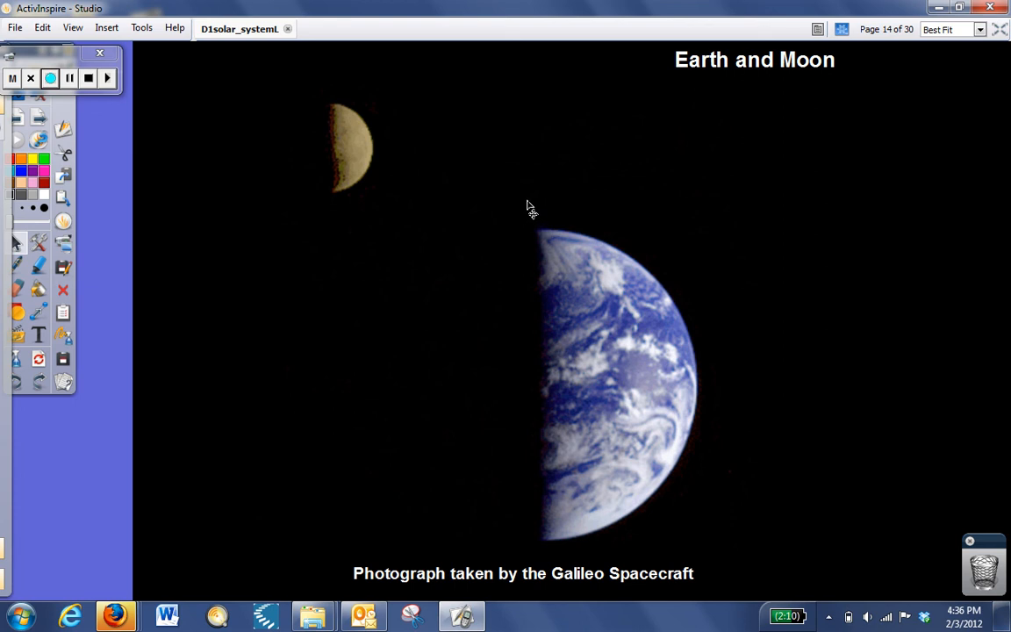
mouse_move(532, 211)
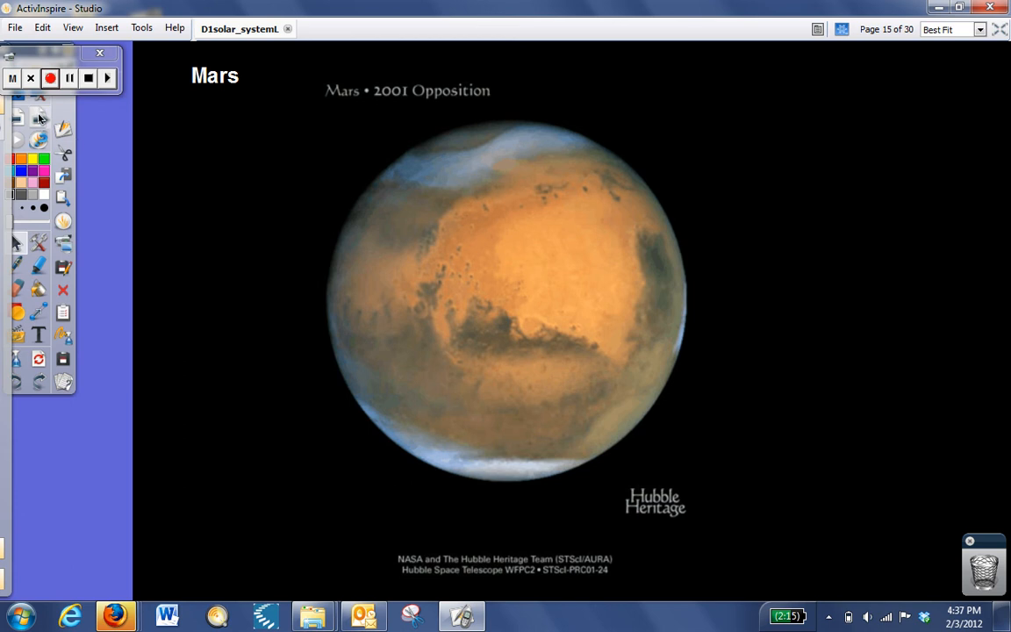
mouse_move(42, 120)
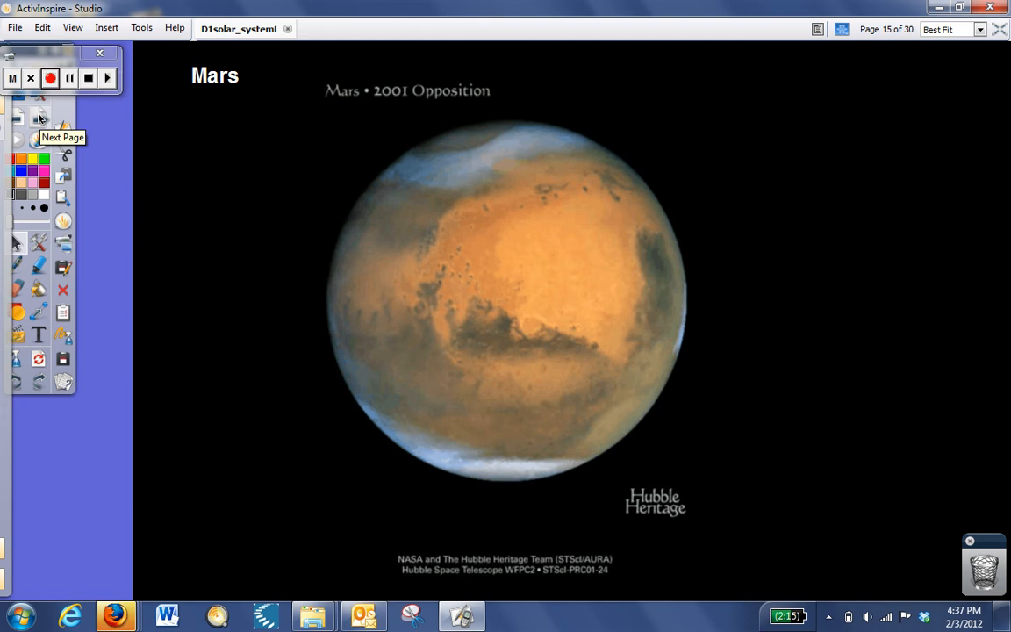
Advance to page 16, the Mars terrain map 'Evidence of flowing water?'.
click(43, 116)
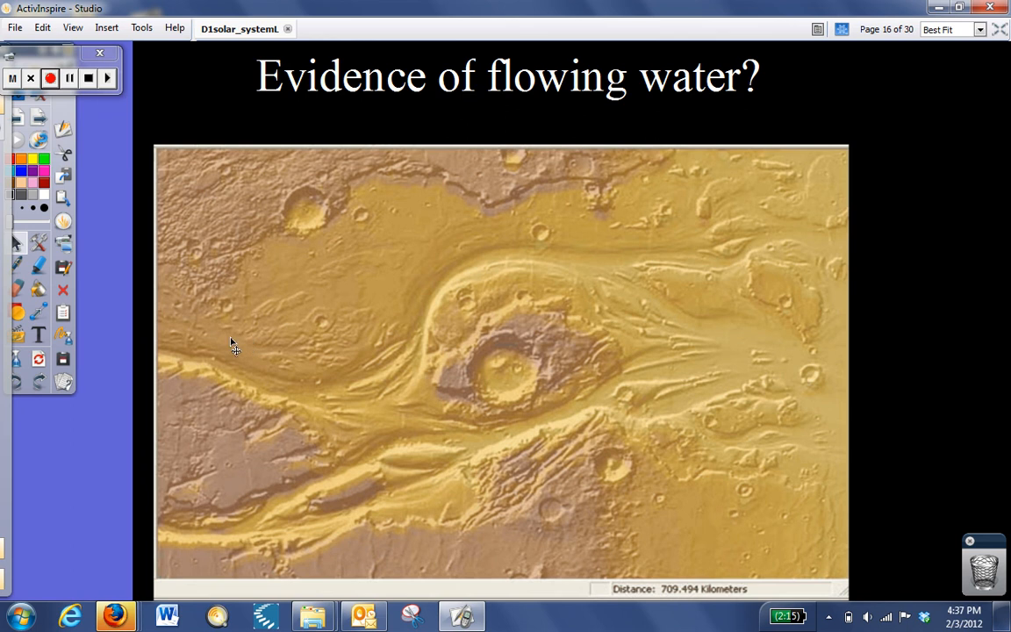
mouse_move(242, 352)
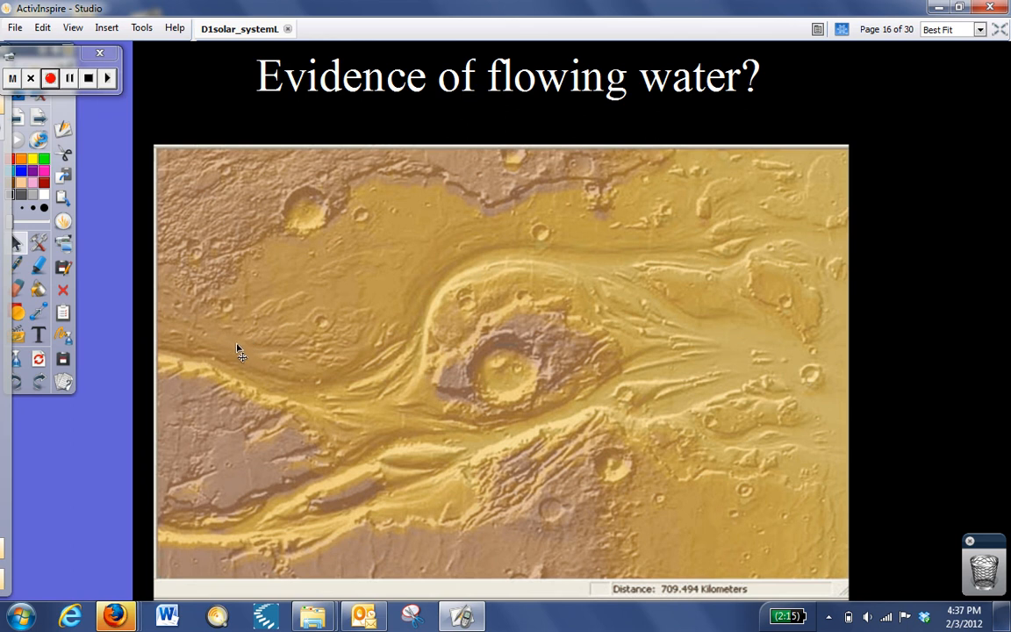
mouse_move(246, 358)
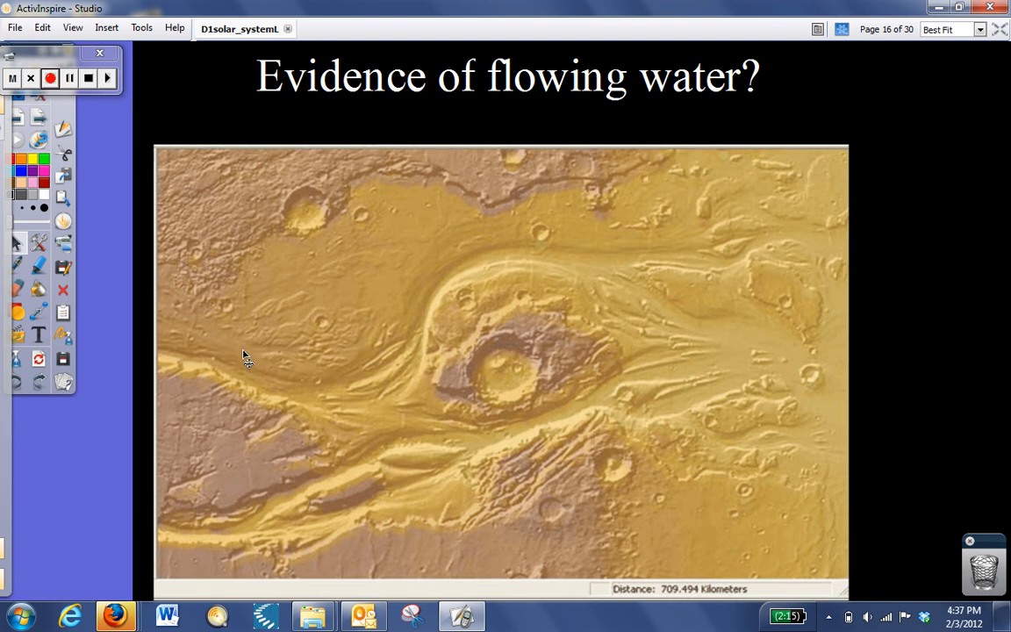
mouse_move(214, 333)
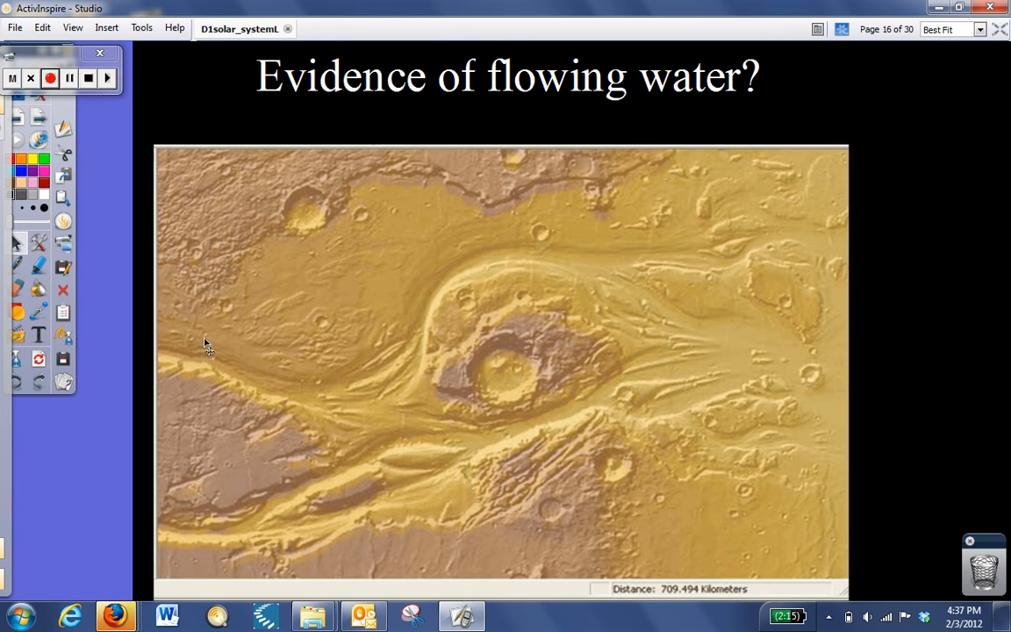
mouse_move(665, 399)
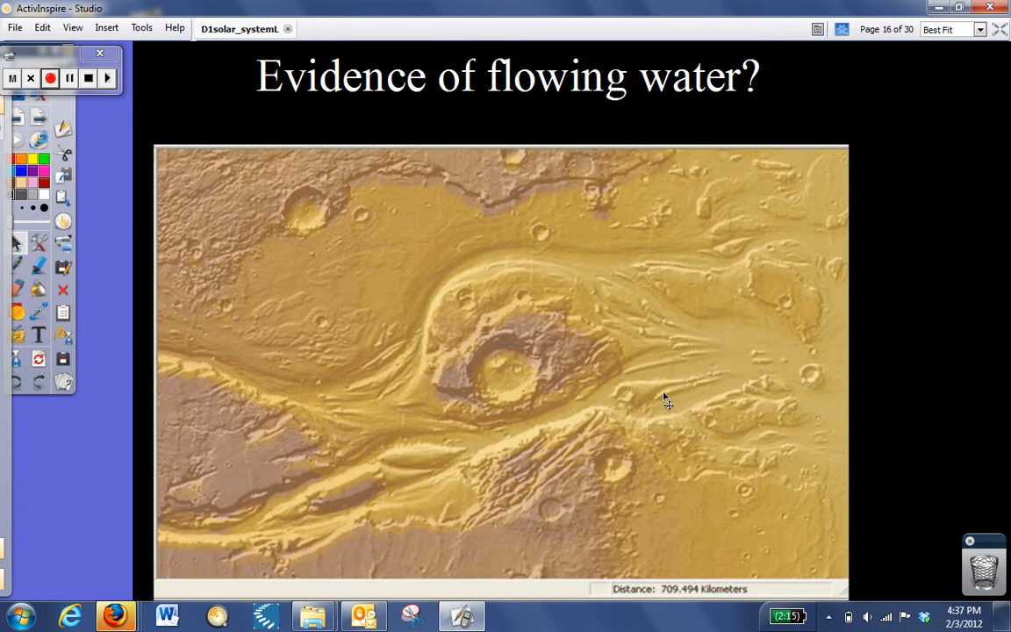
mouse_move(800, 390)
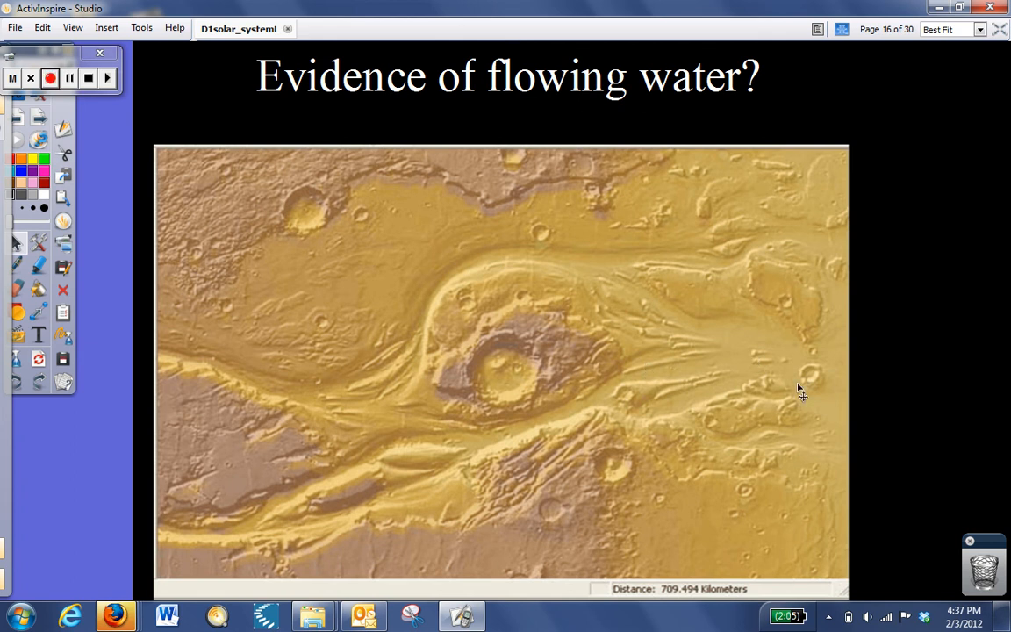
mouse_move(762, 362)
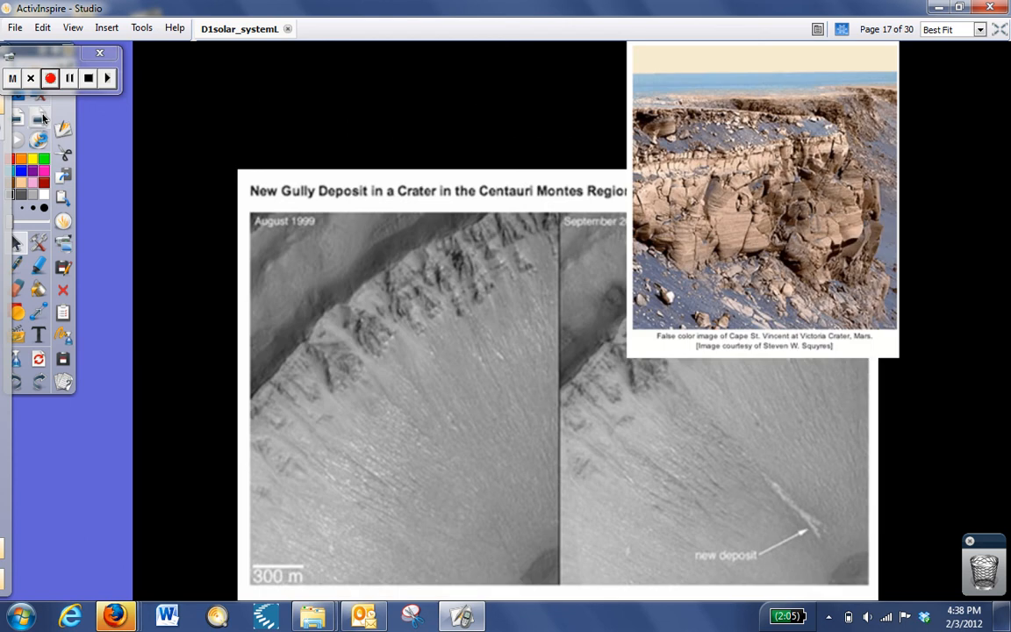
mouse_move(636, 485)
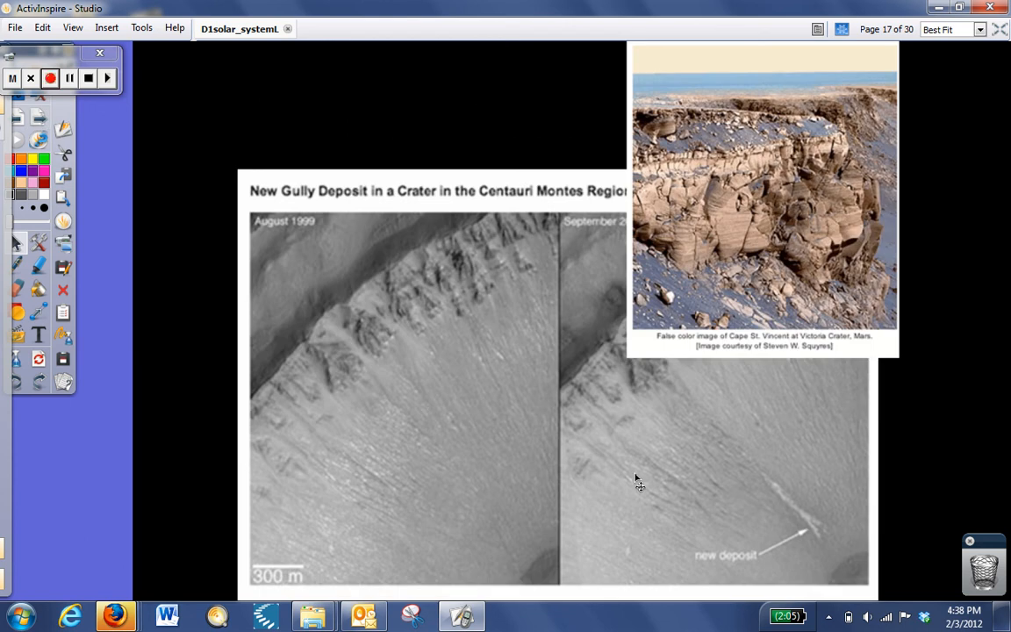
mouse_move(819, 562)
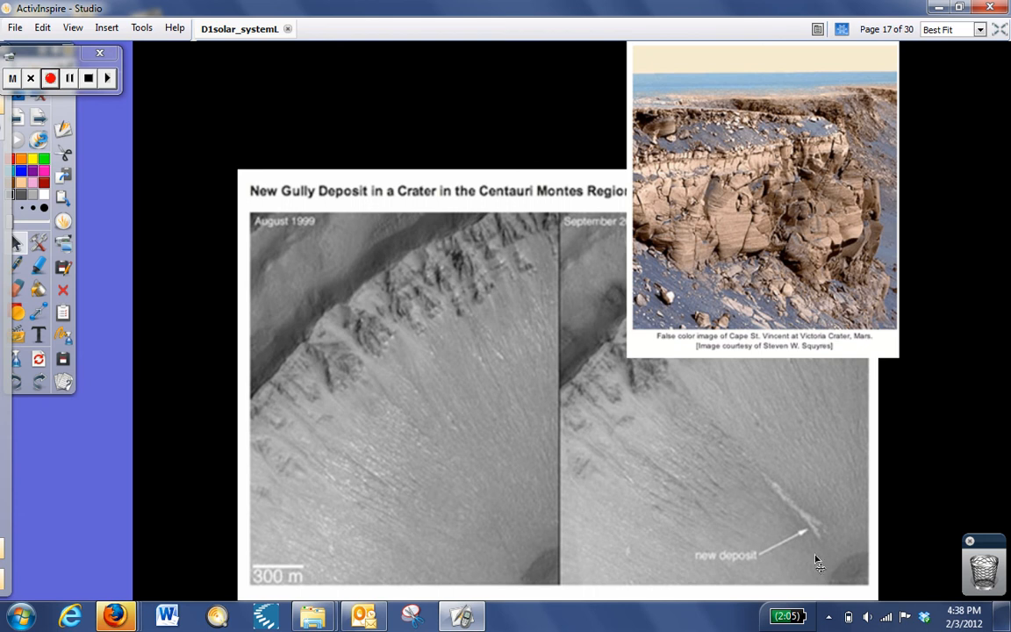
mouse_move(663, 421)
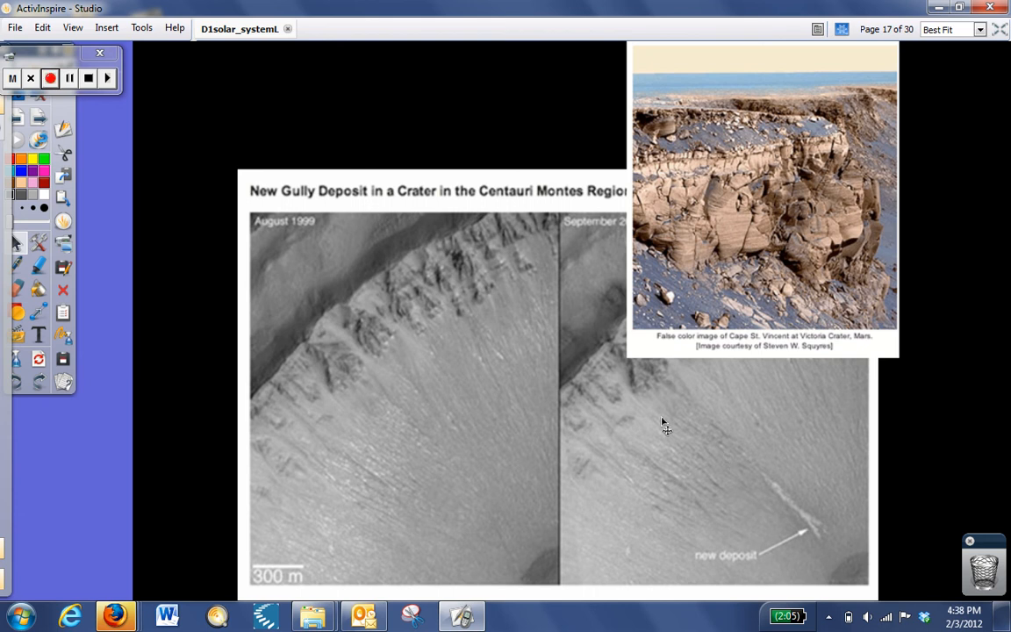
mouse_move(622, 435)
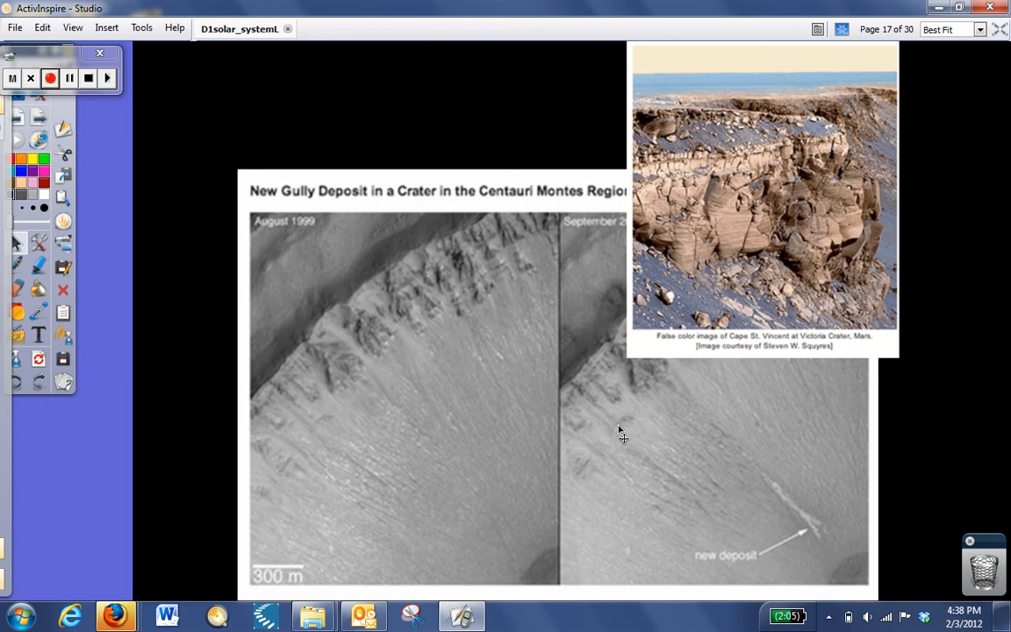
mouse_move(724, 256)
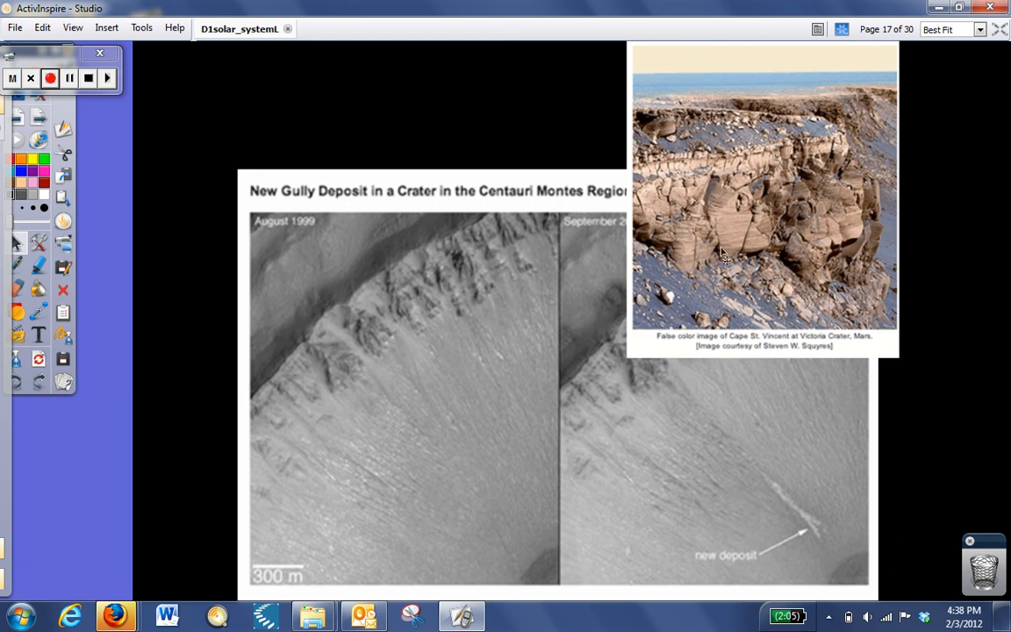
mouse_move(758, 217)
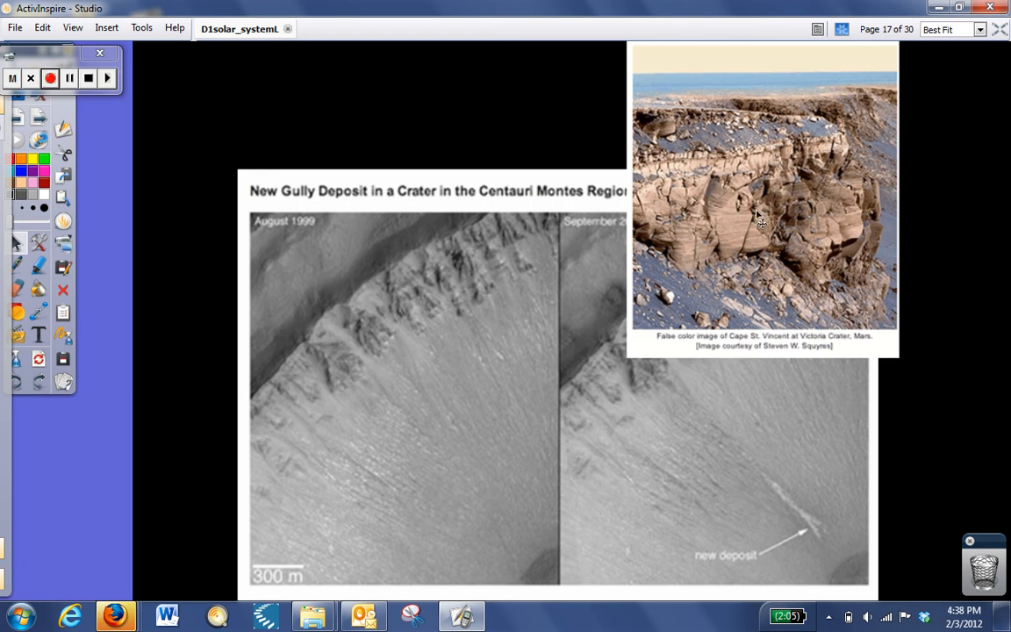
mouse_move(713, 227)
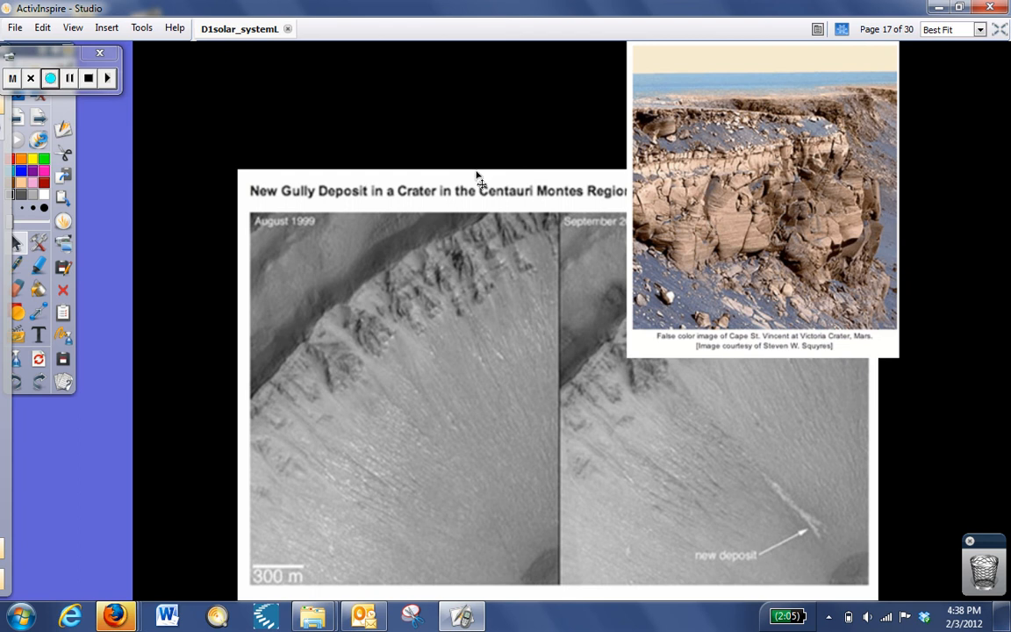
mouse_move(458, 138)
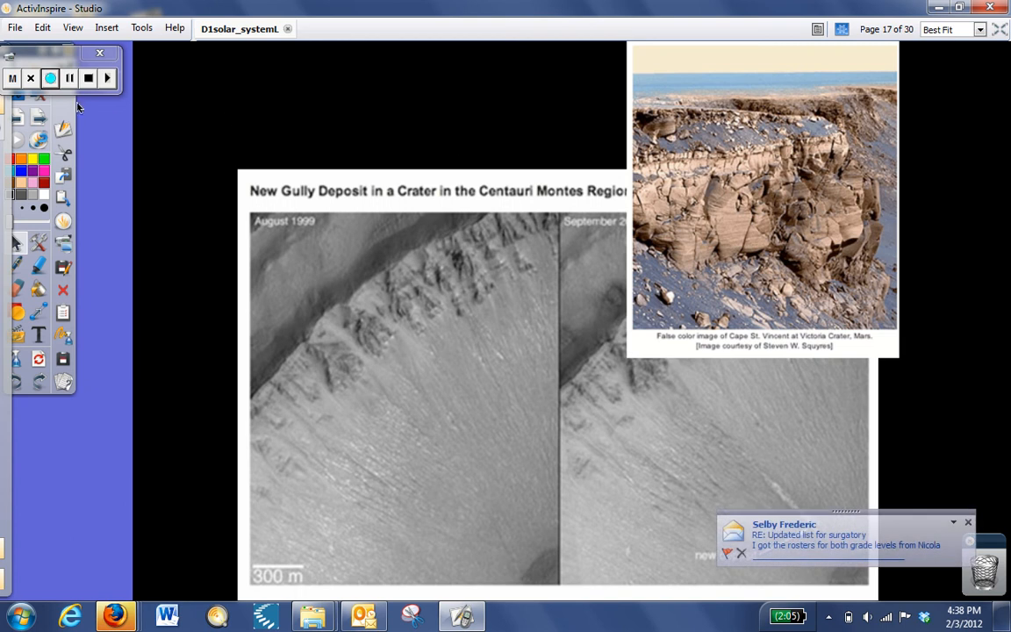
mouse_move(42, 116)
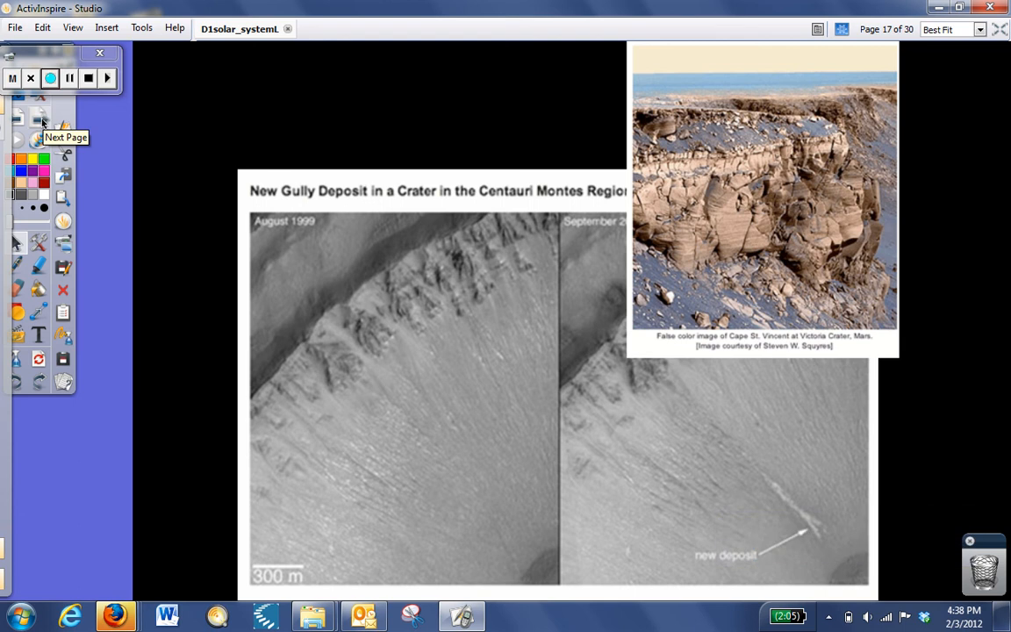
Advance to page 18, Jupiter with its interior cutaway.
click(42, 120)
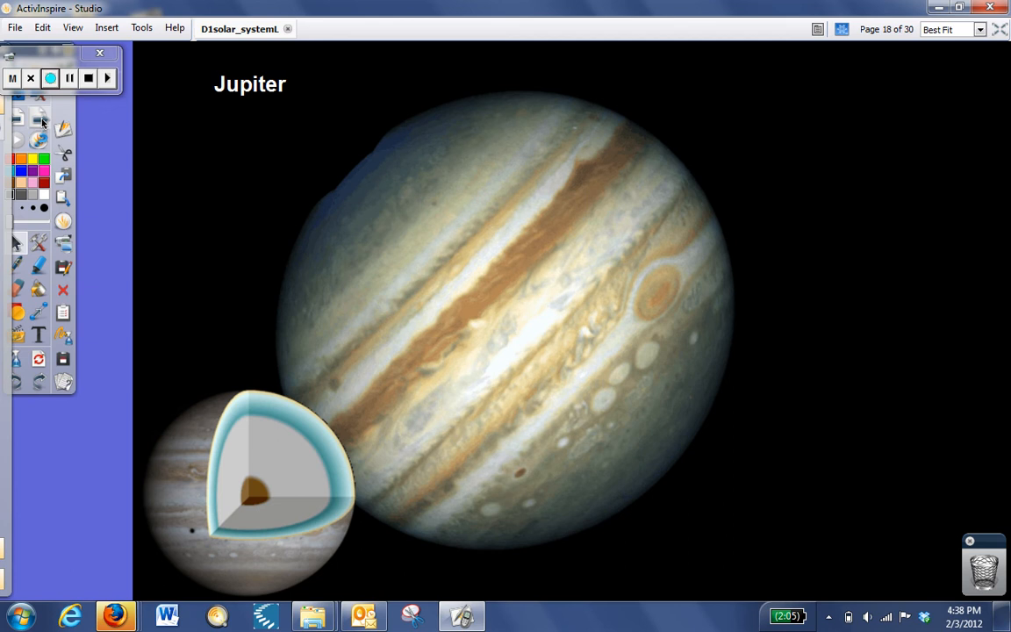
mouse_move(42, 121)
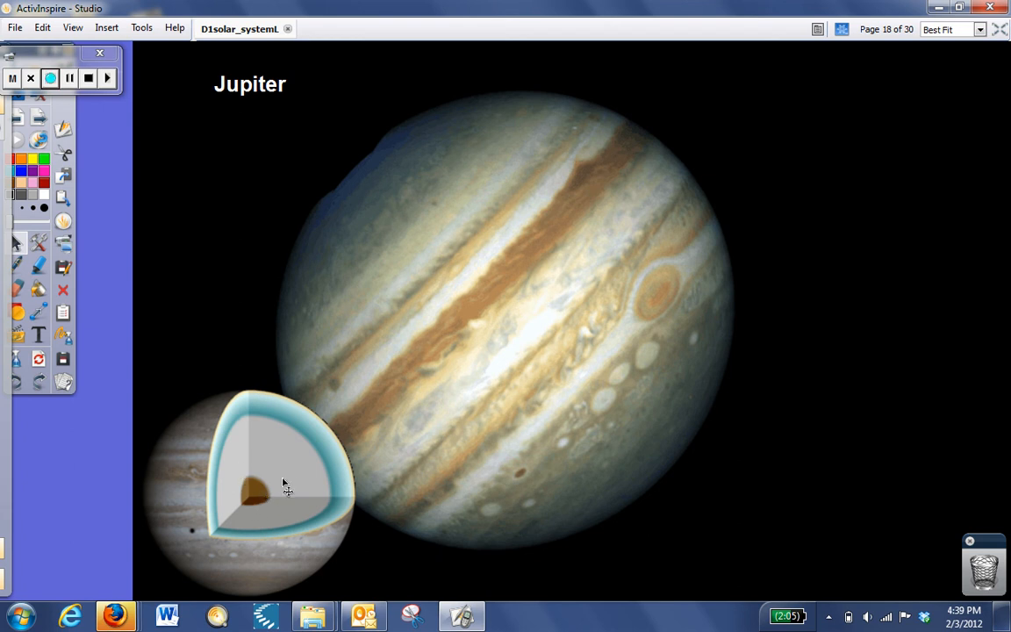
mouse_move(443, 351)
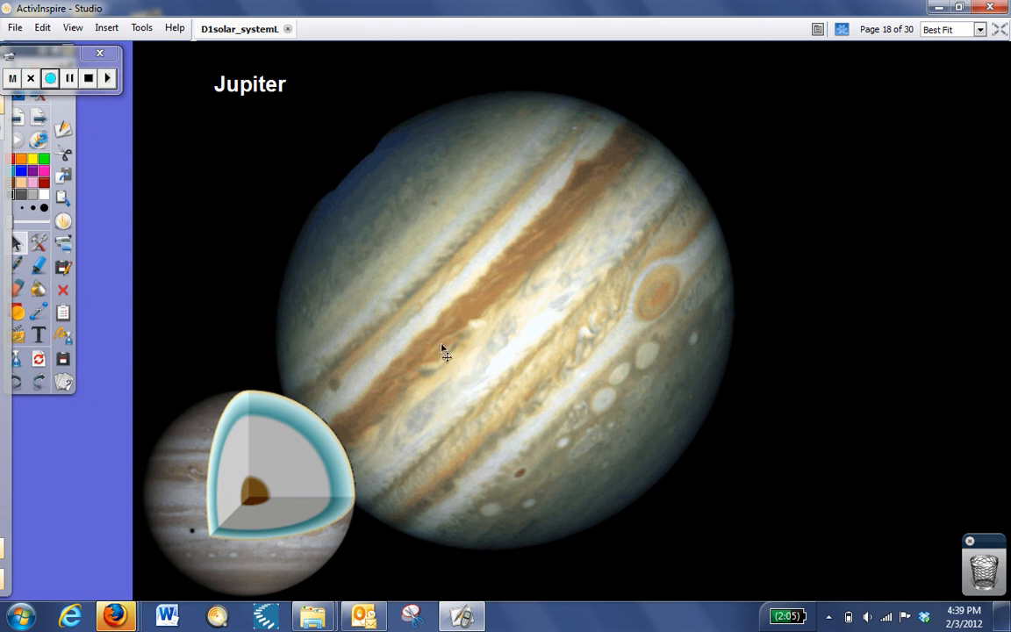
mouse_move(373, 283)
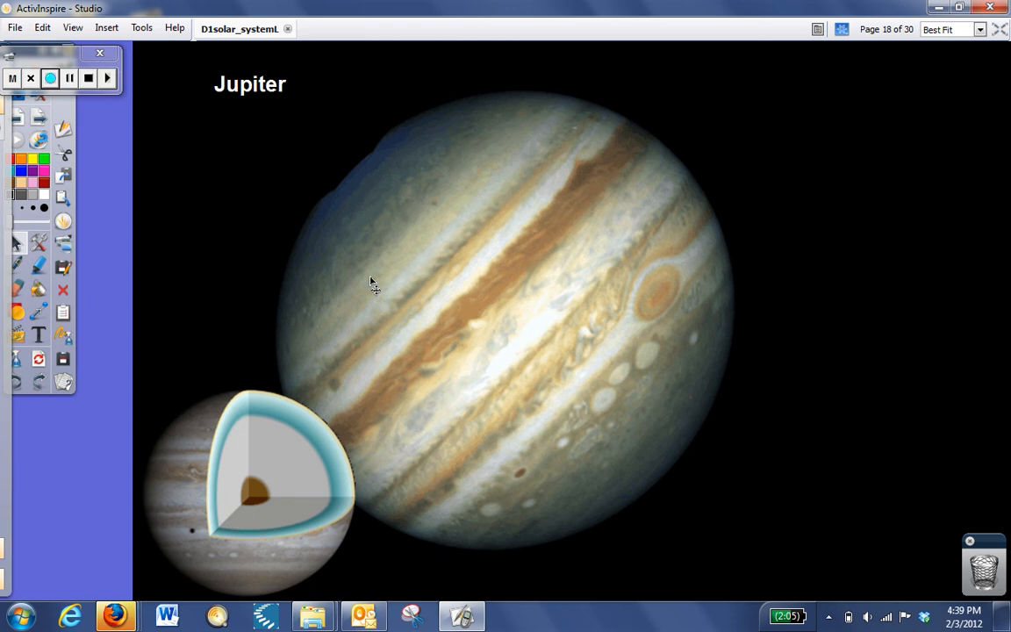
mouse_move(692, 372)
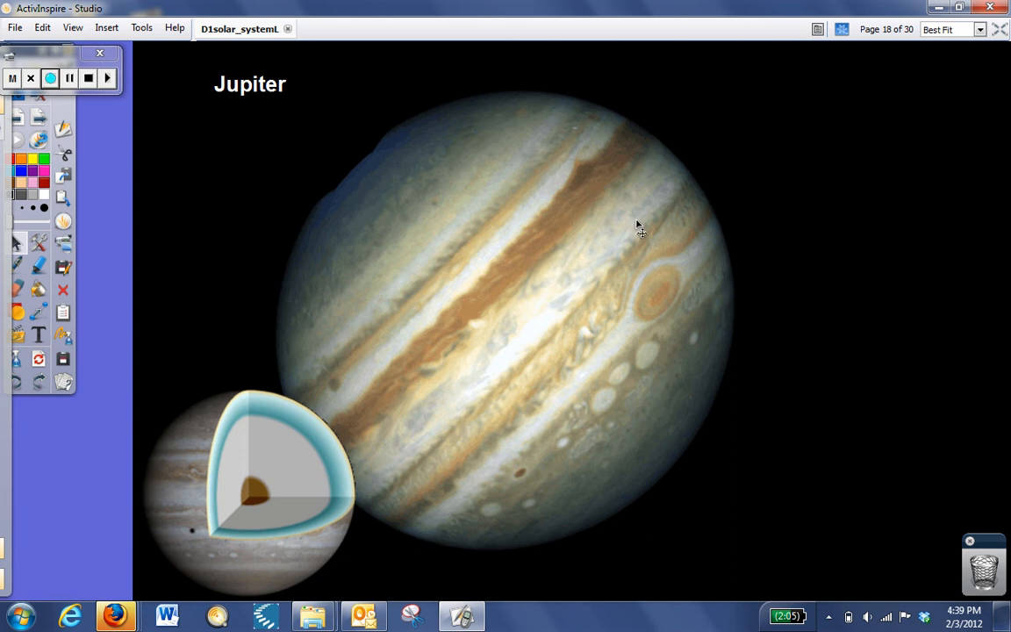
mouse_move(680, 308)
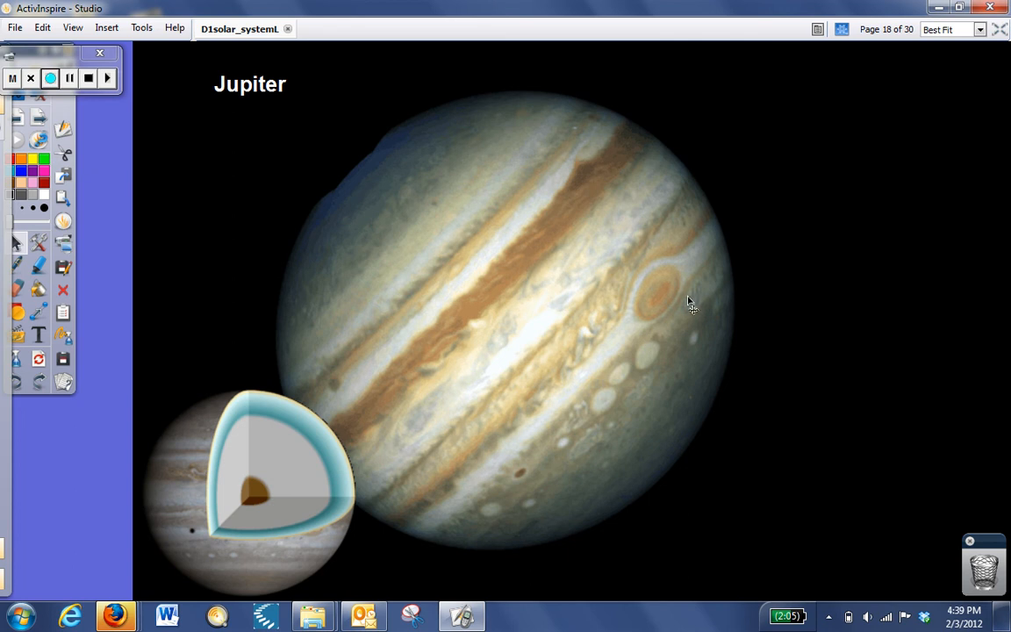
mouse_move(678, 309)
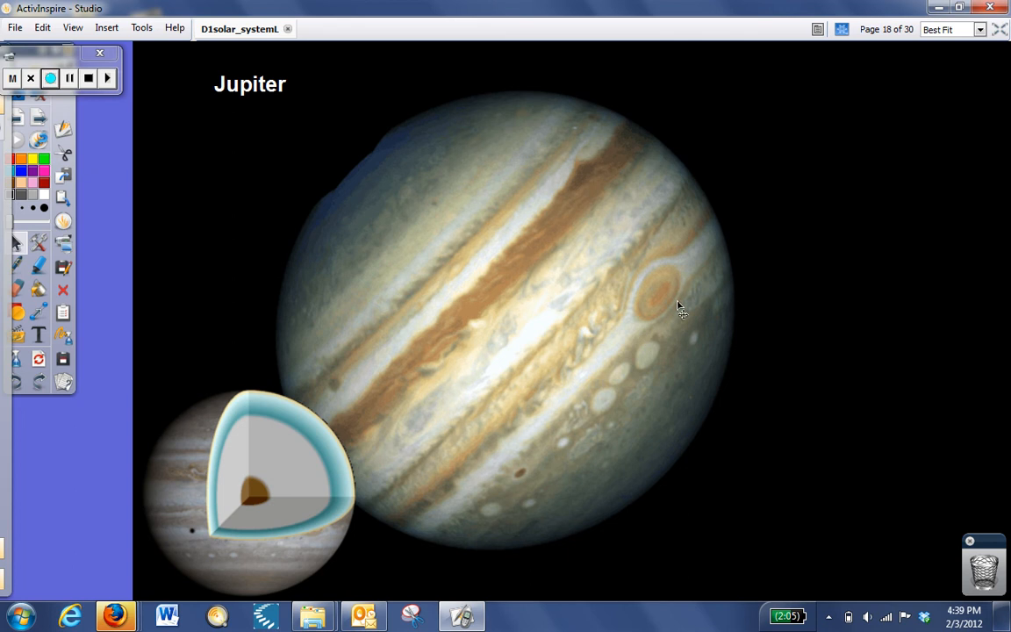
mouse_move(680, 298)
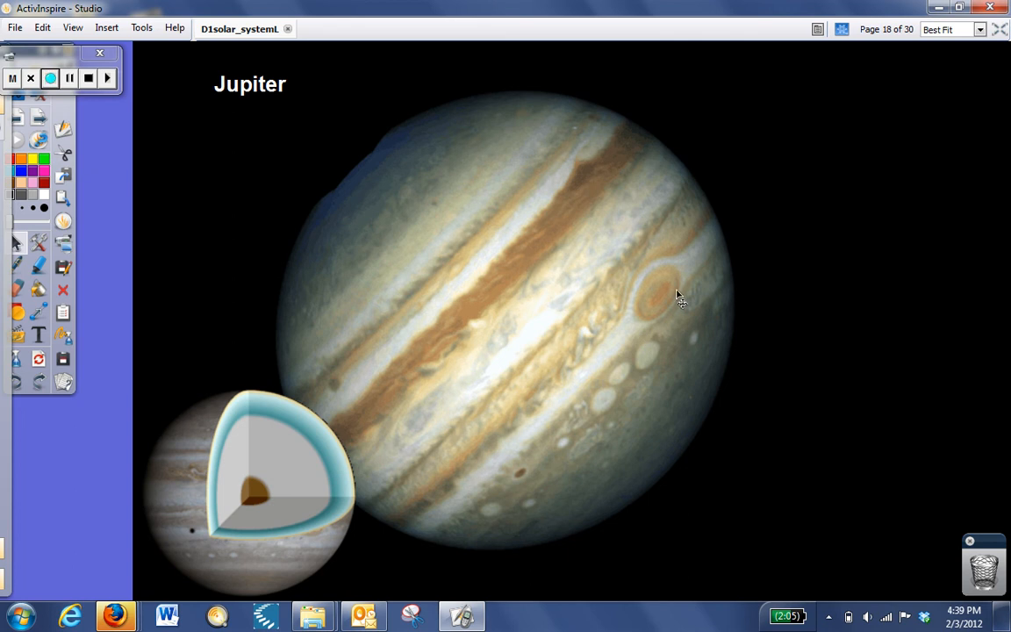
mouse_move(654, 320)
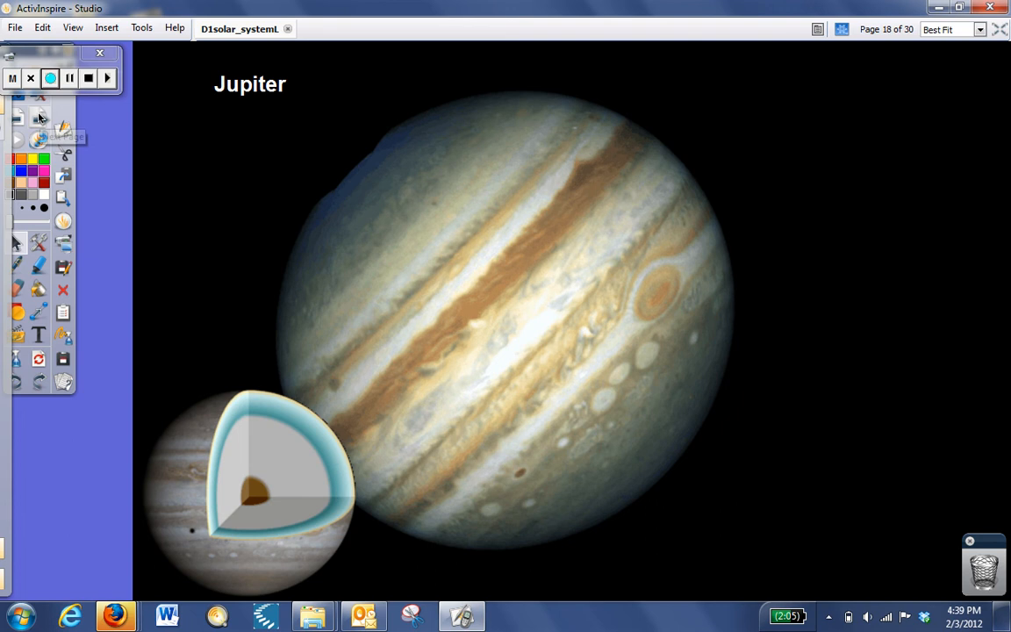
mouse_move(39, 117)
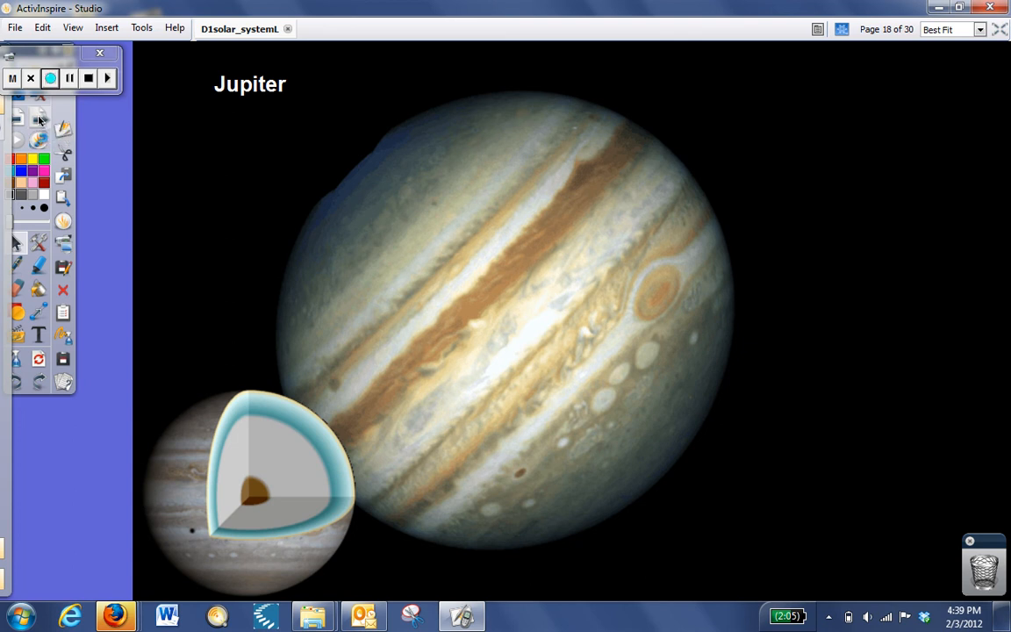
Advance to page 19, Galilean Moons of Jupiter: Io, Europa, Ganymede and Callisto.
click(59, 77)
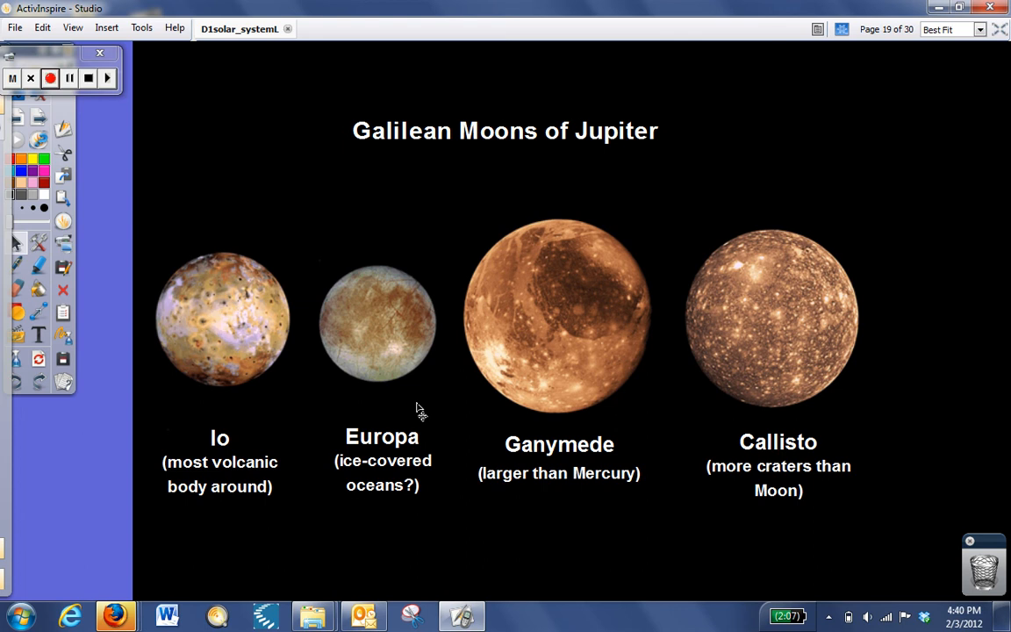
mouse_move(408, 410)
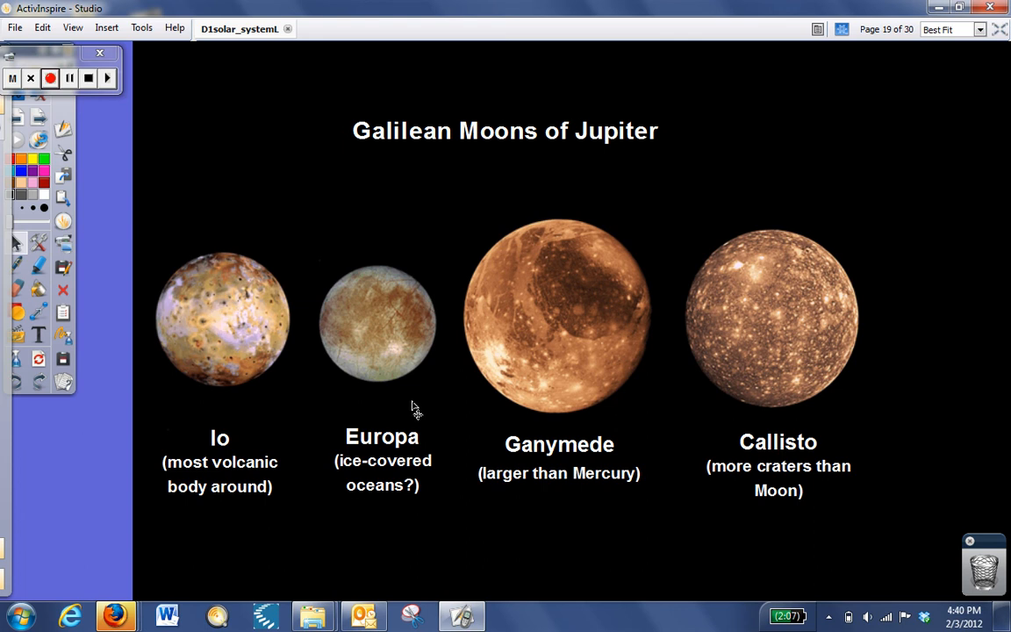
mouse_move(390, 380)
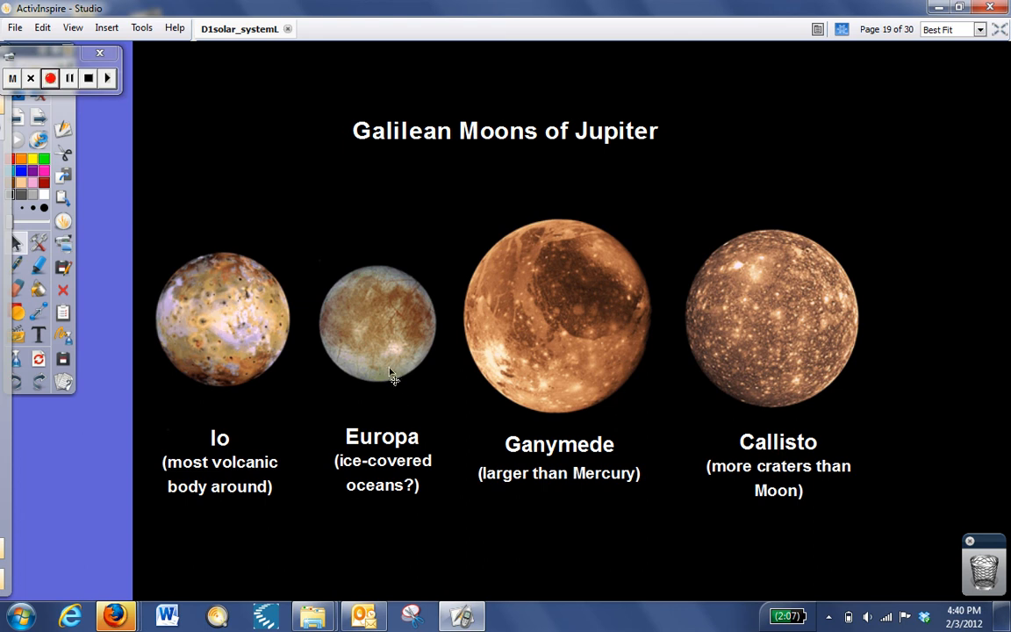
mouse_move(309, 393)
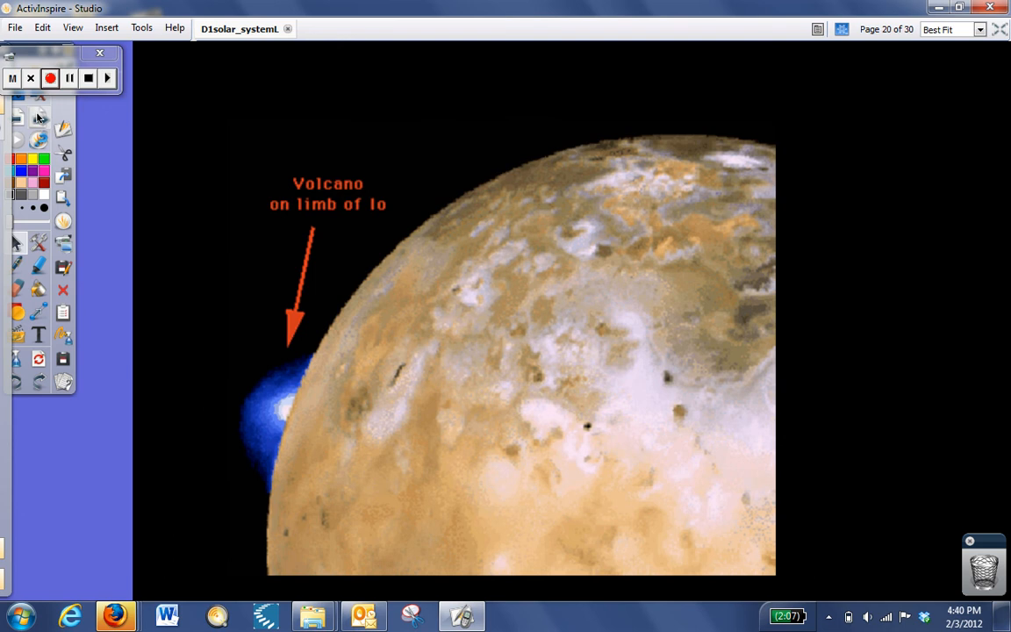
mouse_move(38, 120)
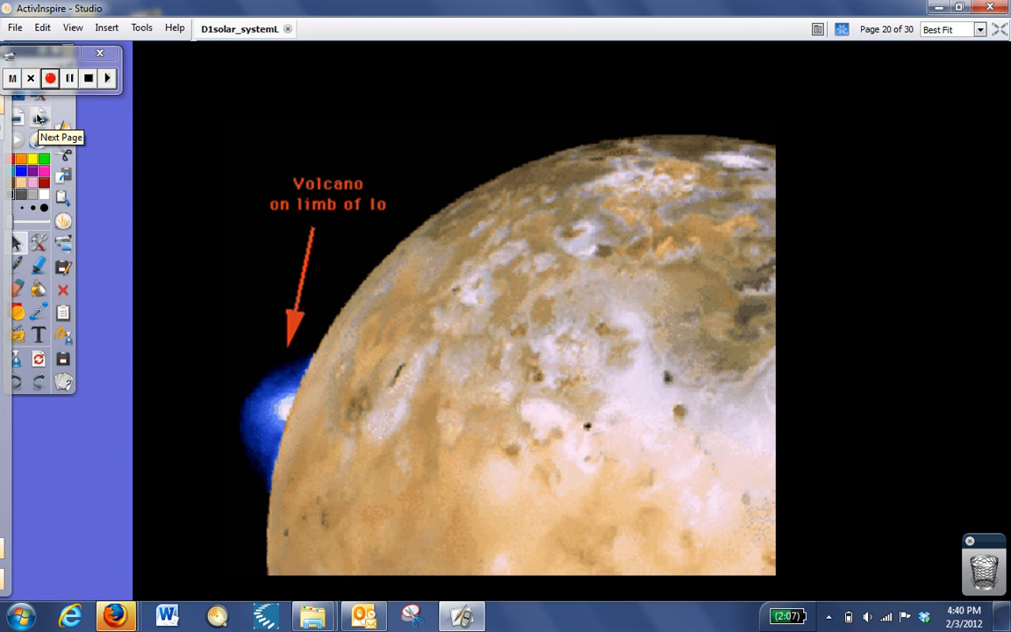
mouse_move(270, 325)
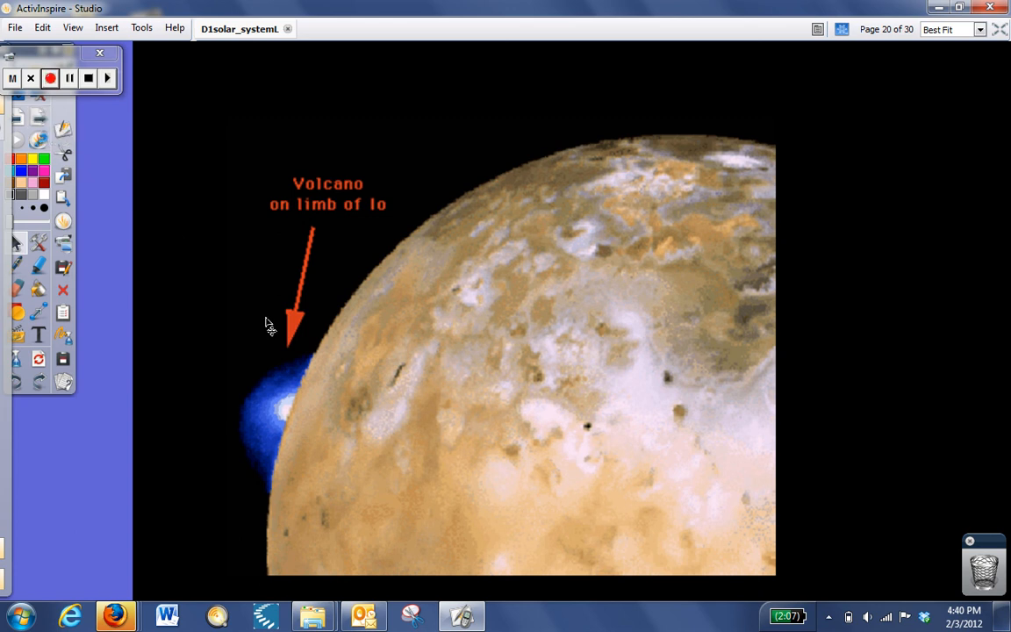
mouse_move(277, 404)
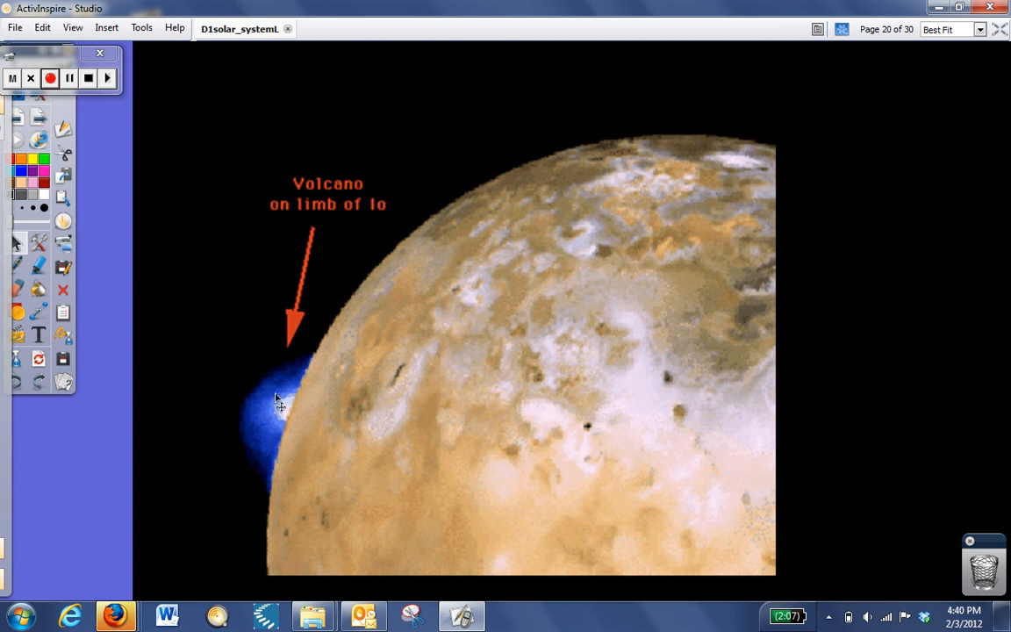
mouse_move(301, 379)
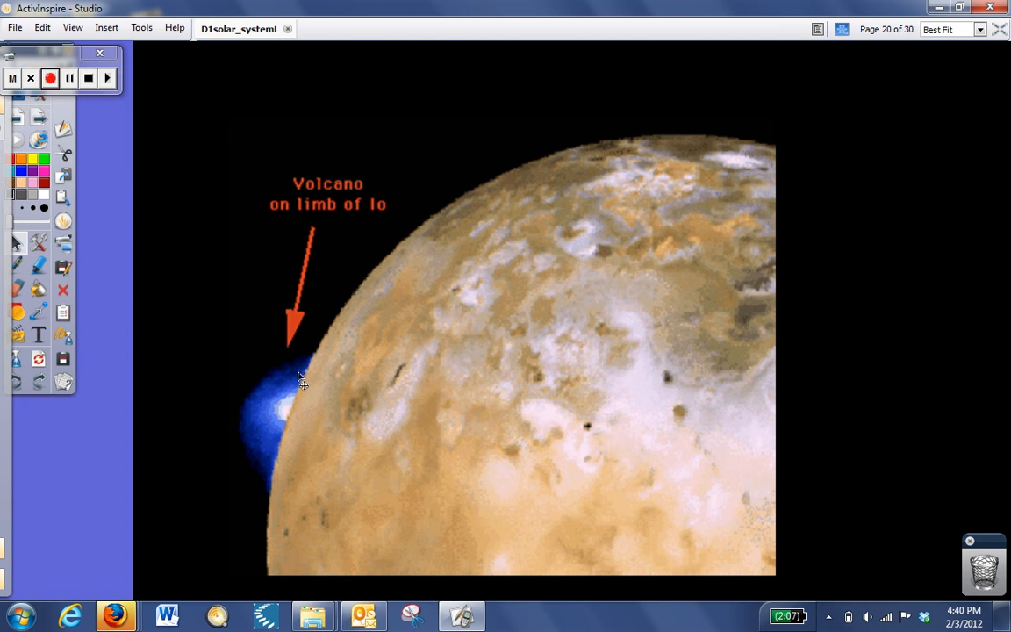
mouse_move(242, 320)
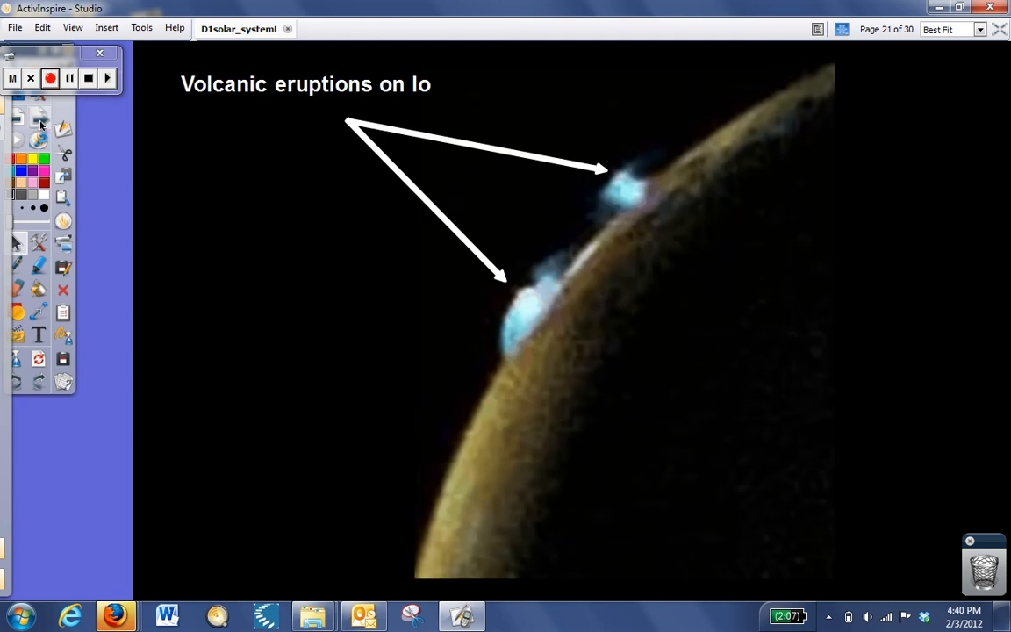
mouse_move(41, 127)
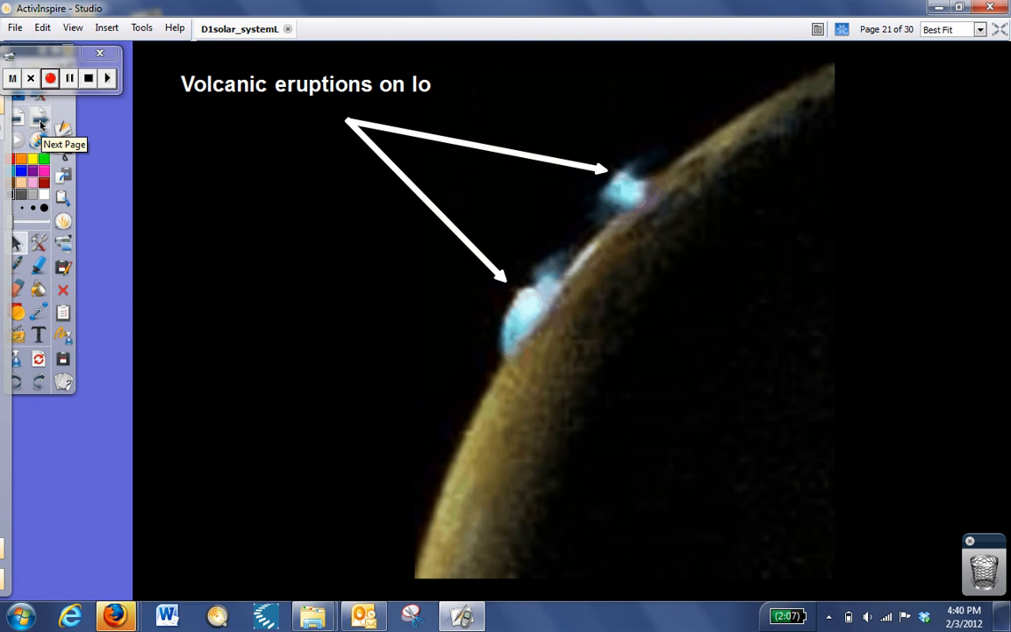
Advance to page 22, Saturn photographed by the Cassini spacecraft.
click(38, 119)
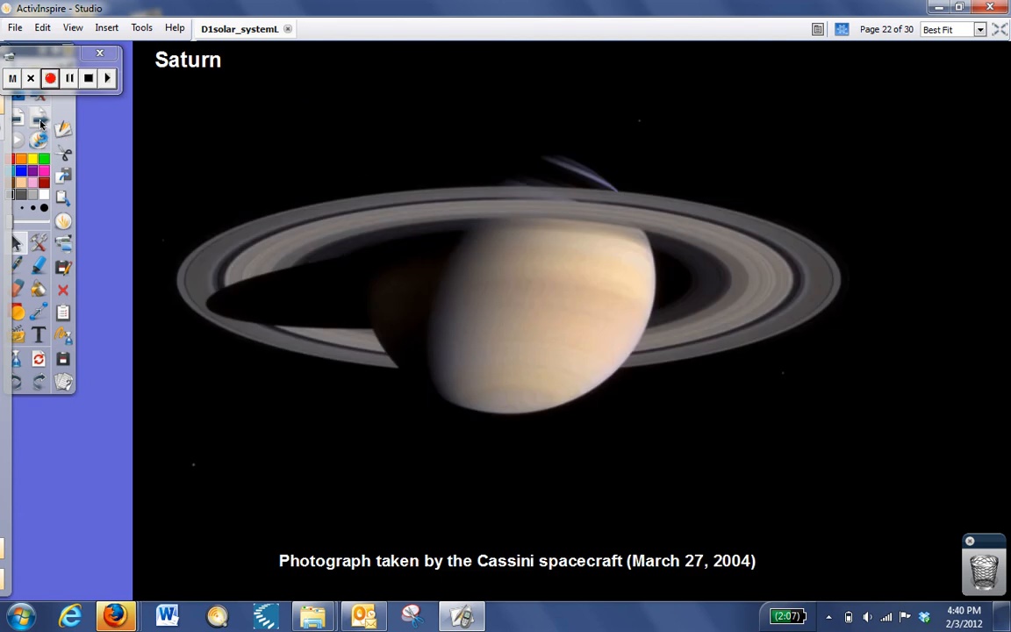
mouse_move(19, 116)
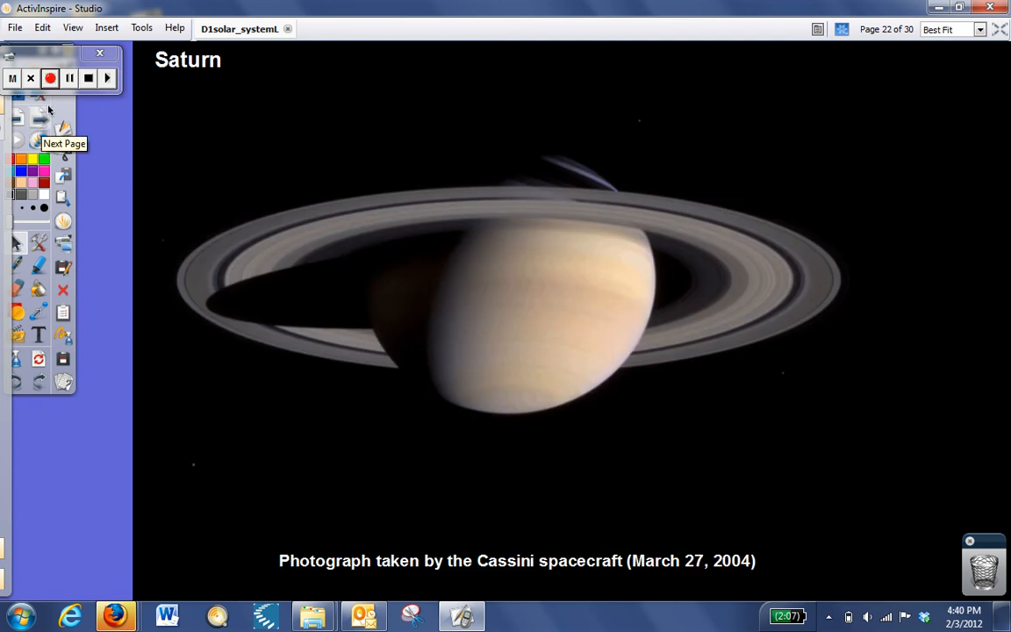
mouse_move(281, 228)
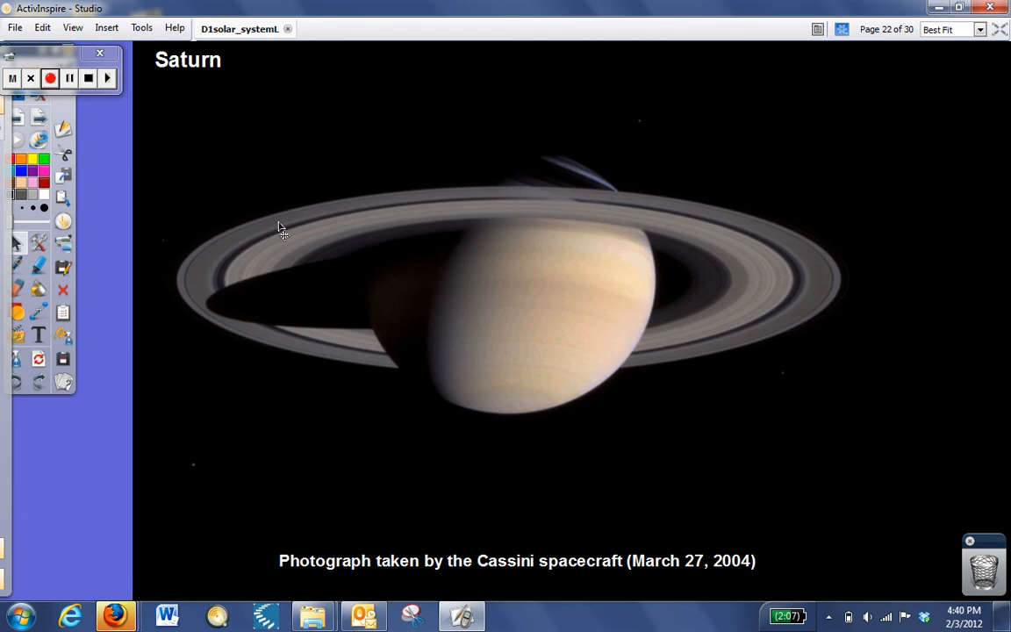
mouse_move(702, 274)
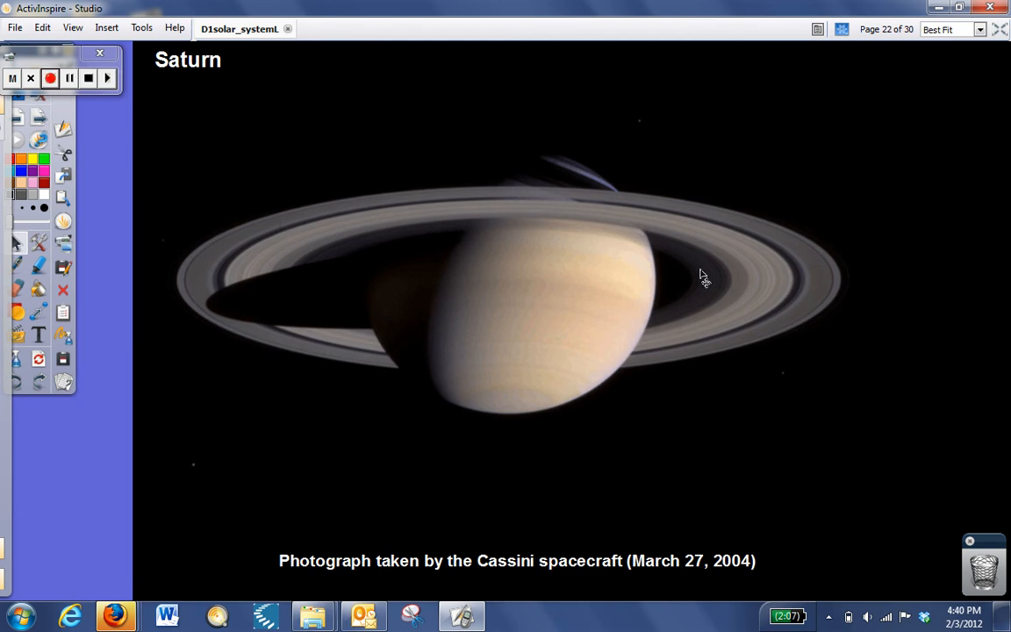
mouse_move(495, 218)
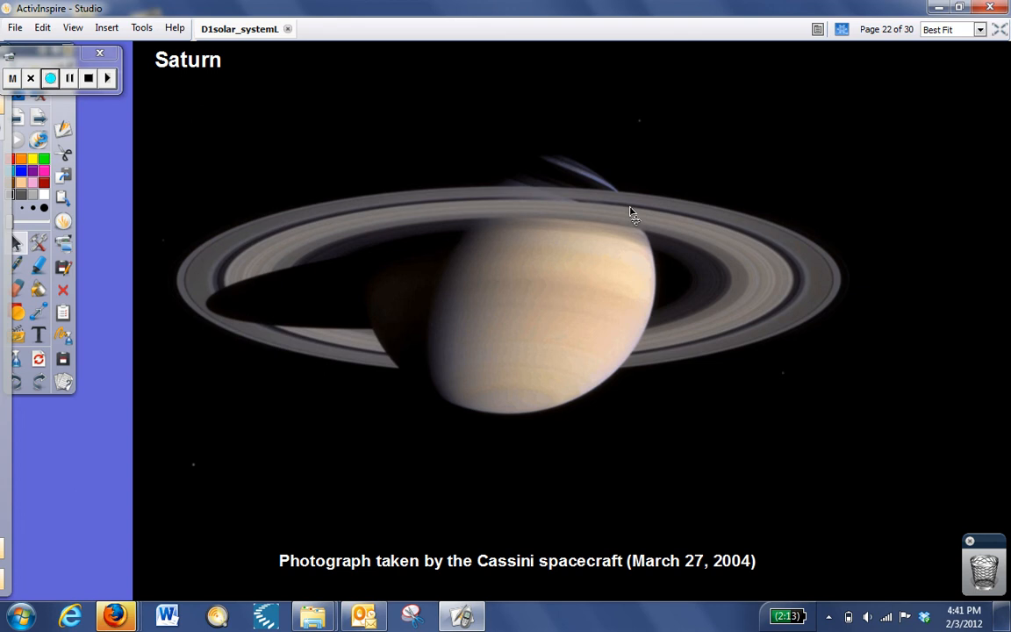
mouse_move(630, 218)
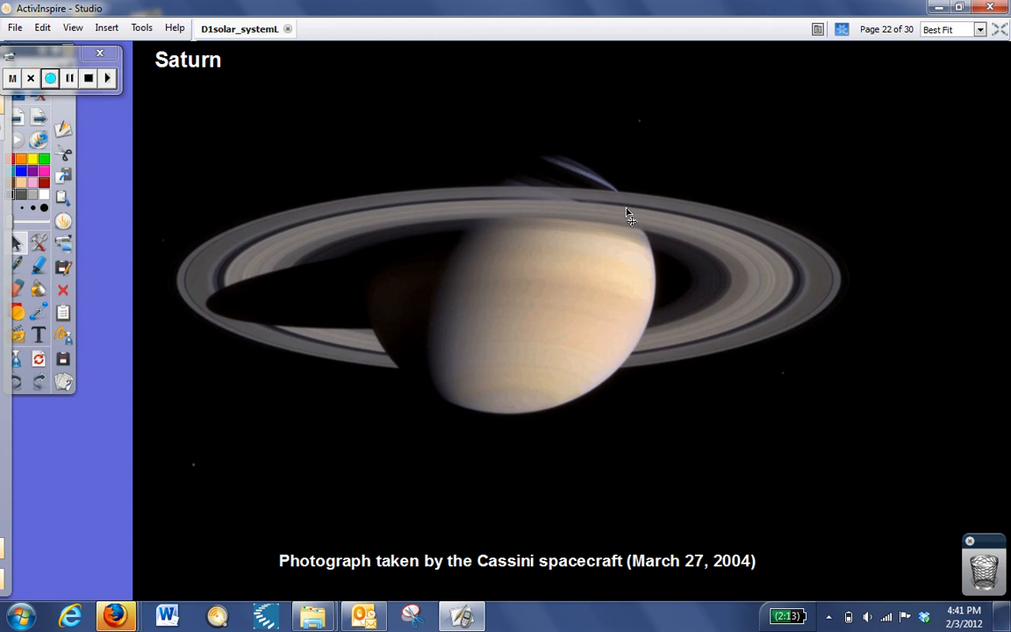
mouse_move(608, 231)
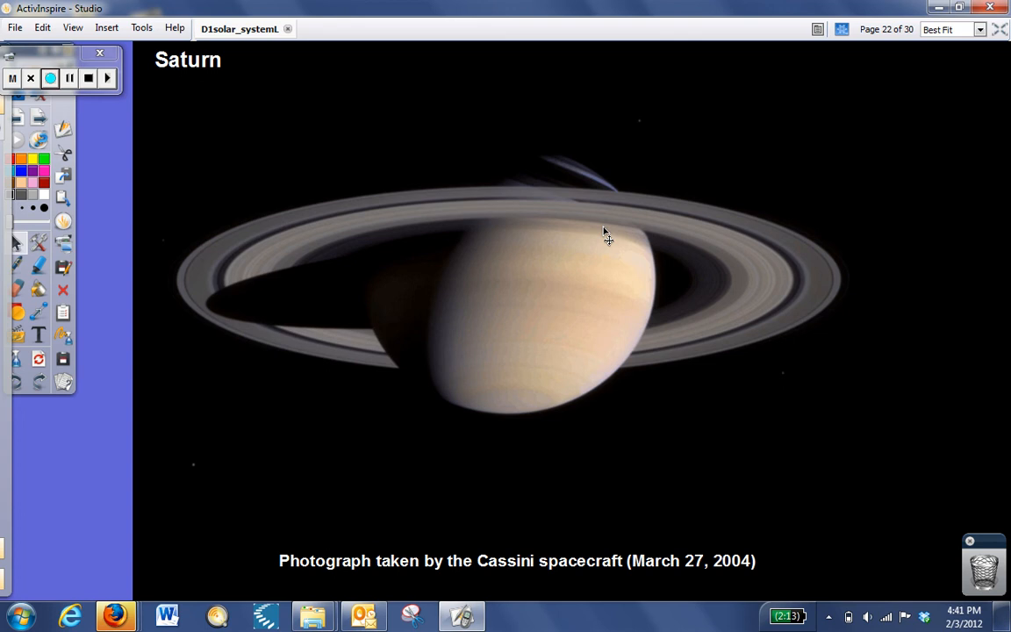
mouse_move(554, 247)
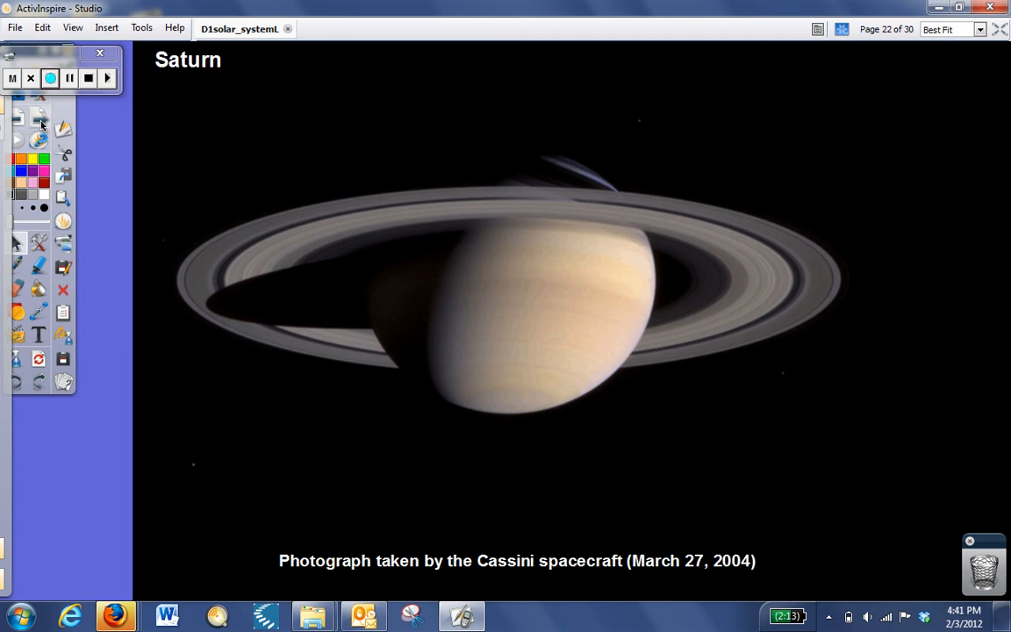
mouse_move(42, 123)
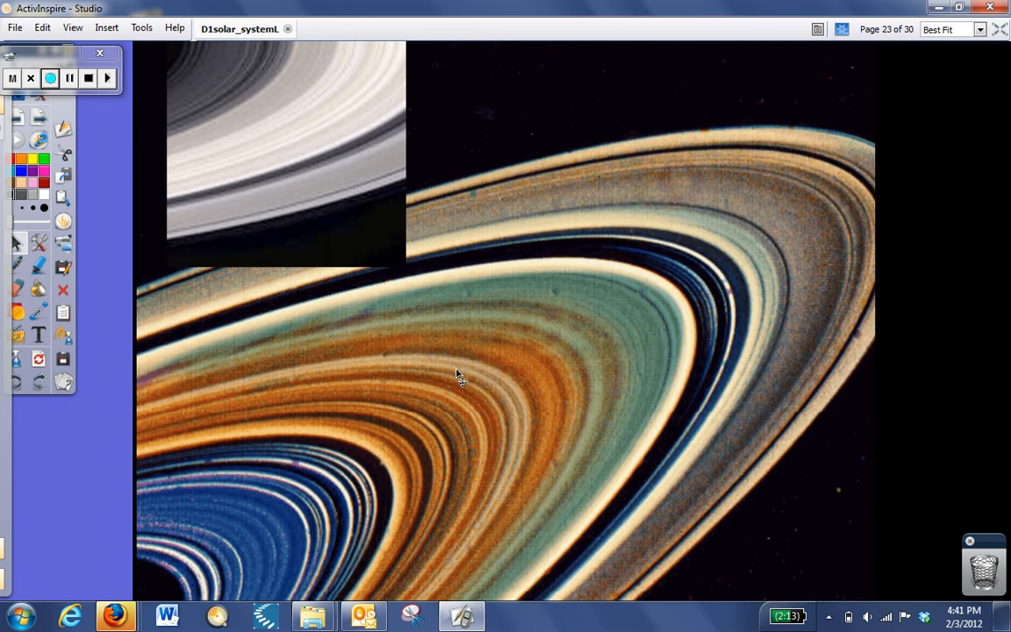
mouse_move(465, 397)
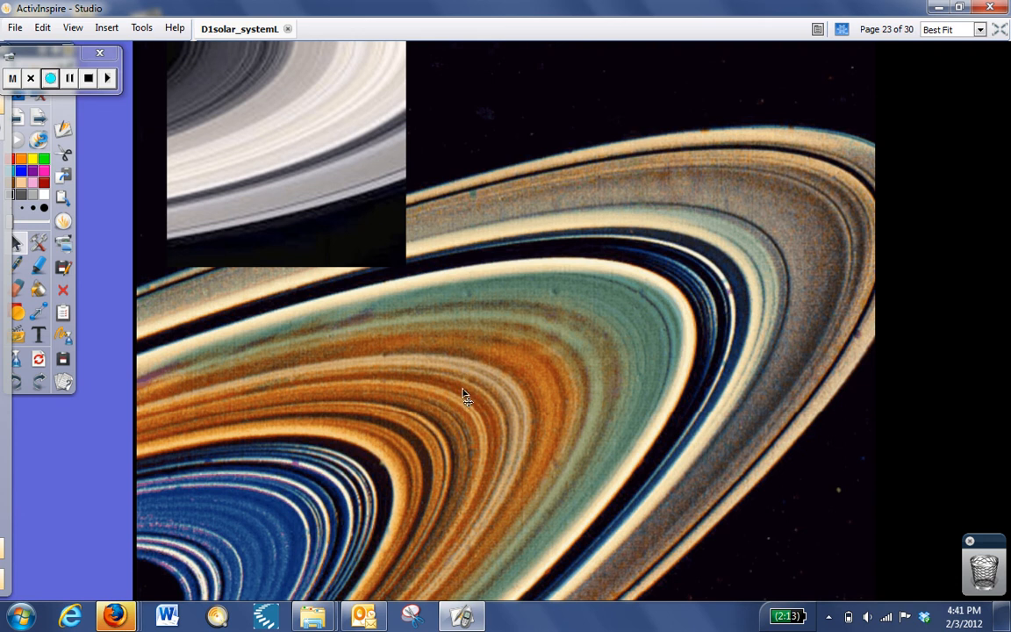
mouse_move(488, 386)
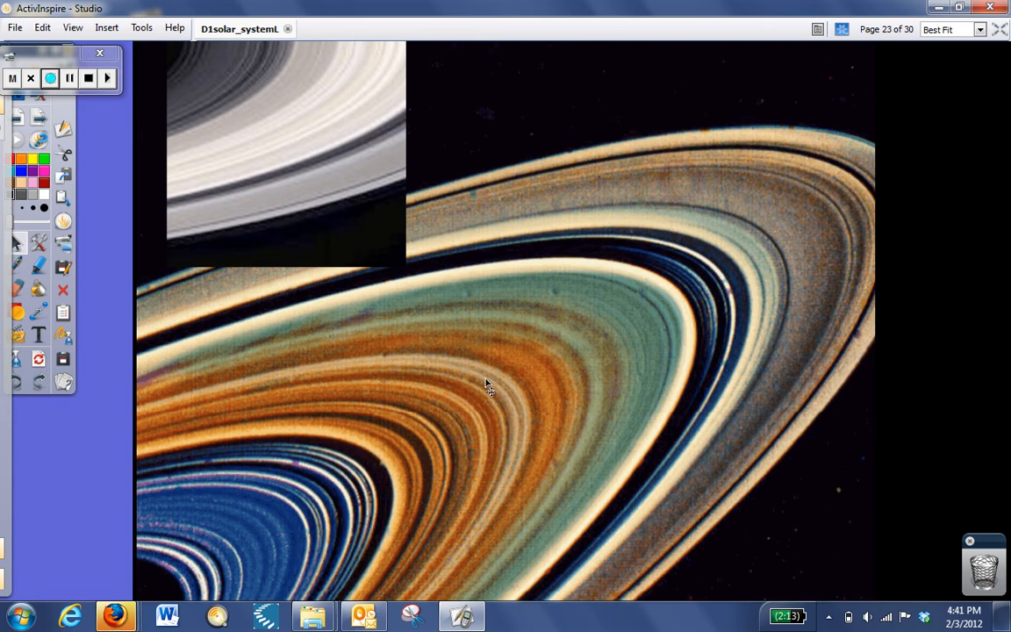
mouse_move(484, 390)
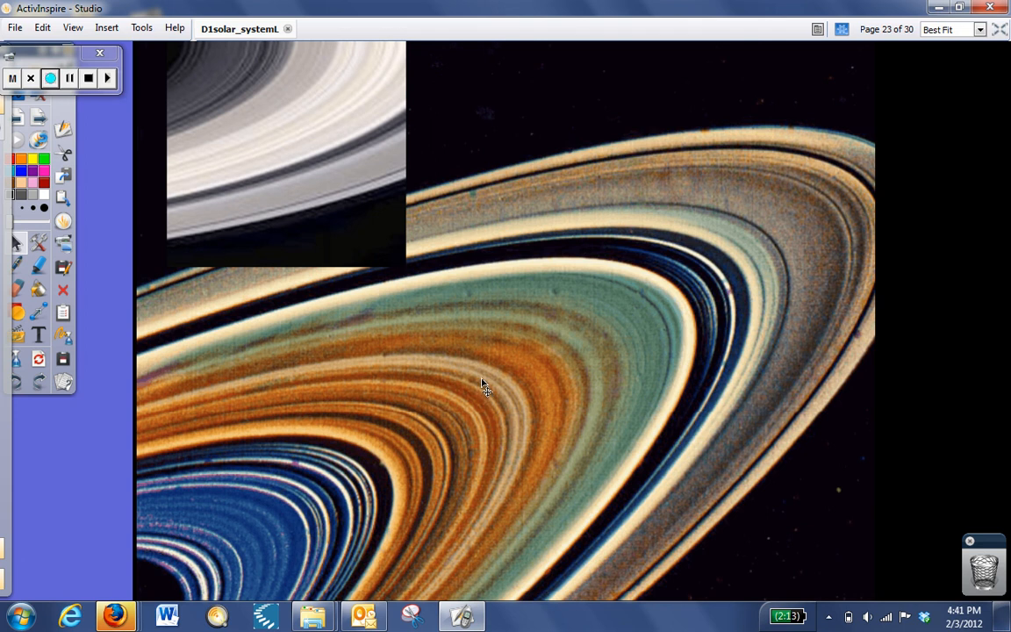
mouse_move(419, 279)
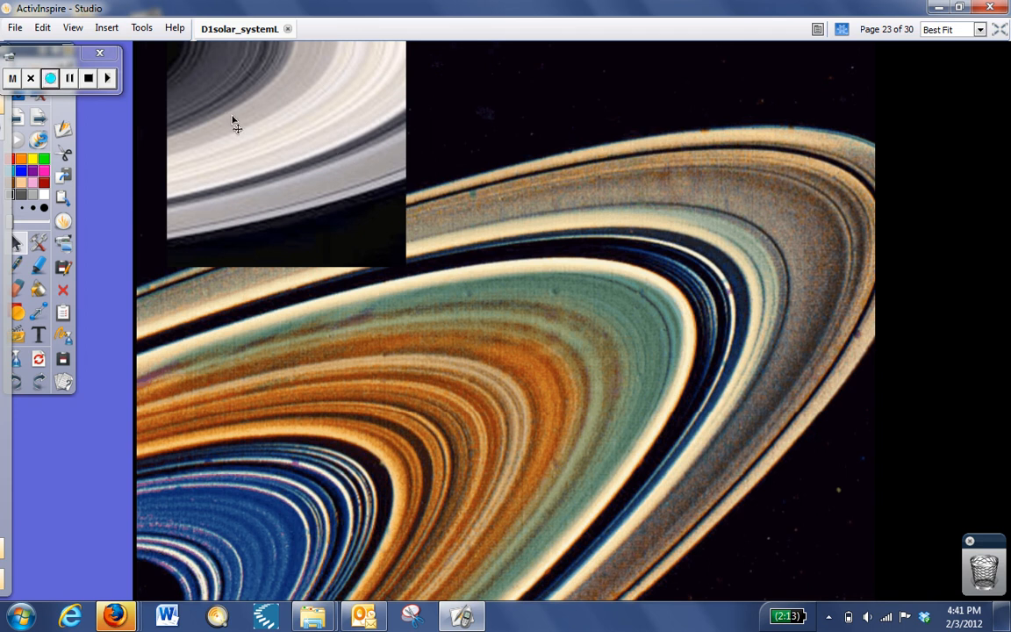
mouse_move(337, 139)
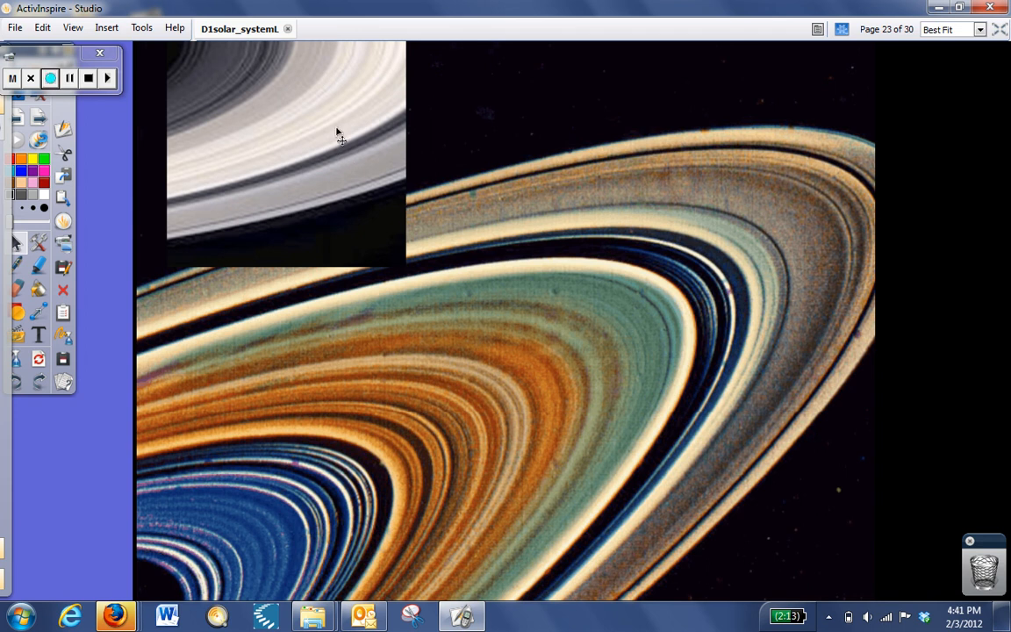
mouse_move(225, 540)
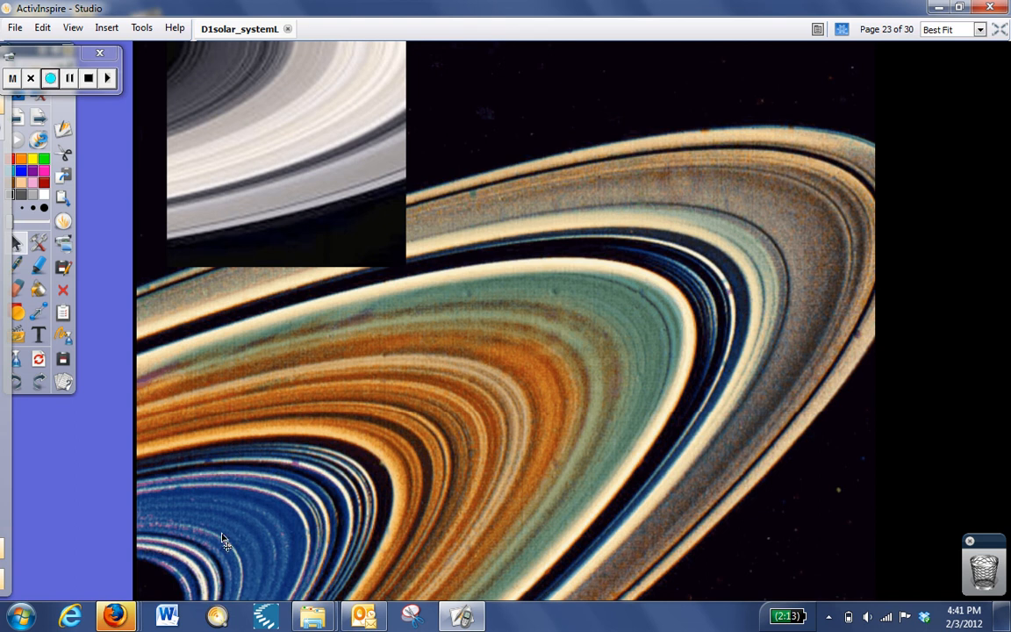
mouse_move(520, 368)
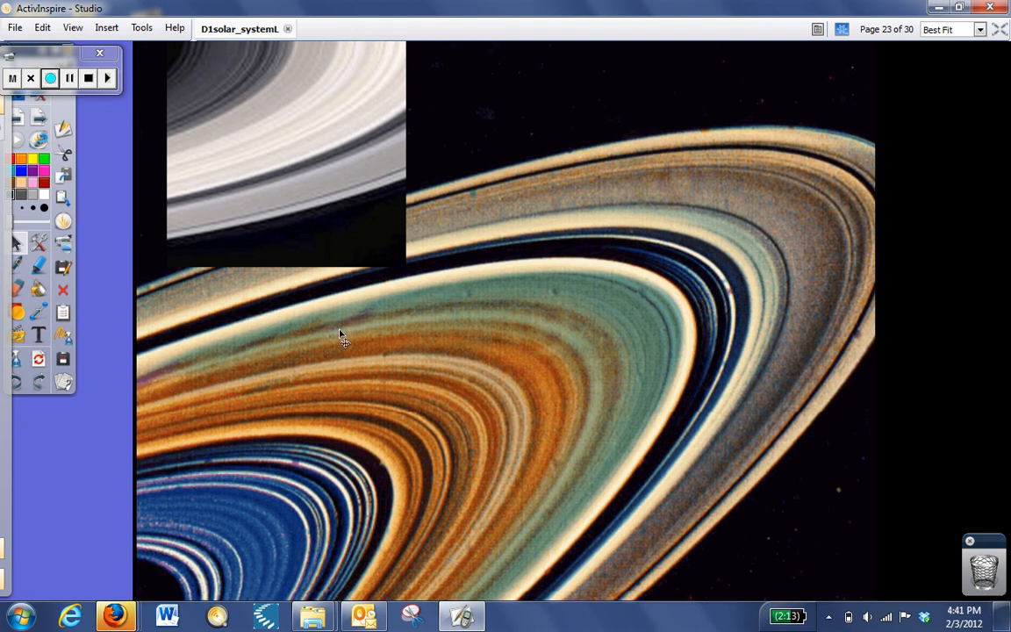
mouse_move(369, 439)
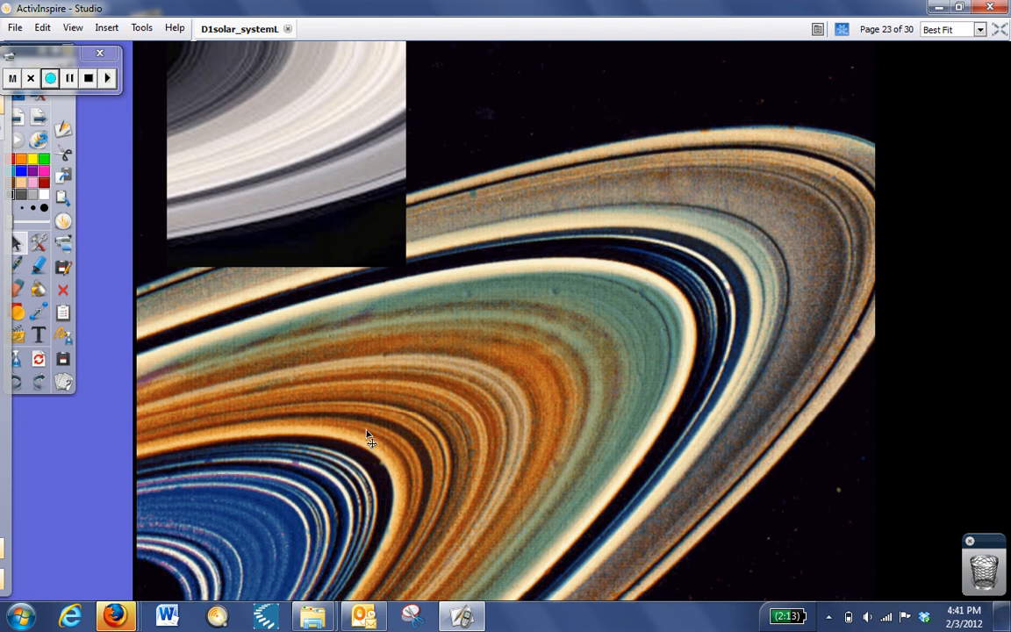
mouse_move(267, 457)
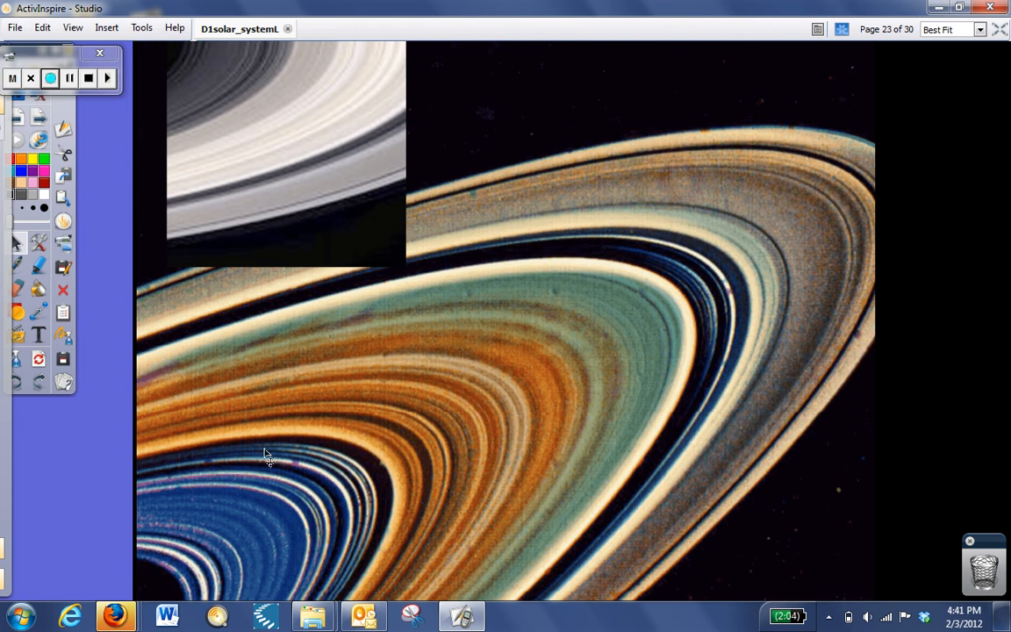
Advance past the Saturn ring close-up to page 24, Uranus with rings and moons.
click(54, 78)
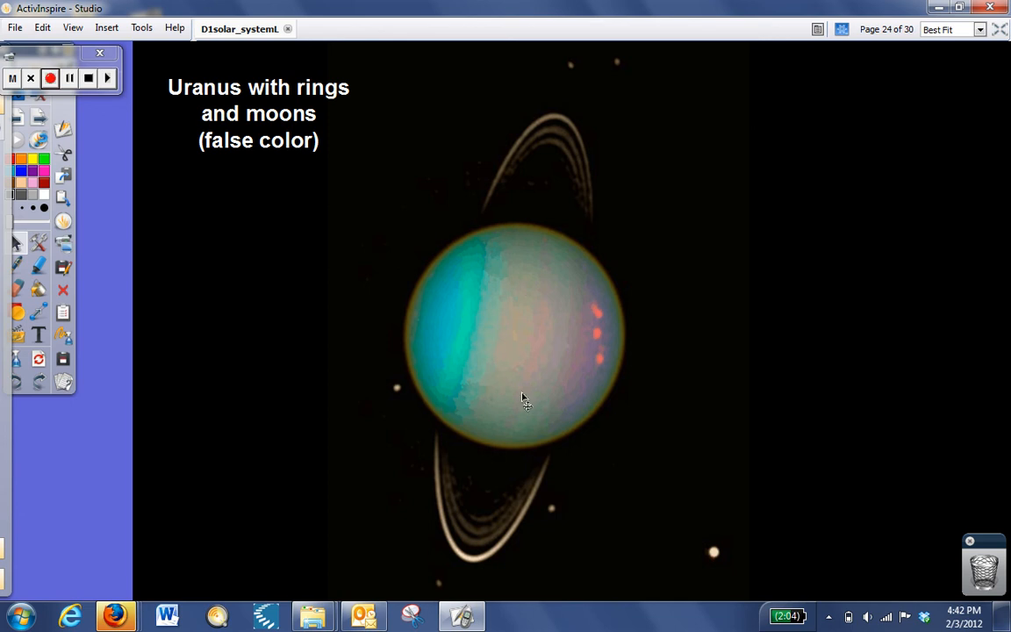
mouse_move(546, 234)
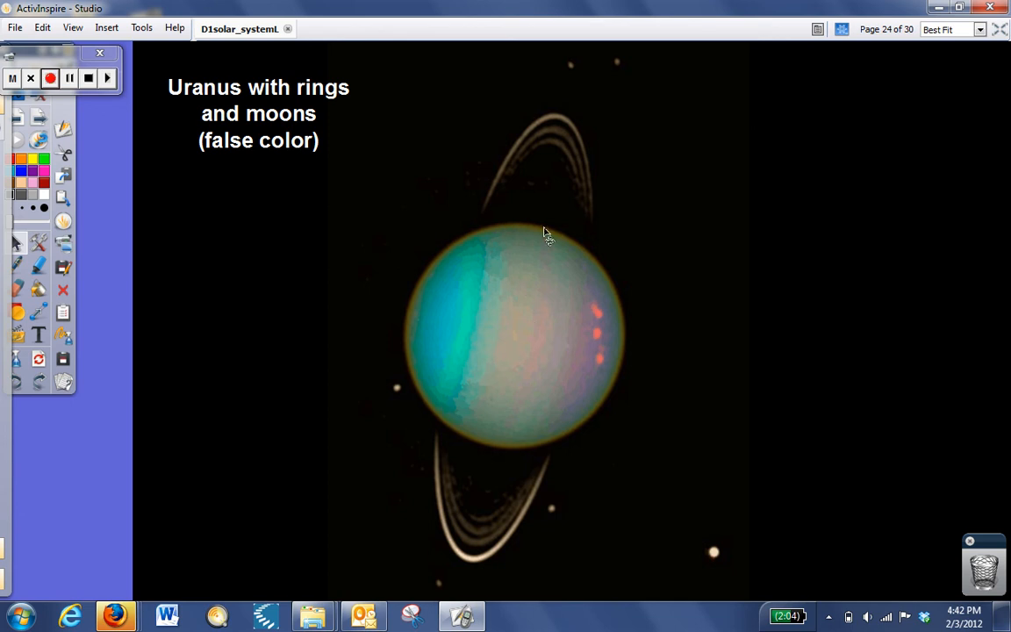
mouse_move(423, 330)
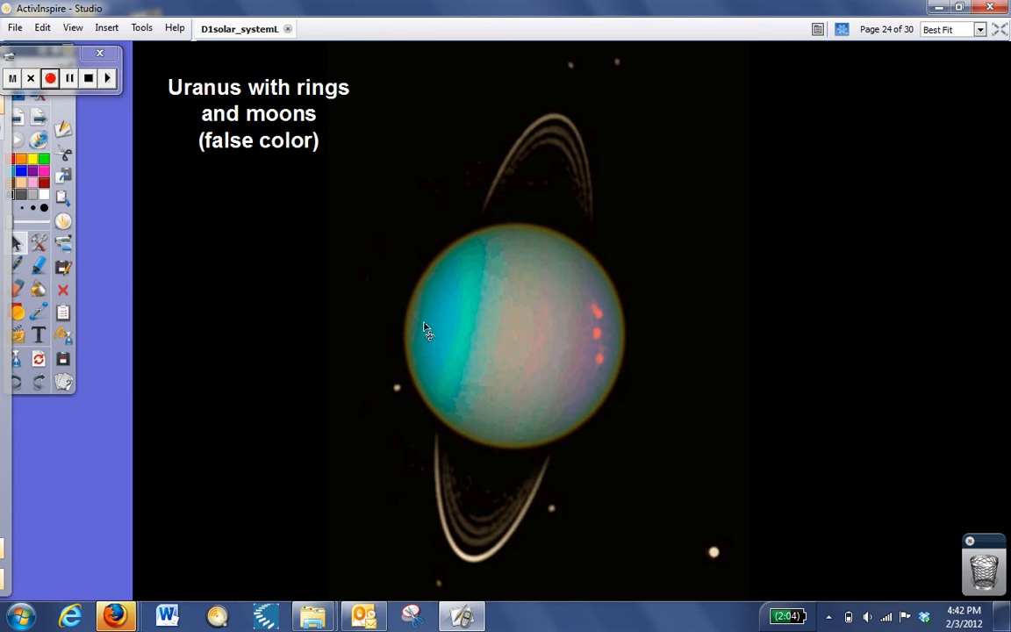
mouse_move(634, 379)
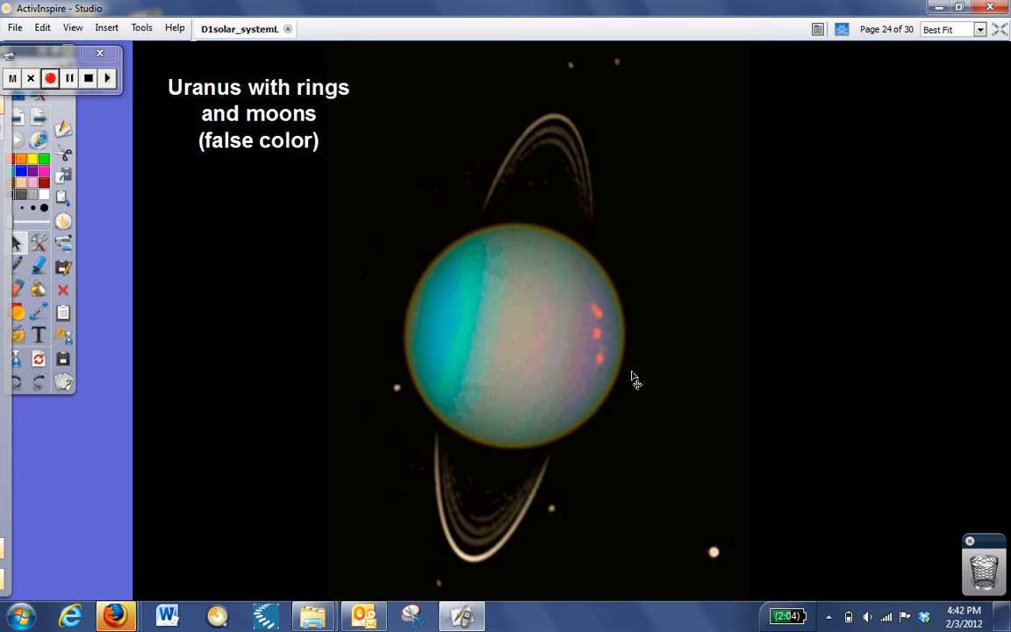
mouse_move(687, 386)
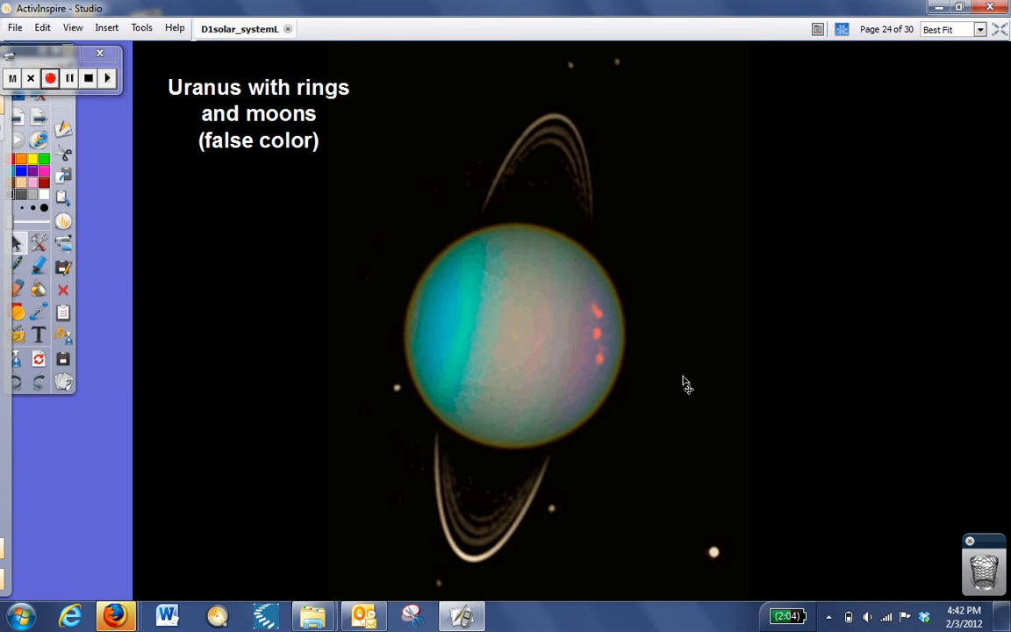
mouse_move(667, 387)
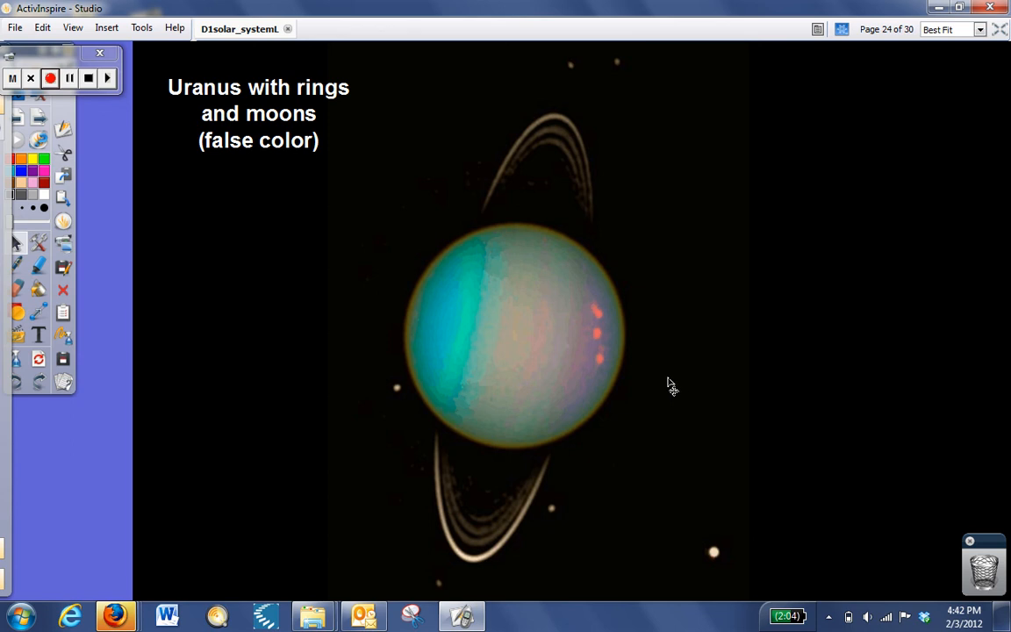
mouse_move(572, 446)
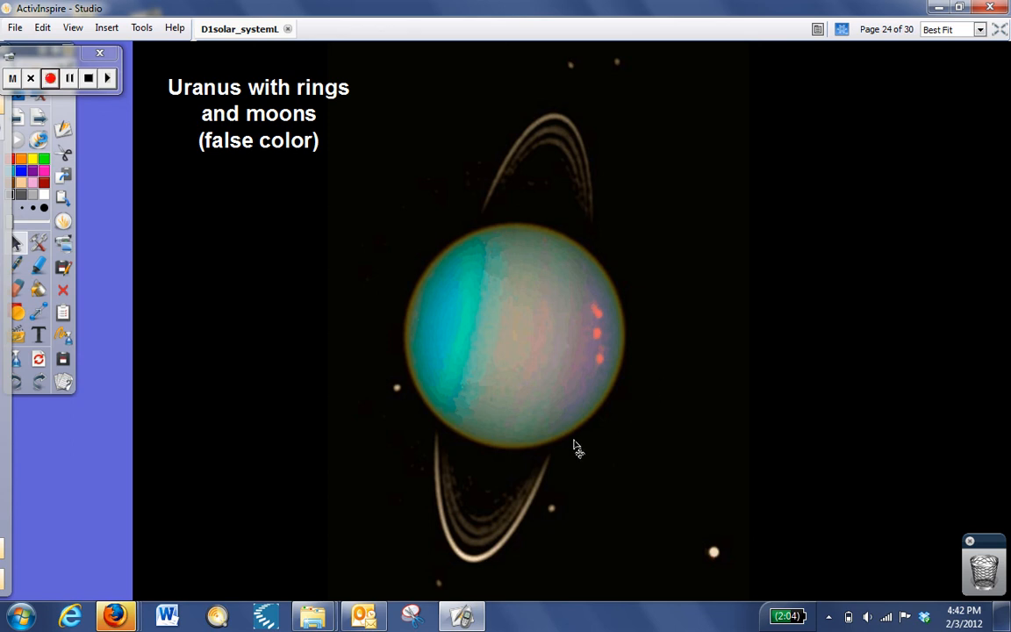
mouse_move(583, 360)
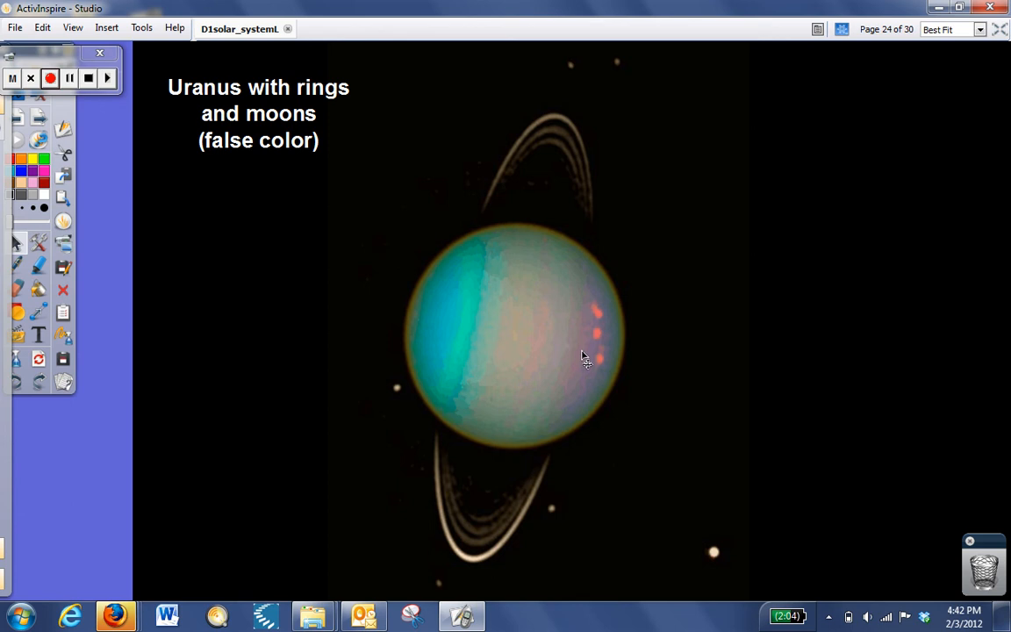
mouse_move(590, 351)
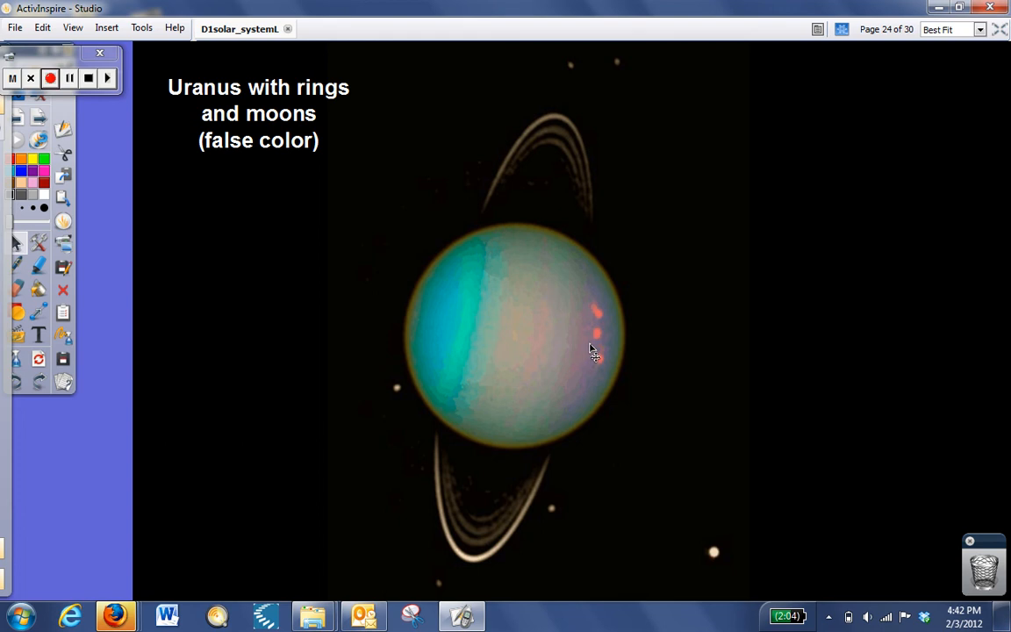
mouse_move(588, 358)
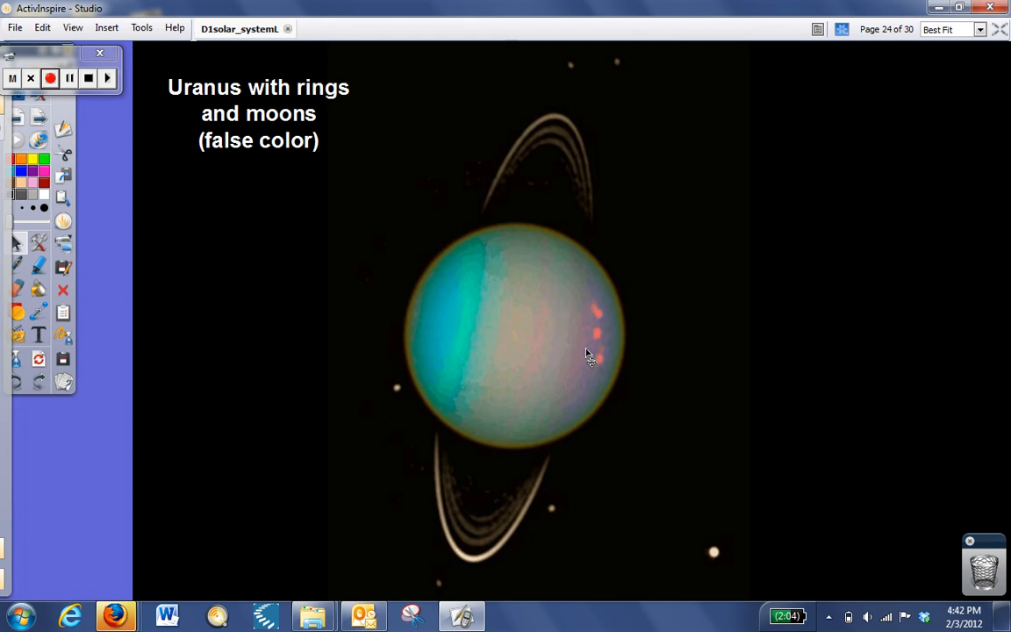
mouse_move(46, 116)
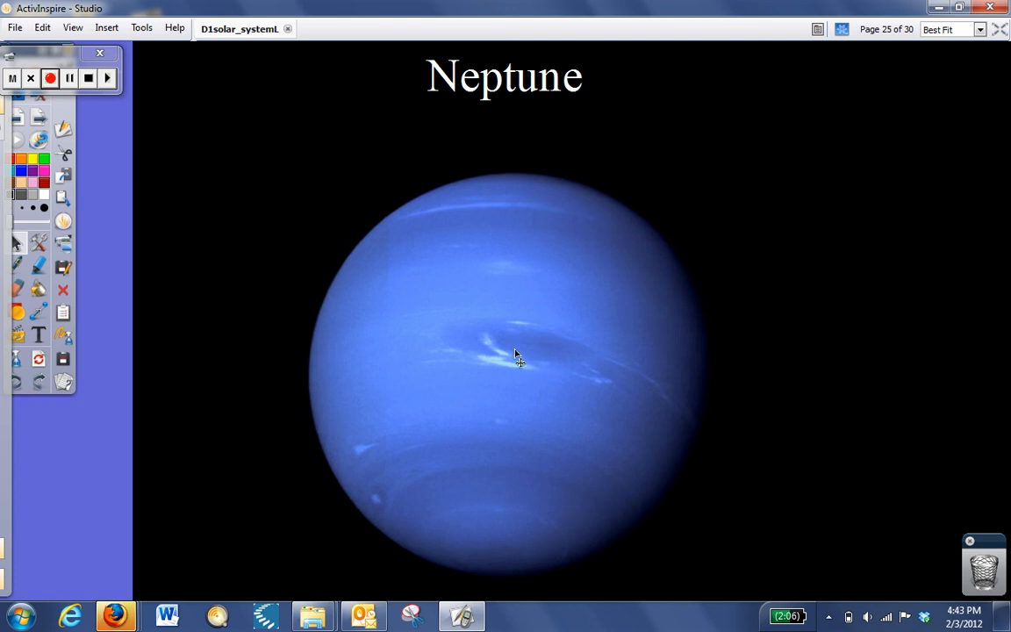
mouse_move(552, 351)
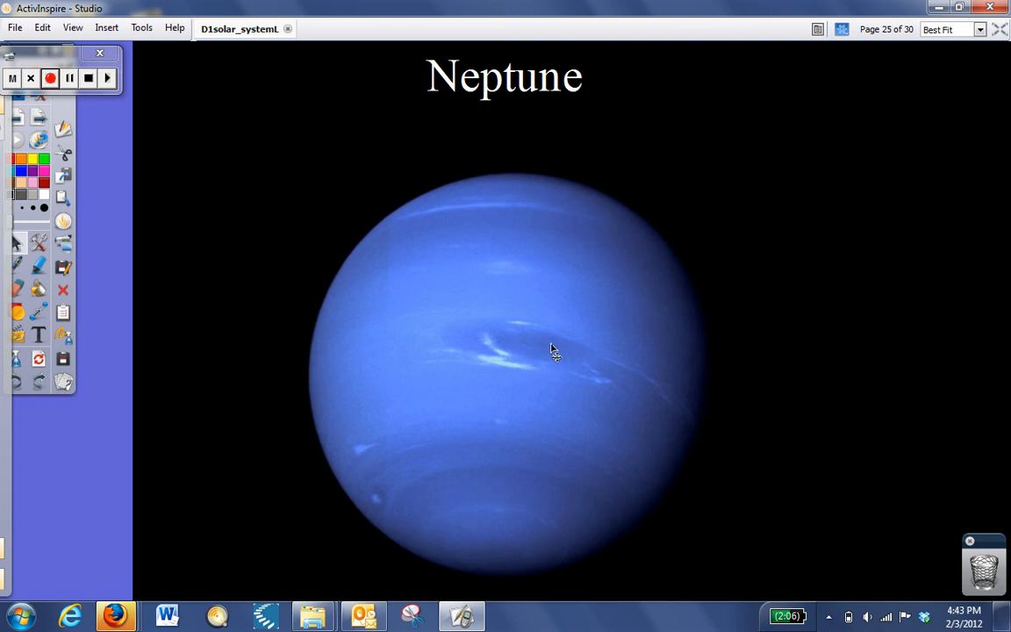
mouse_move(497, 330)
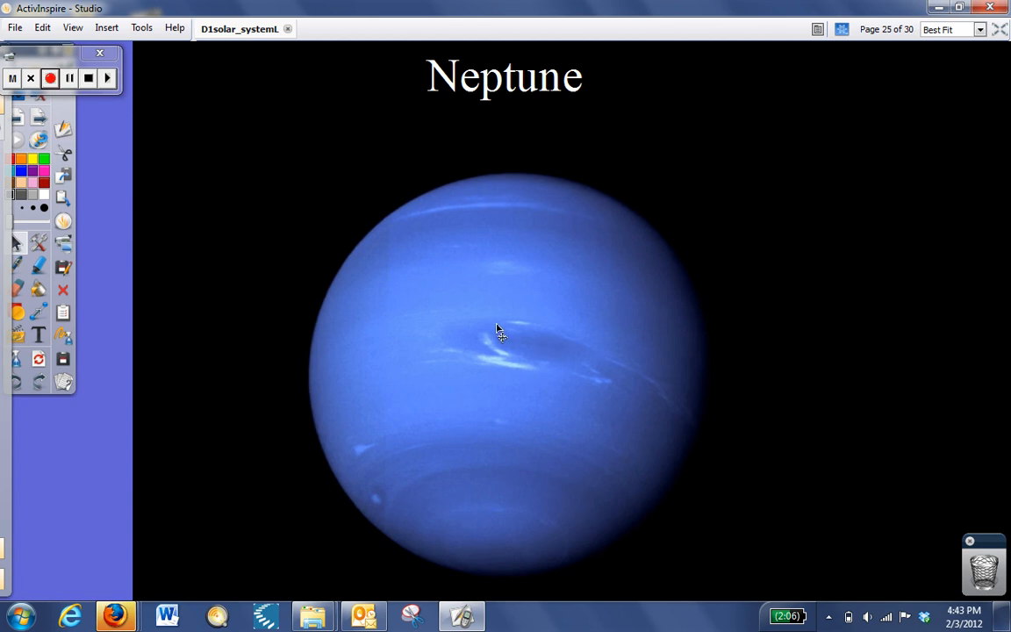
mouse_move(488, 353)
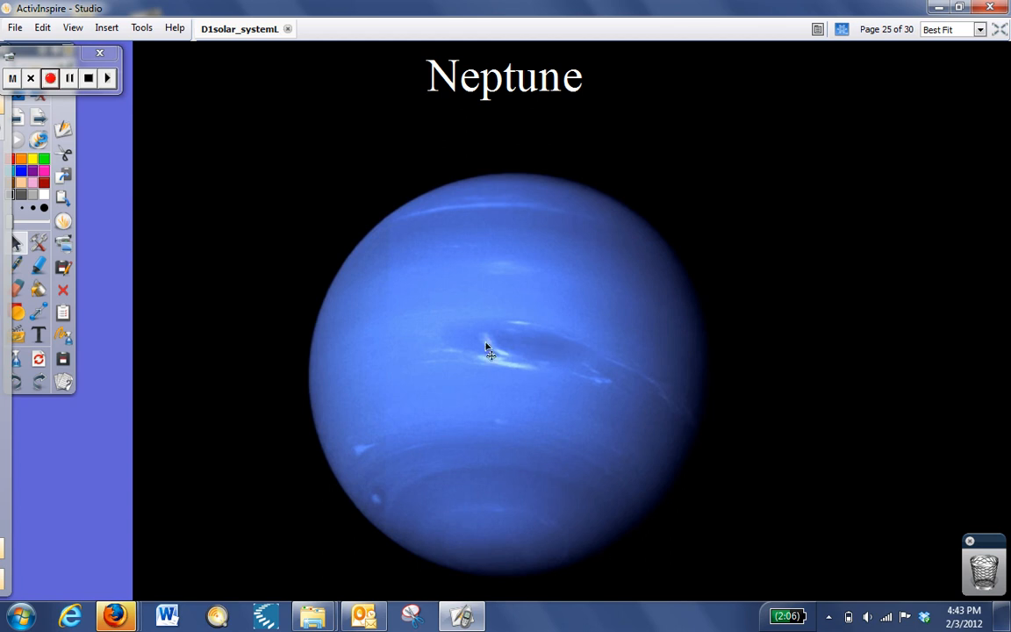
mouse_move(490, 347)
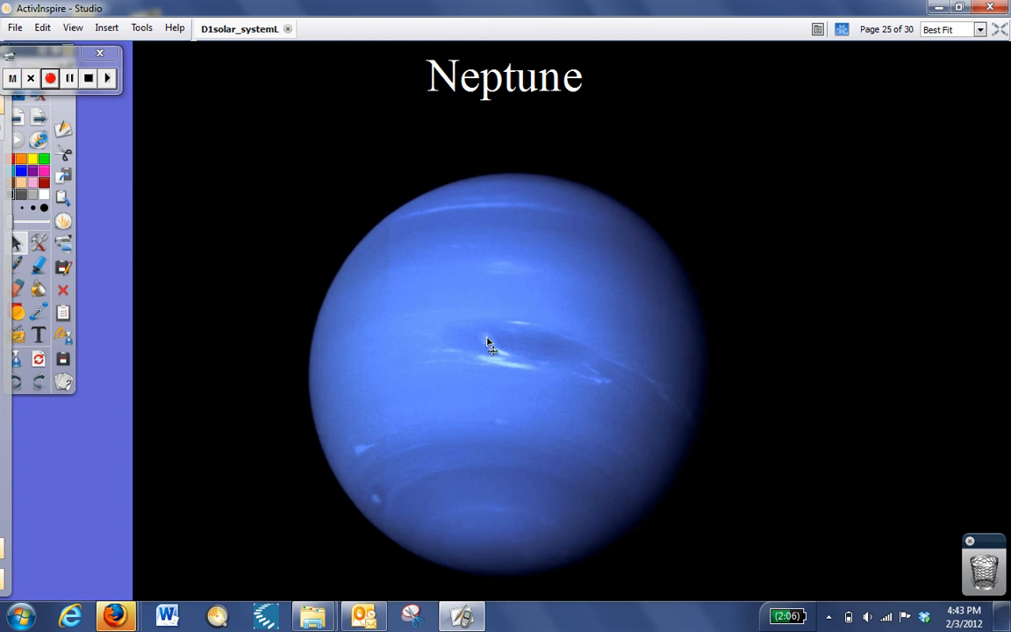
mouse_move(506, 355)
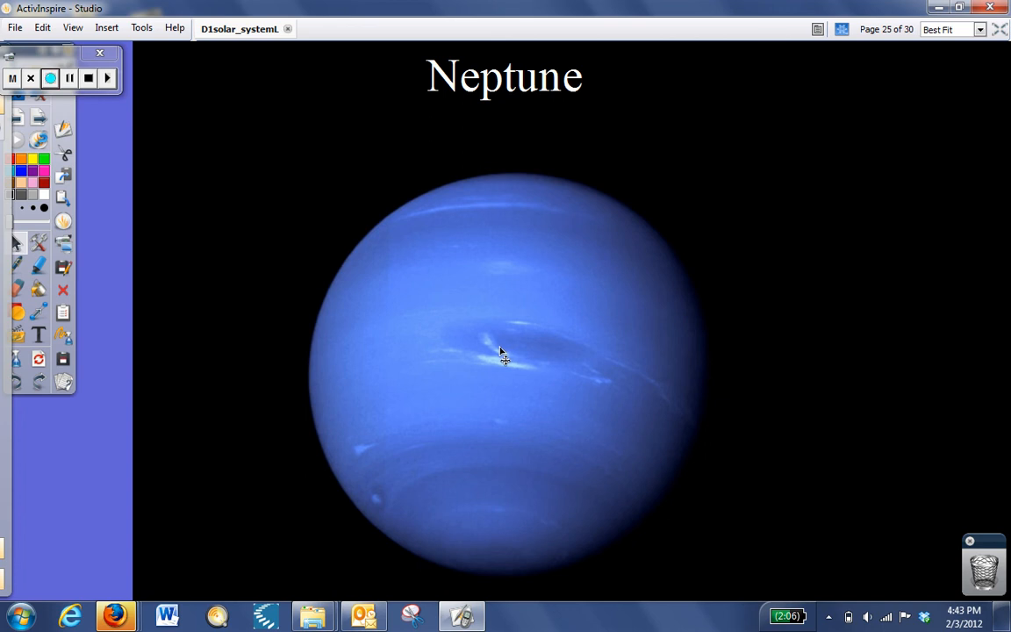
mouse_move(105, 158)
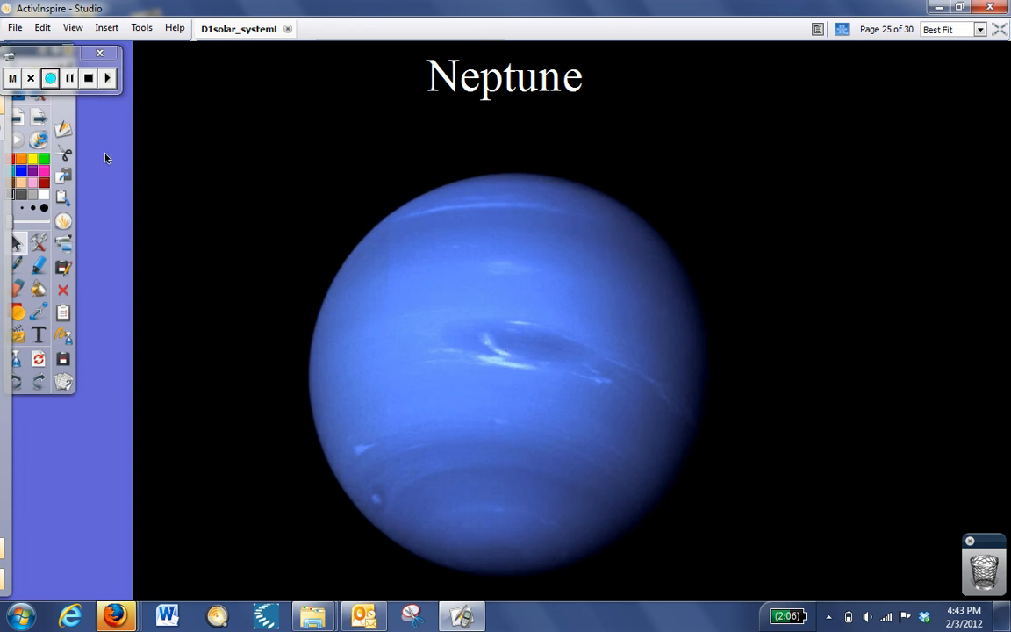
mouse_move(42, 121)
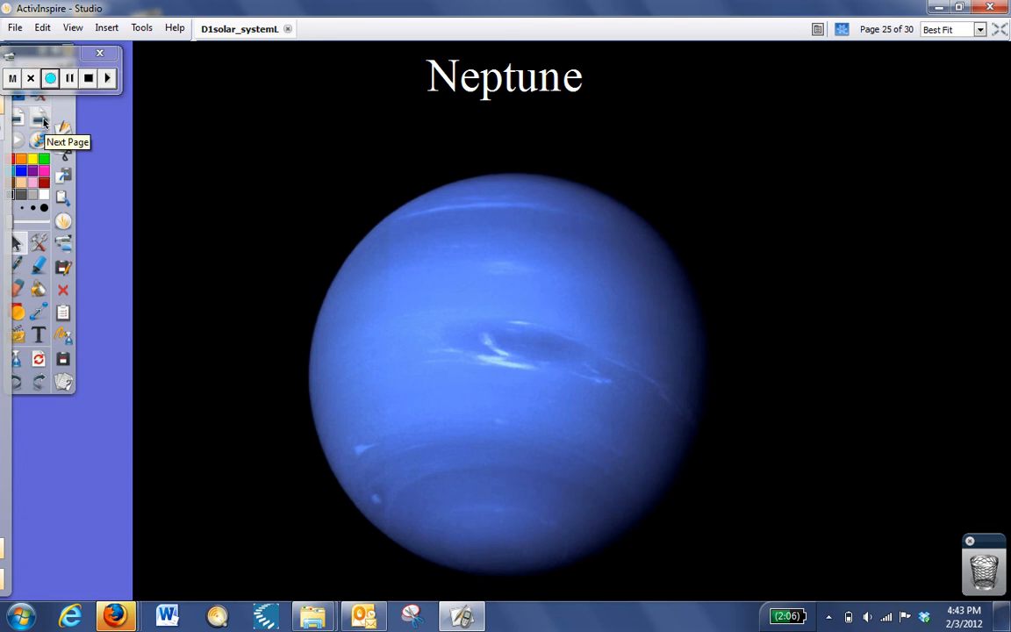
Advance past Neptune to page 26, Pluto and Charon.
click(44, 121)
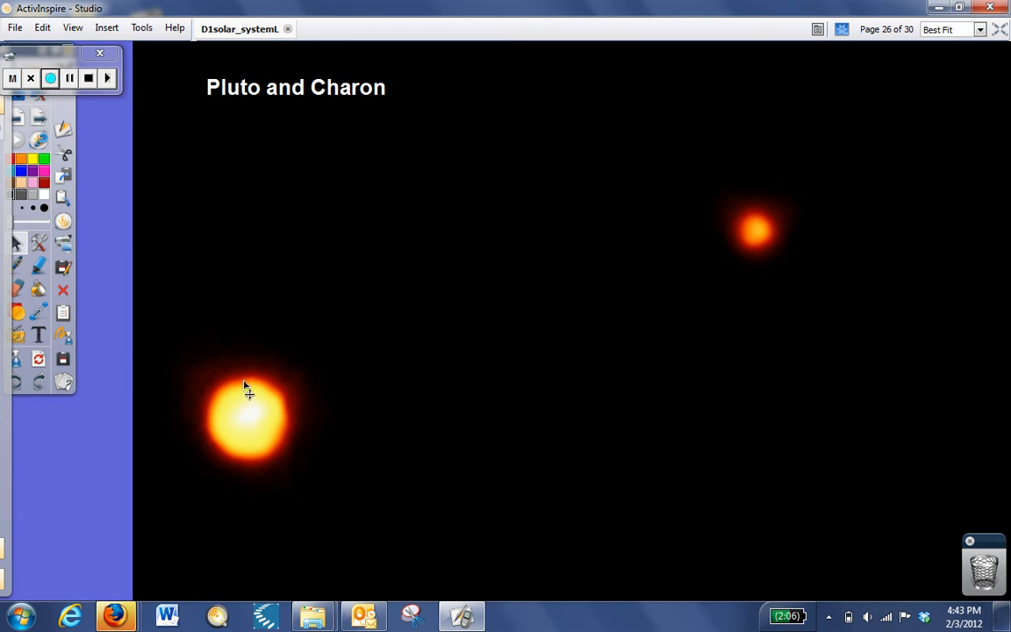
mouse_move(255, 455)
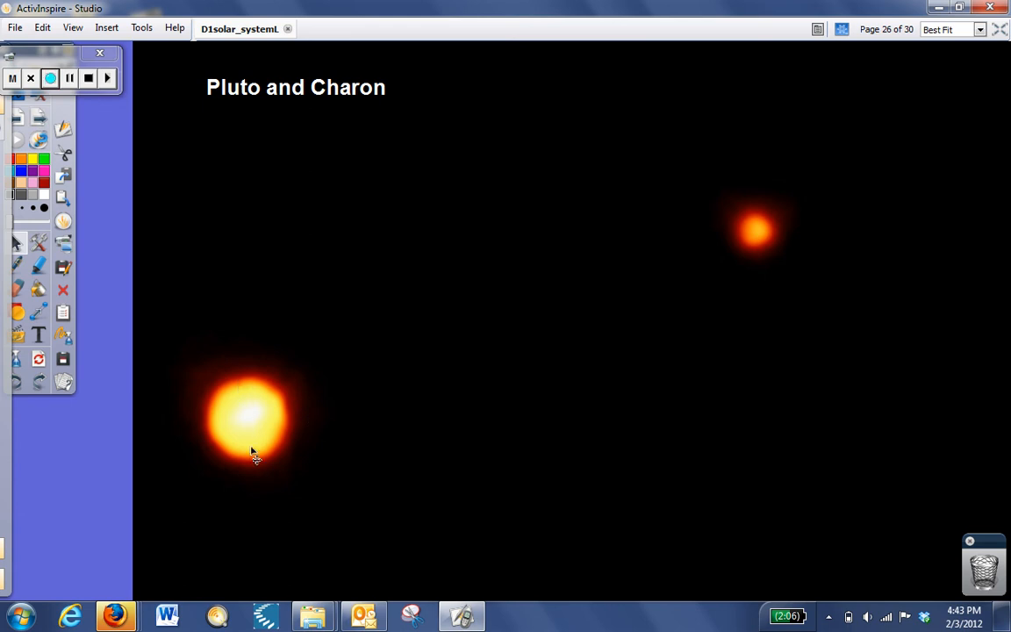
mouse_move(259, 404)
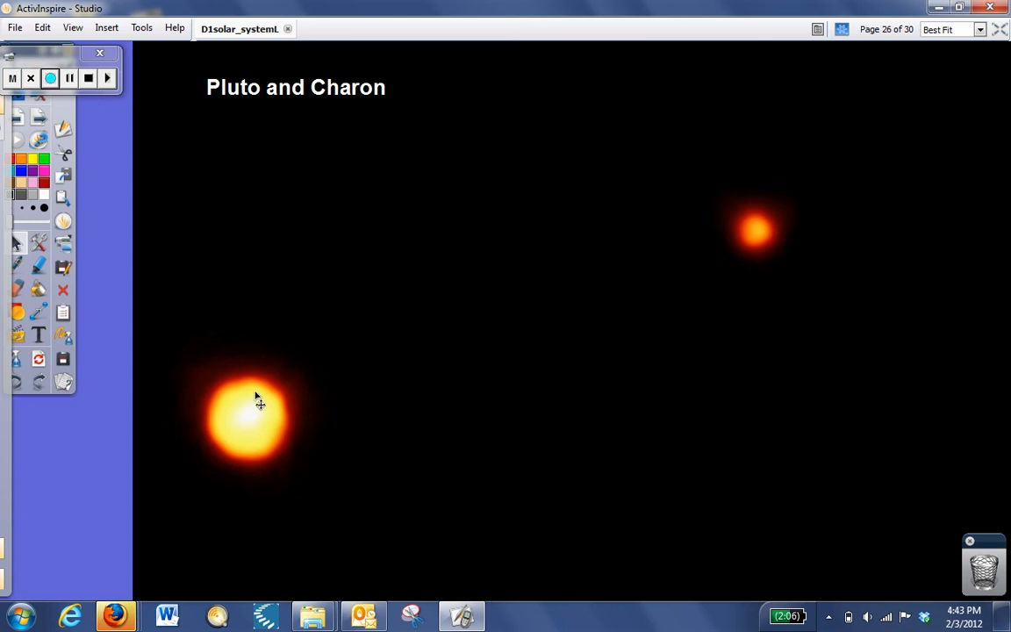
mouse_move(274, 407)
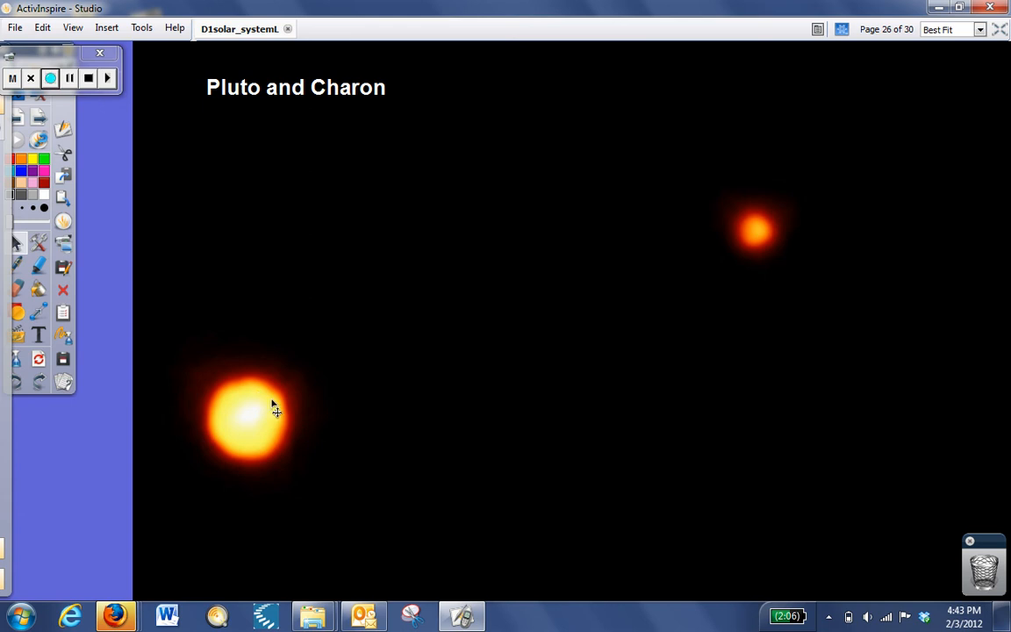
mouse_move(253, 411)
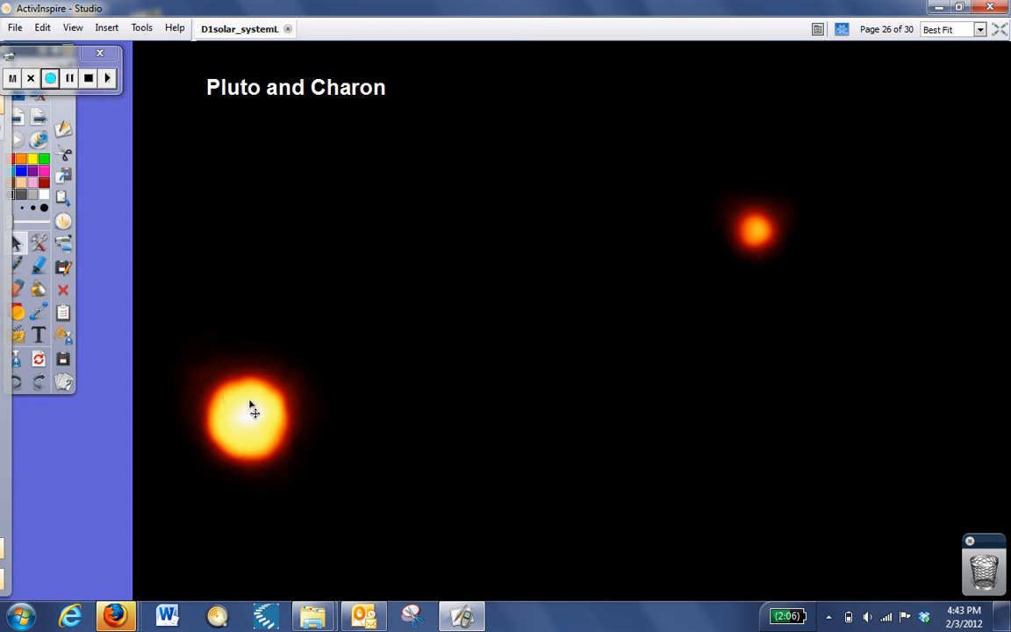
mouse_move(302, 415)
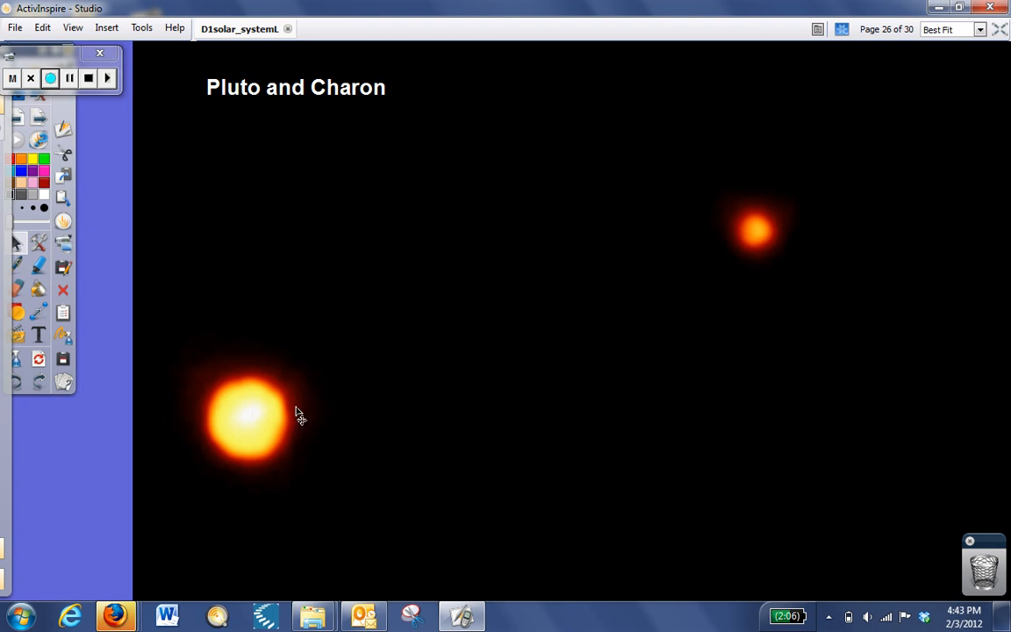
mouse_move(197, 410)
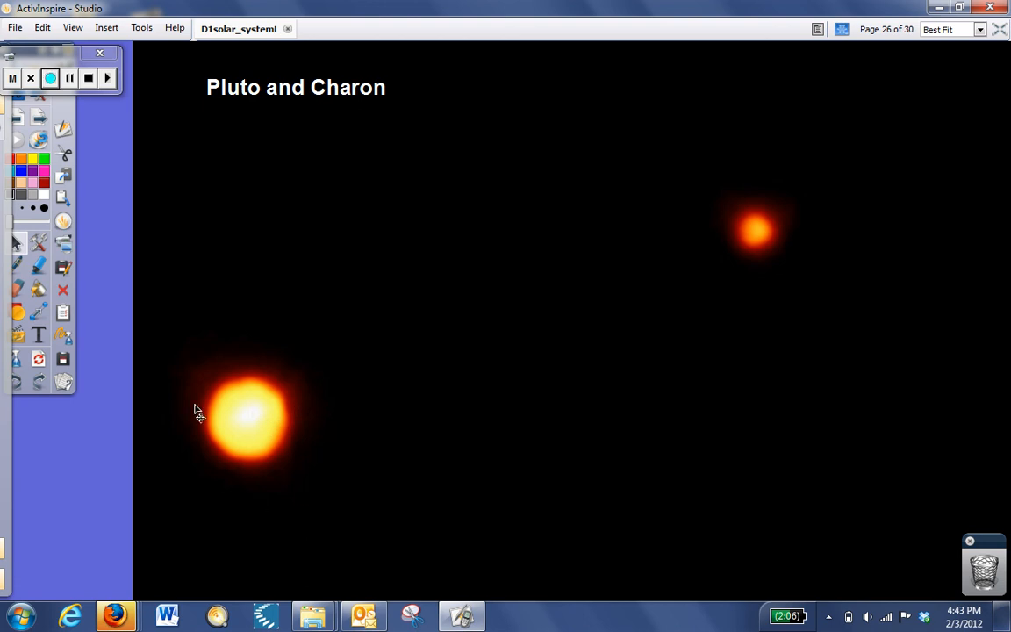
mouse_move(285, 354)
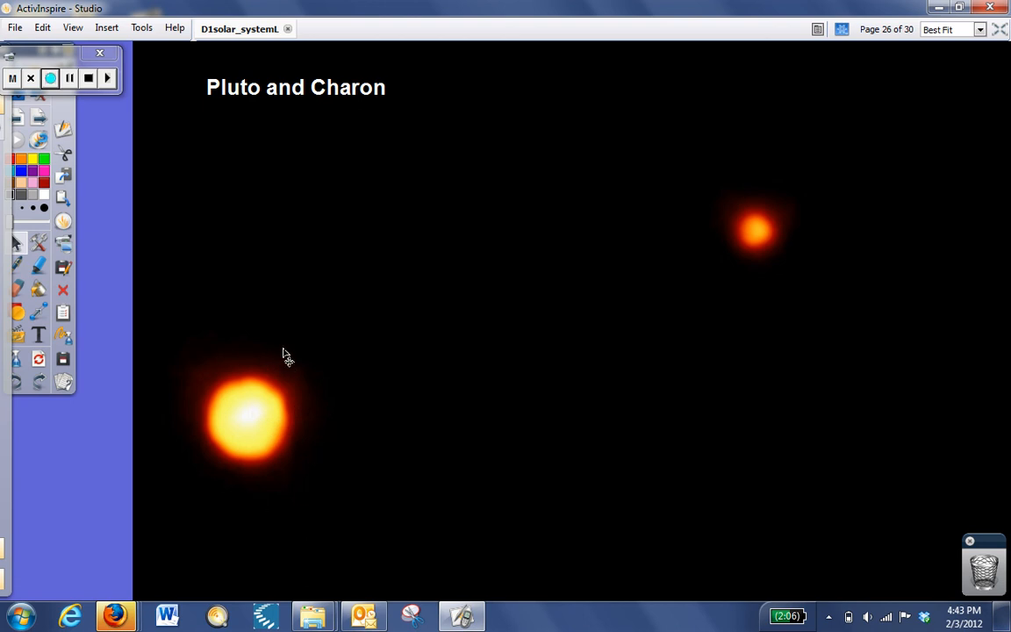
mouse_move(295, 242)
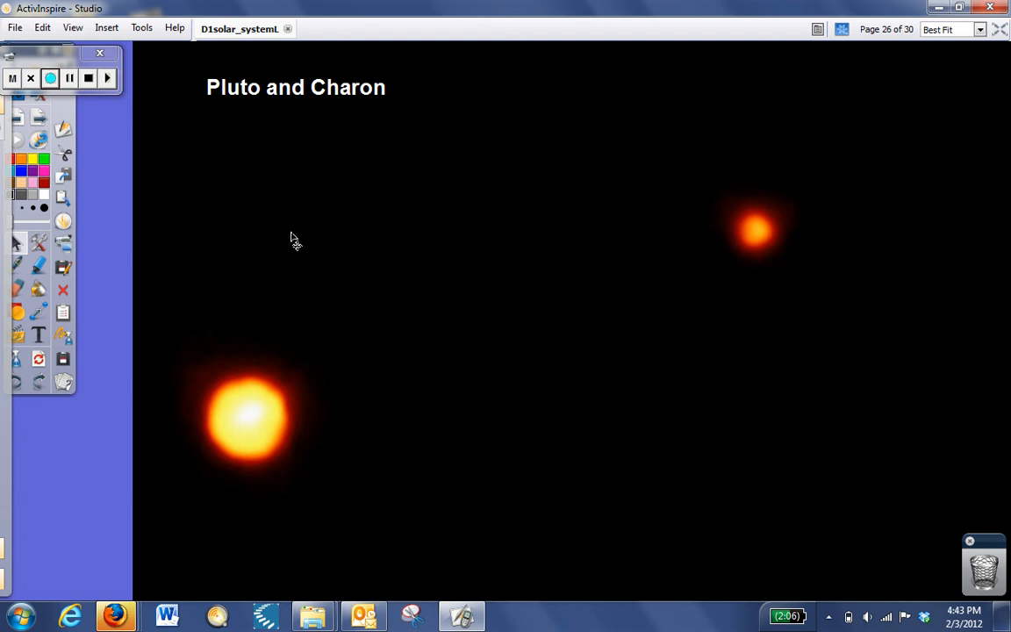
mouse_move(295, 235)
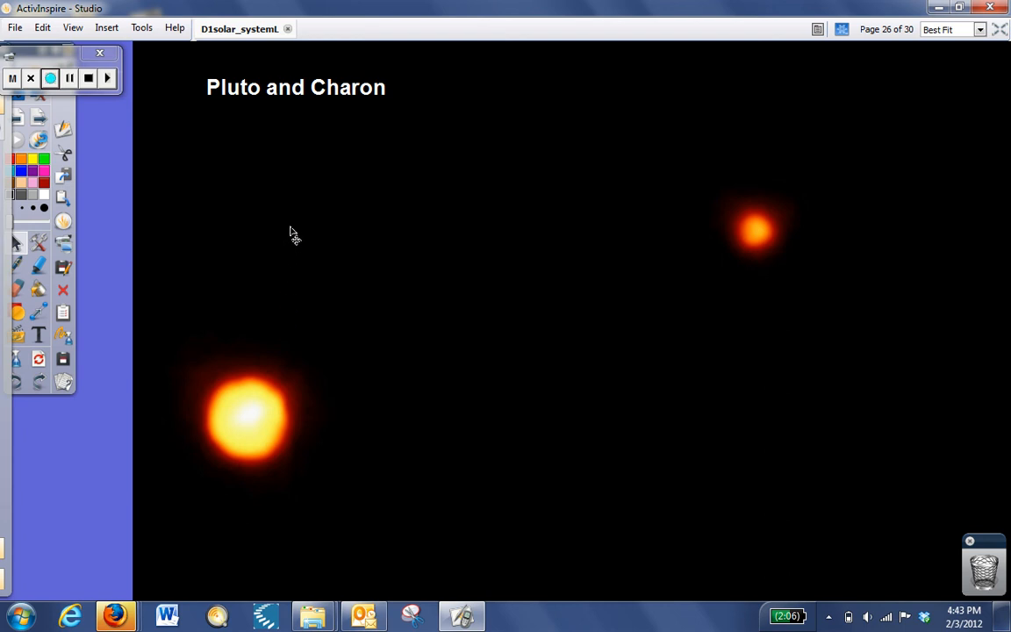
mouse_move(281, 237)
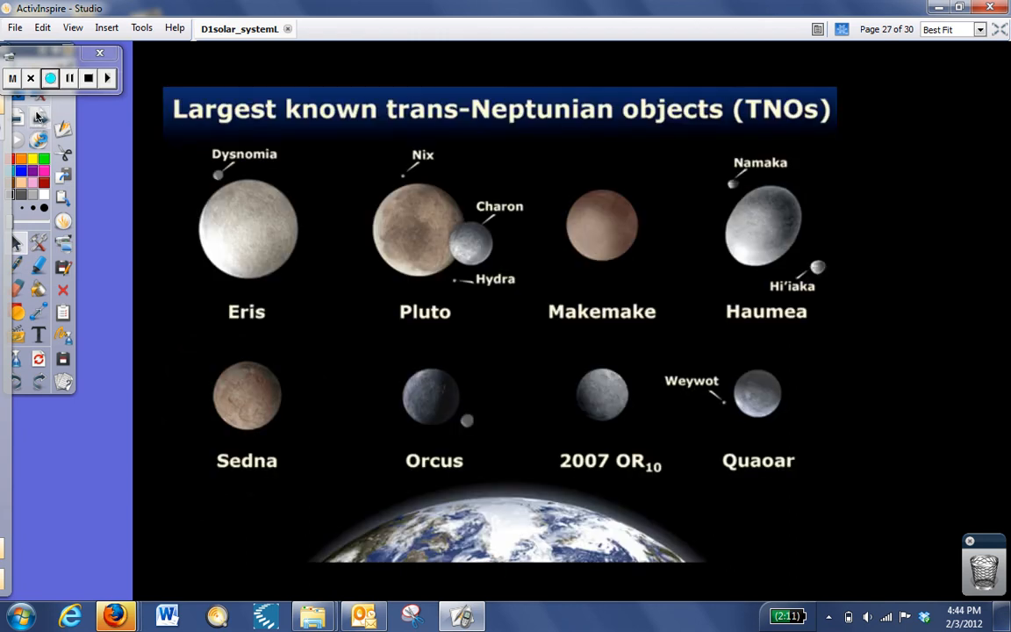
mouse_move(39, 116)
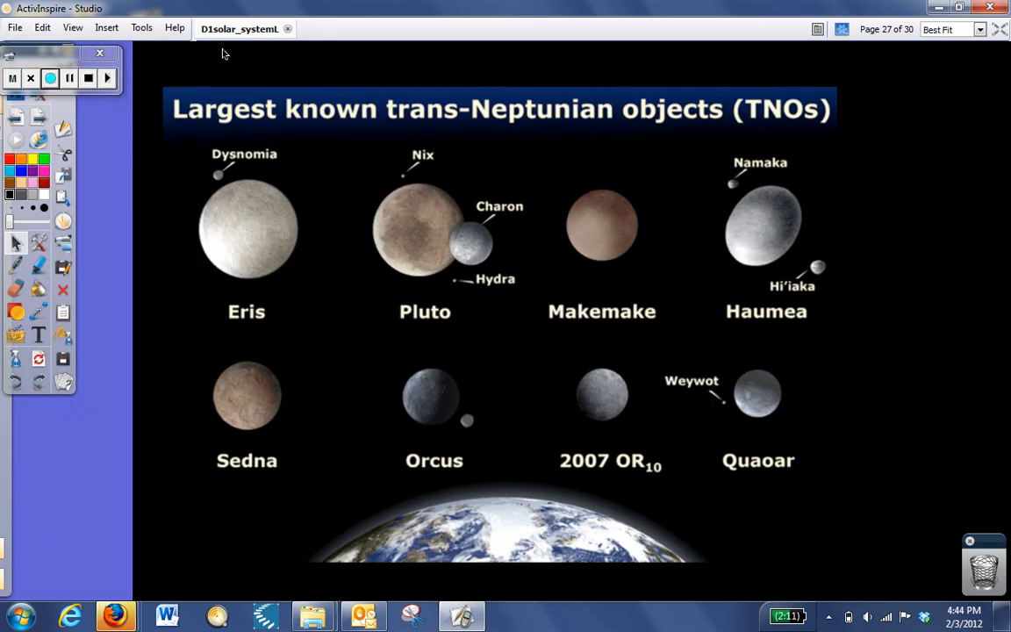
mouse_move(347, 175)
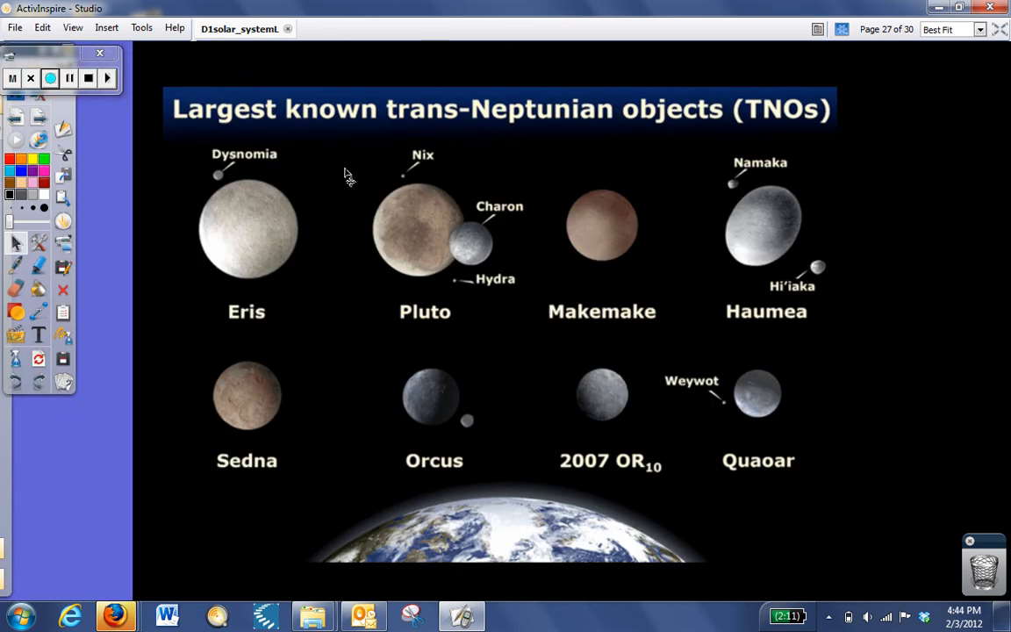
mouse_move(307, 225)
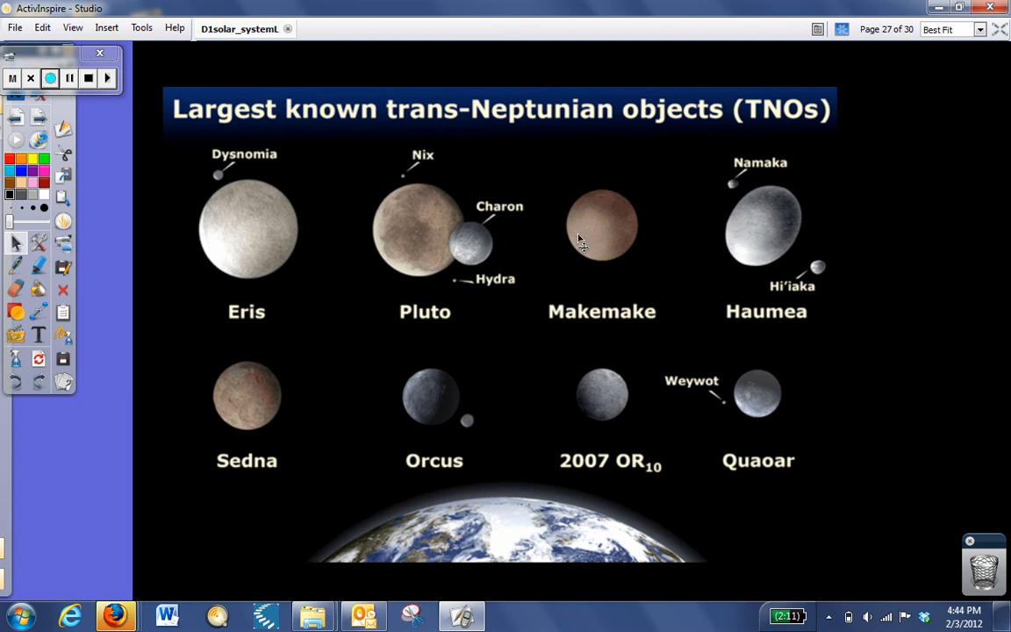
Advance the flipchart to page 27, Largest known trans-Neptunian objects (Eris, Pluto, Makemake, Haumea).
click(50, 77)
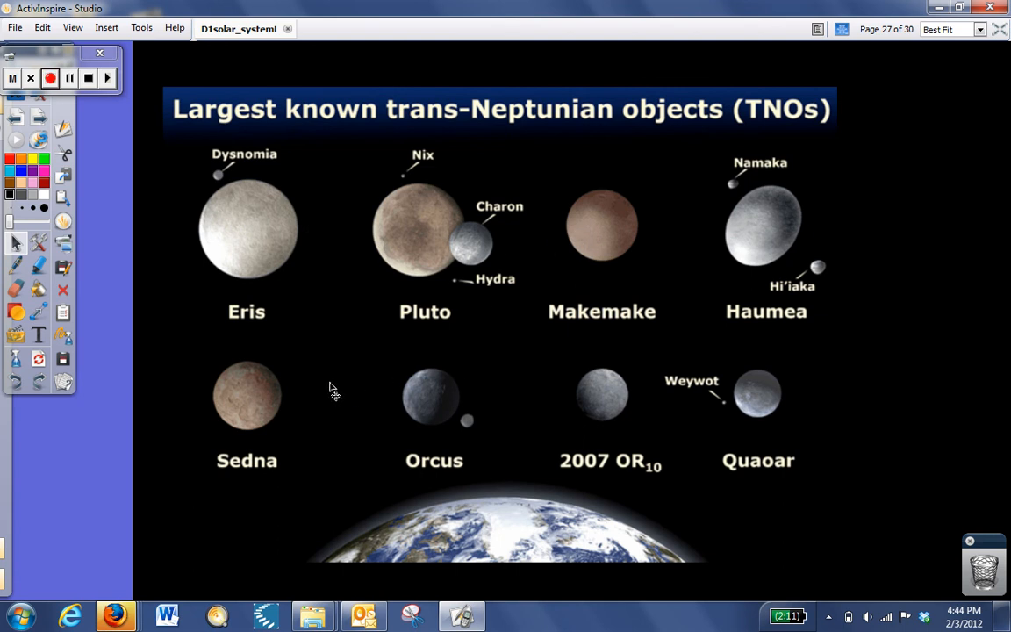
mouse_move(376, 238)
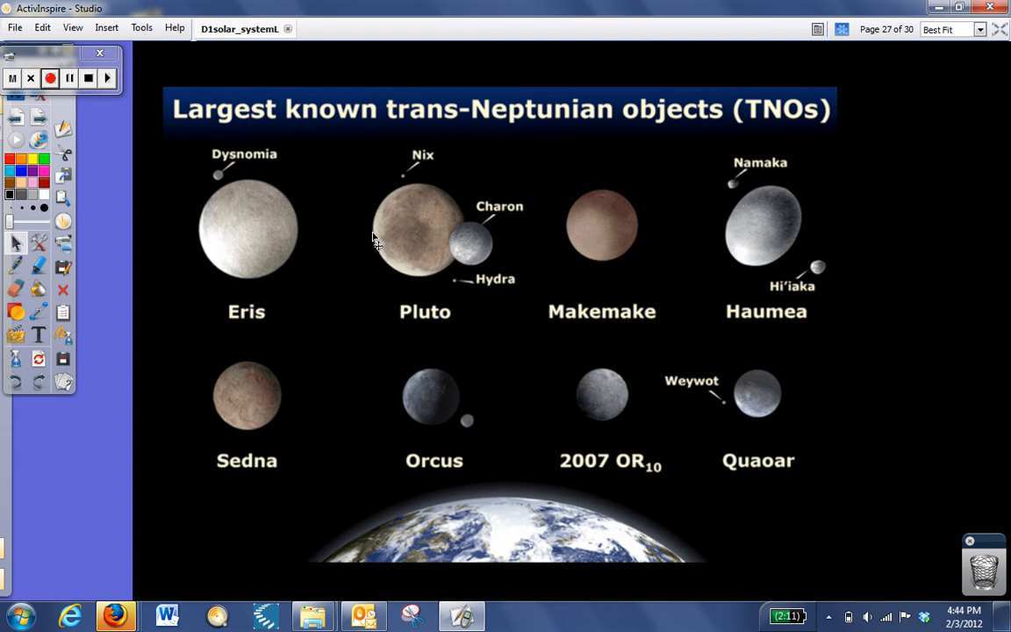
mouse_move(291, 249)
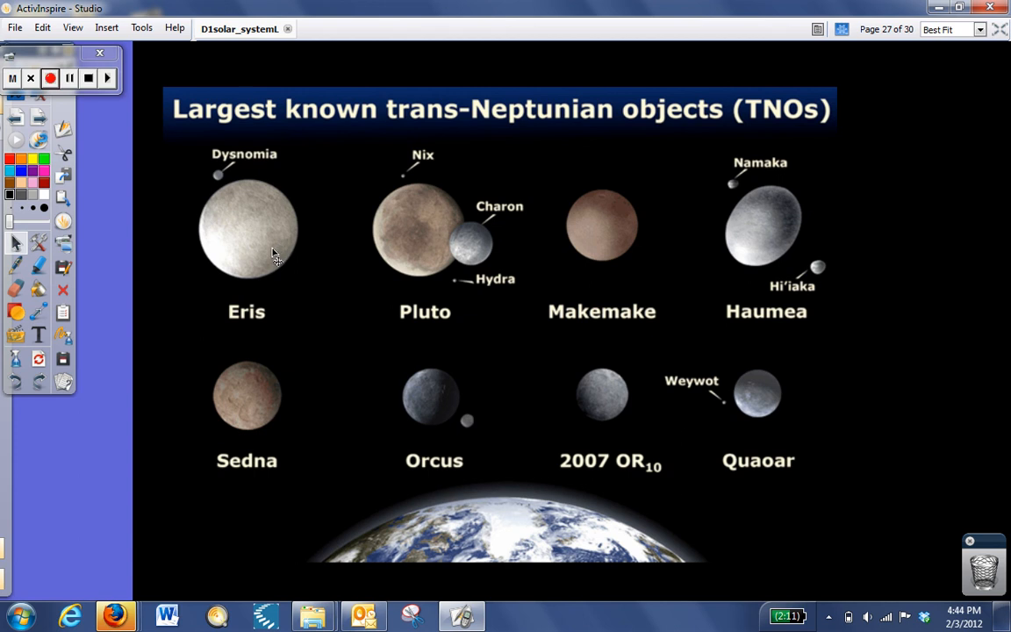
mouse_move(264, 252)
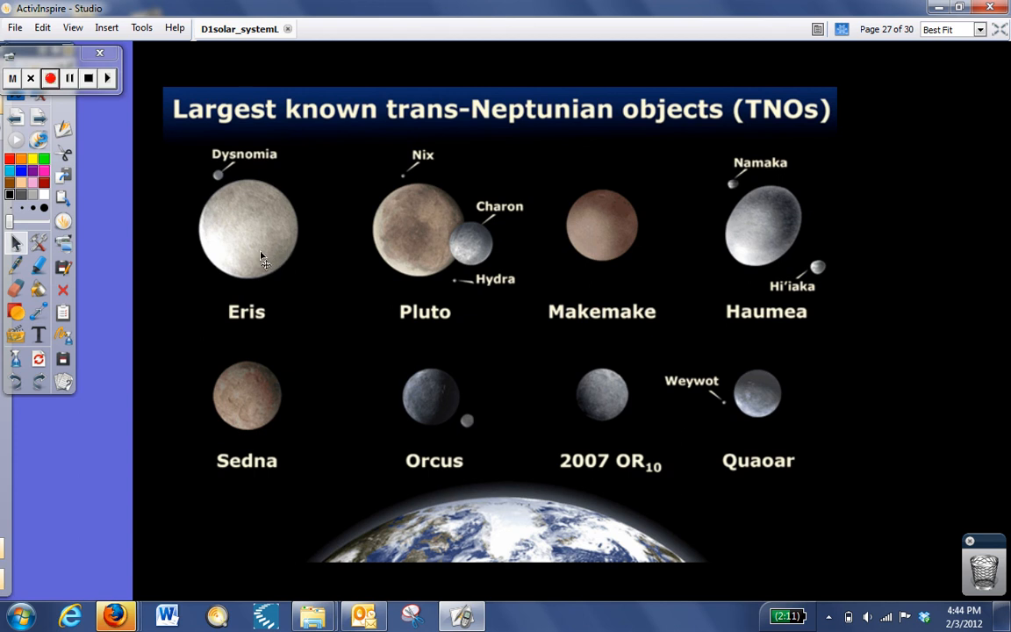
mouse_move(186, 190)
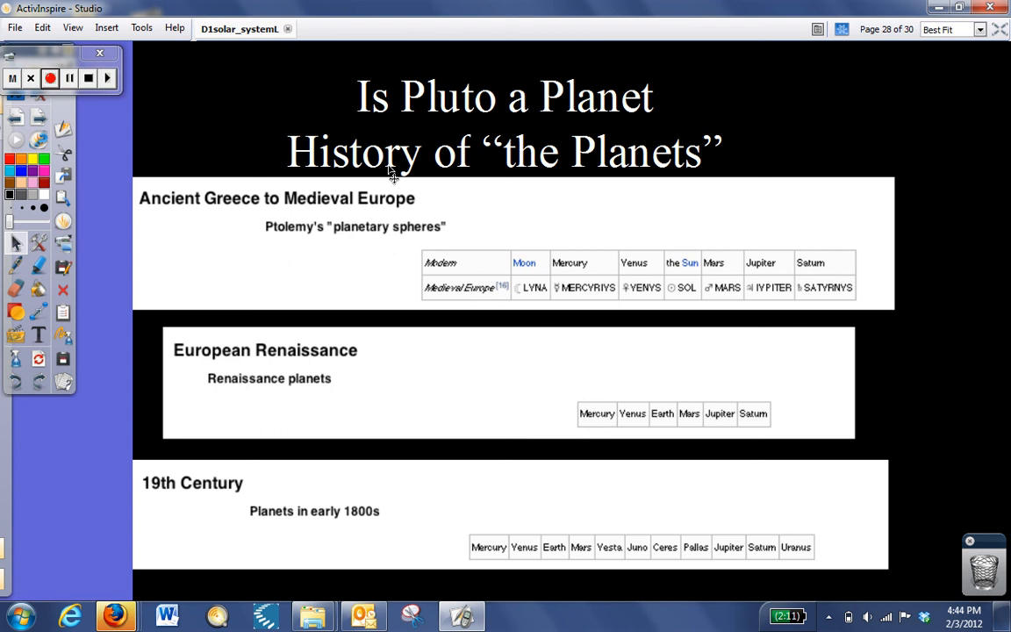
mouse_move(530, 221)
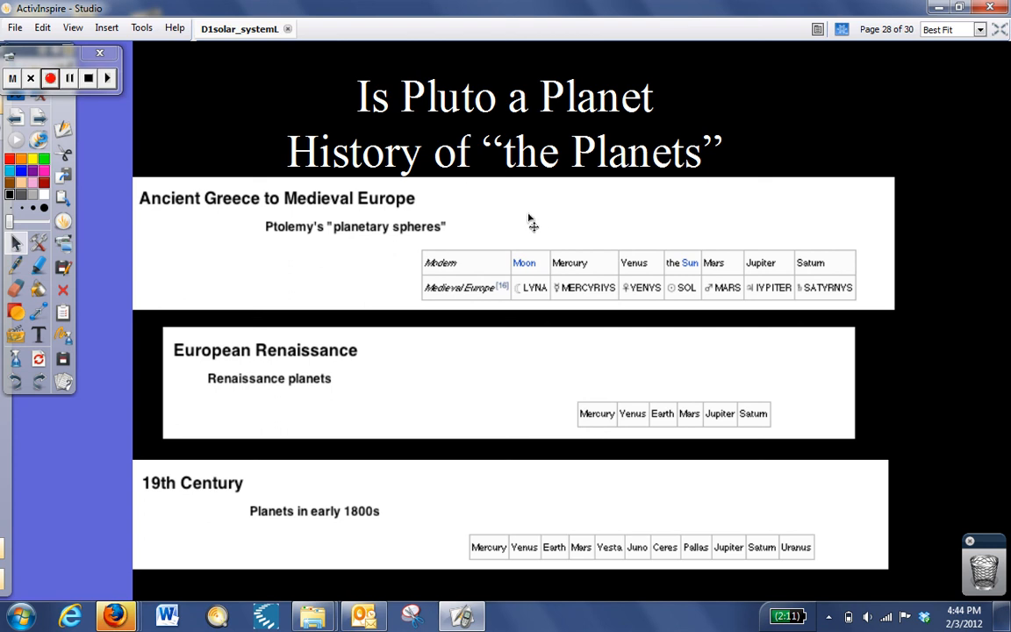
mouse_move(530, 229)
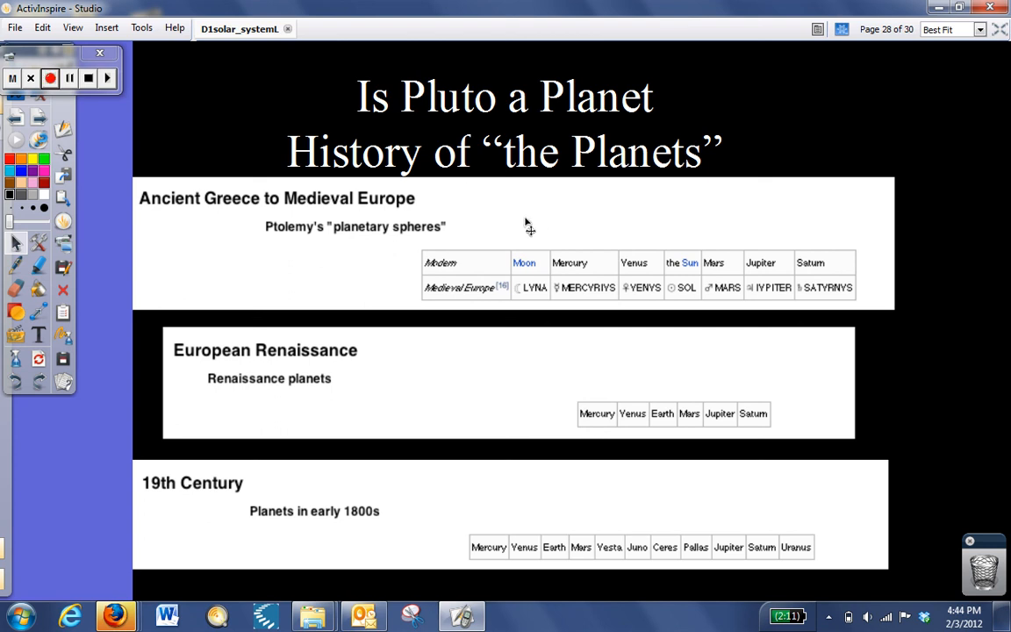
mouse_move(513, 242)
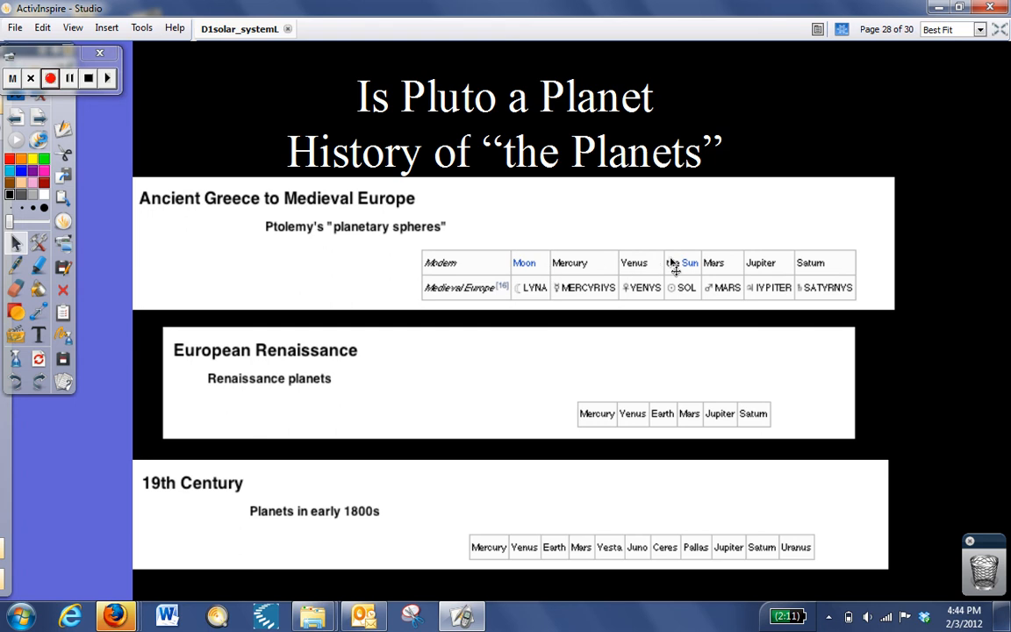
mouse_move(692, 279)
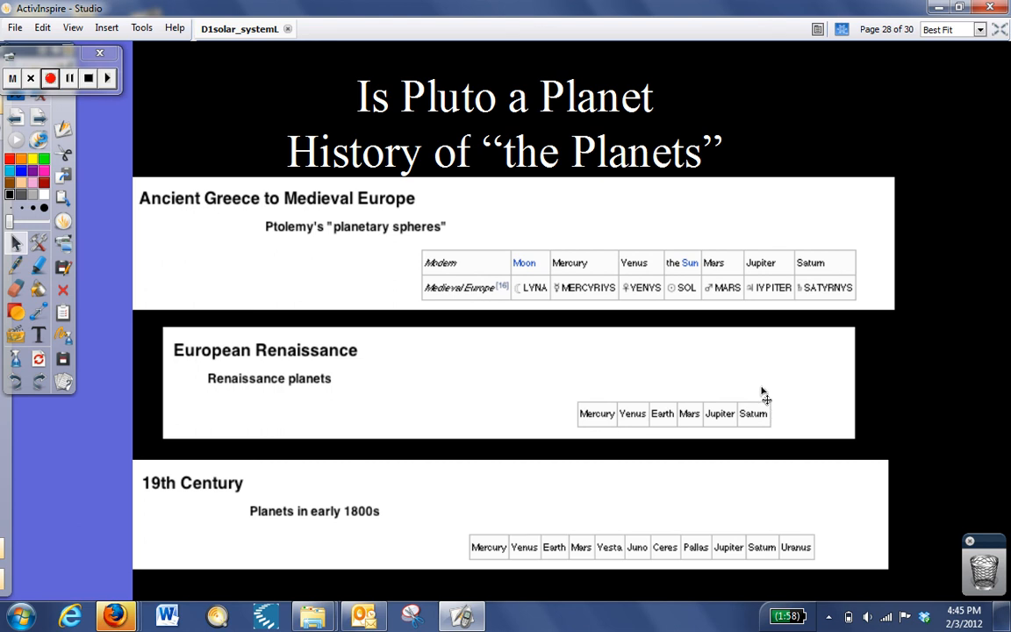
mouse_move(583, 388)
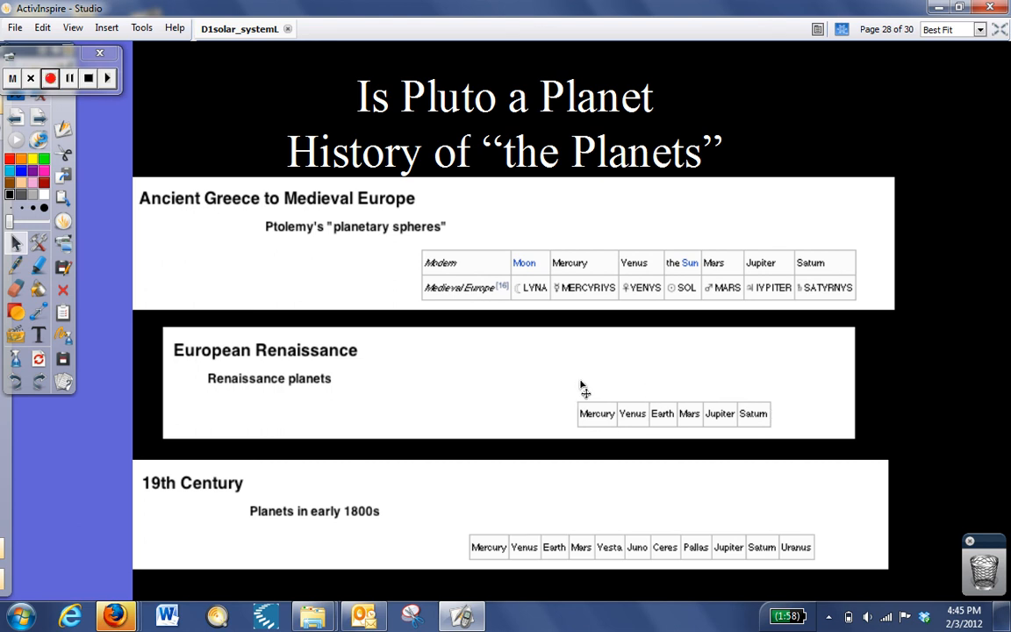
mouse_move(753, 427)
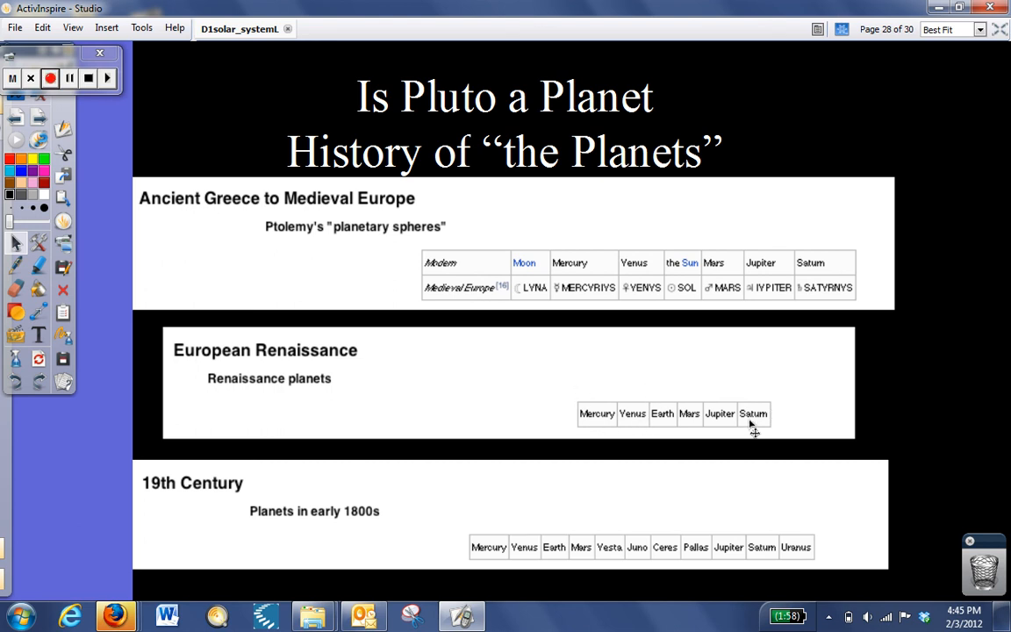
mouse_move(519, 502)
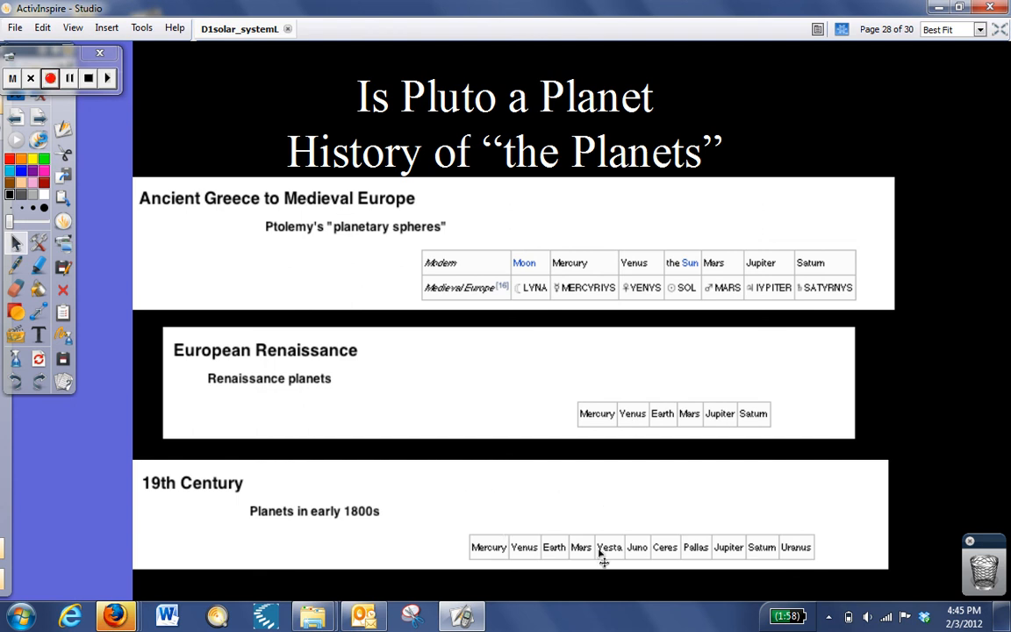
mouse_move(667, 562)
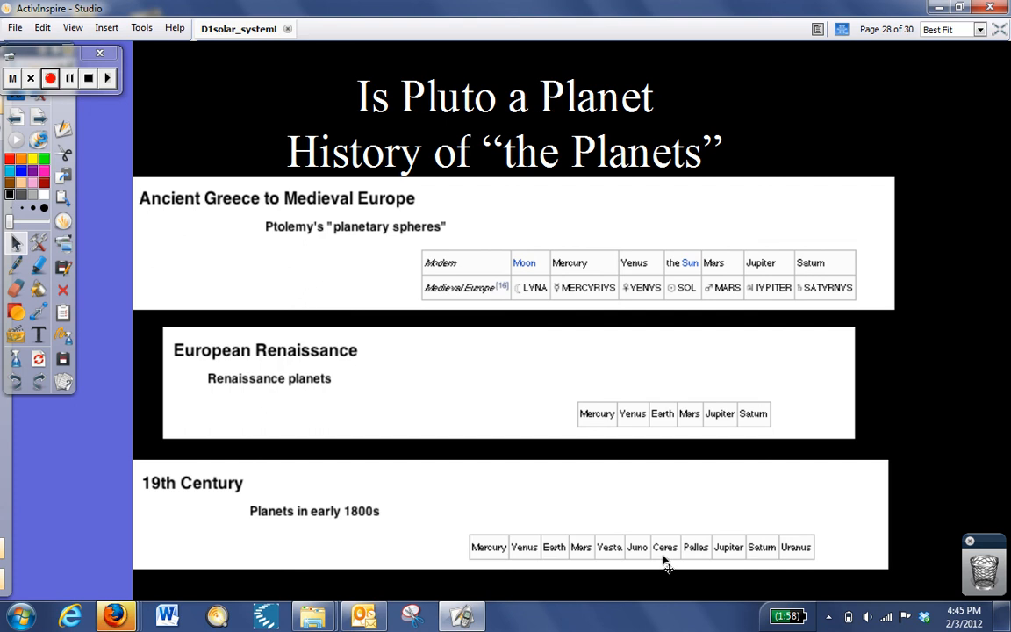
mouse_move(616, 565)
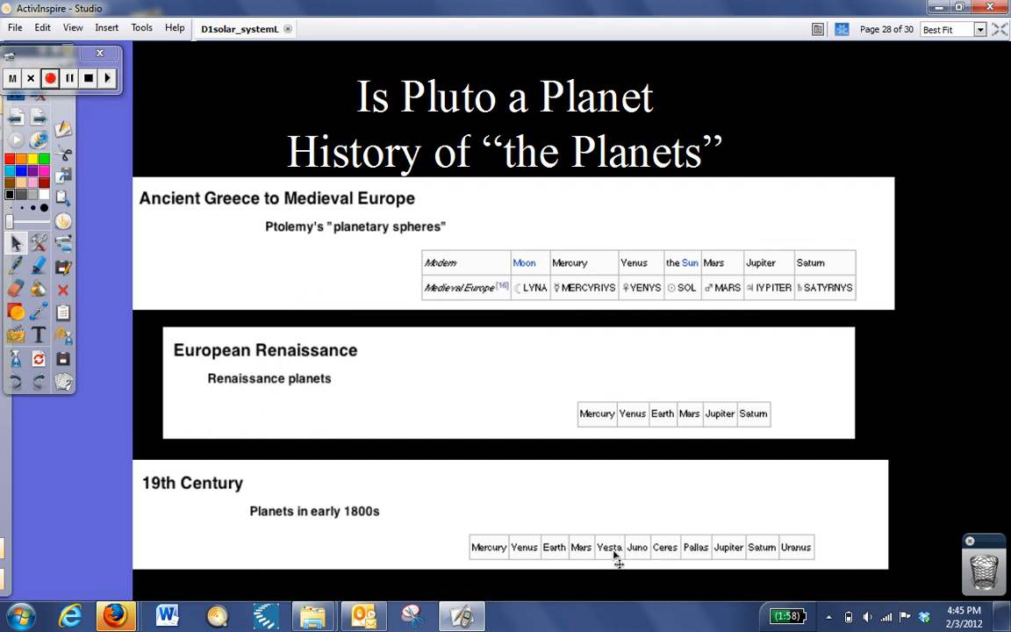
mouse_move(632, 559)
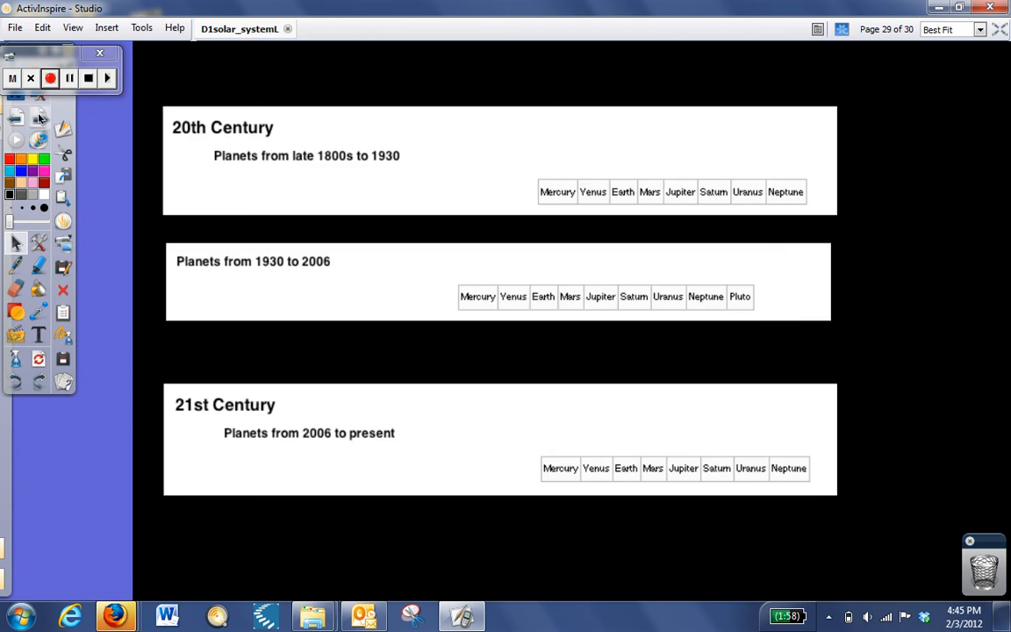
mouse_move(358, 162)
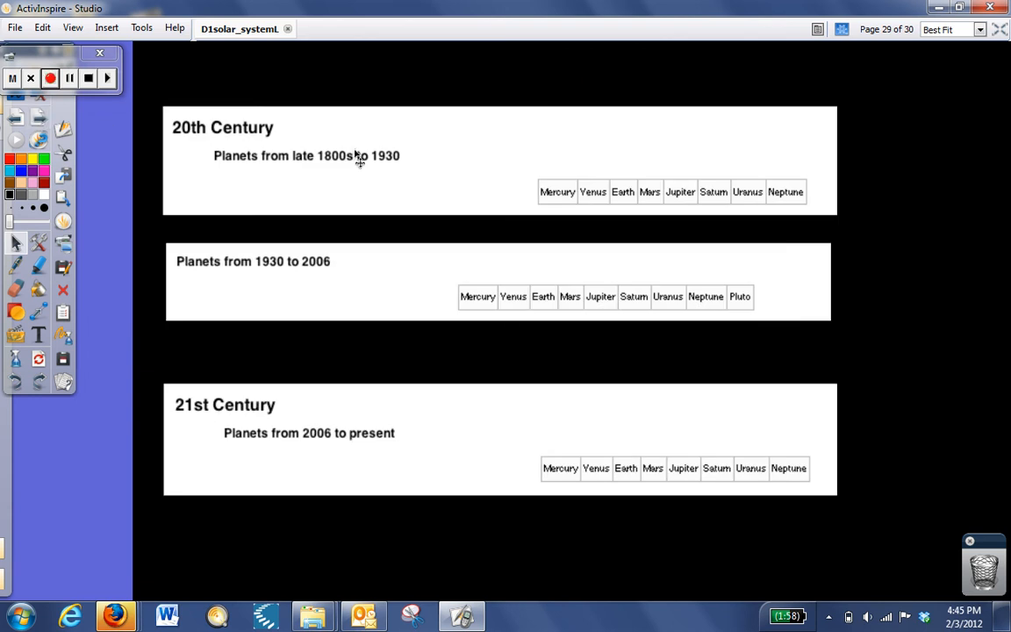
mouse_move(664, 207)
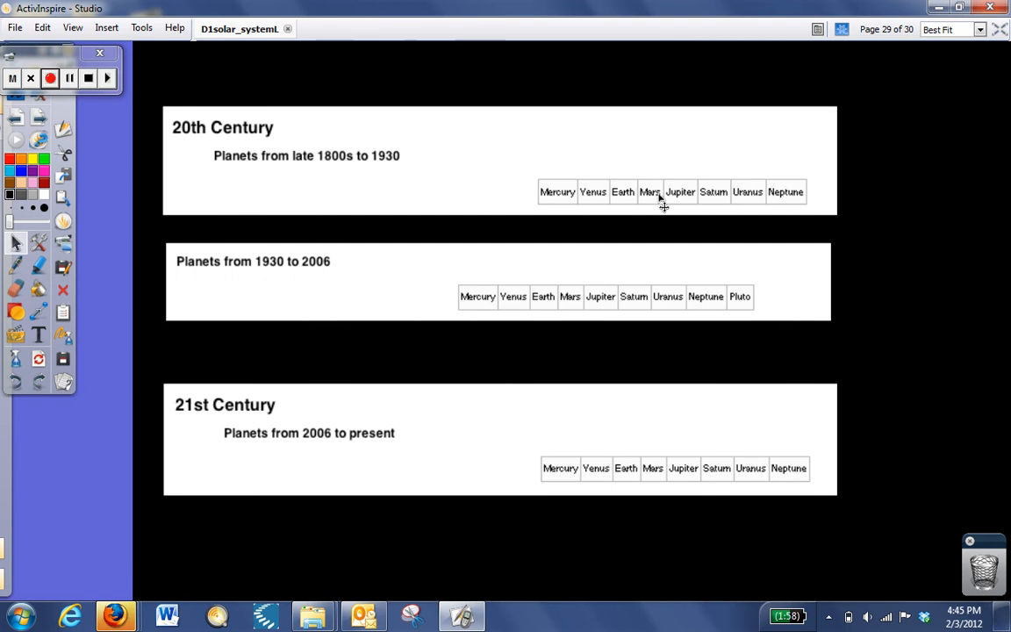
mouse_move(746, 212)
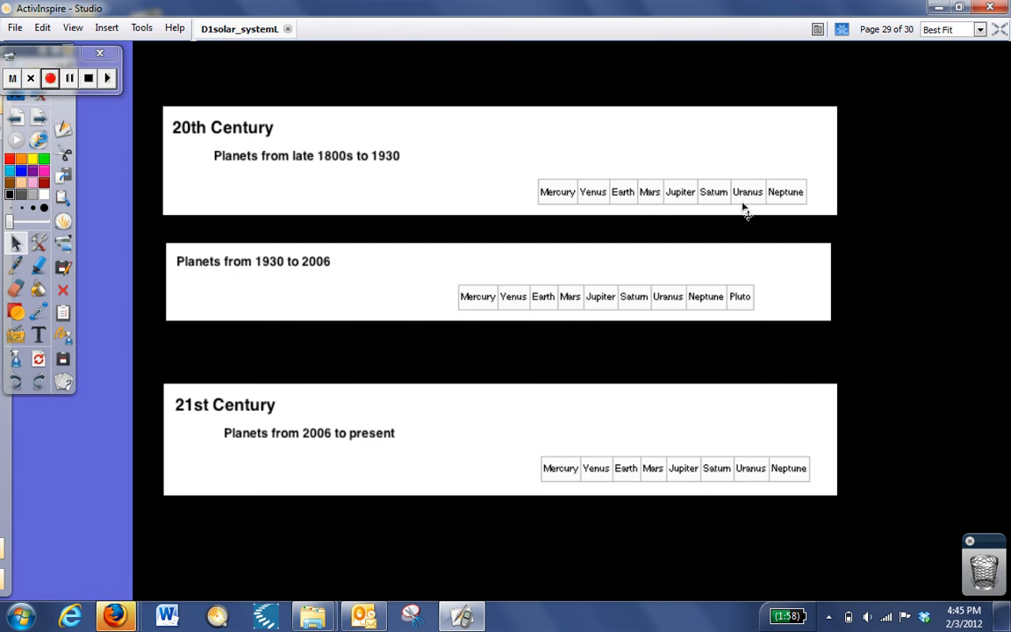
mouse_move(793, 214)
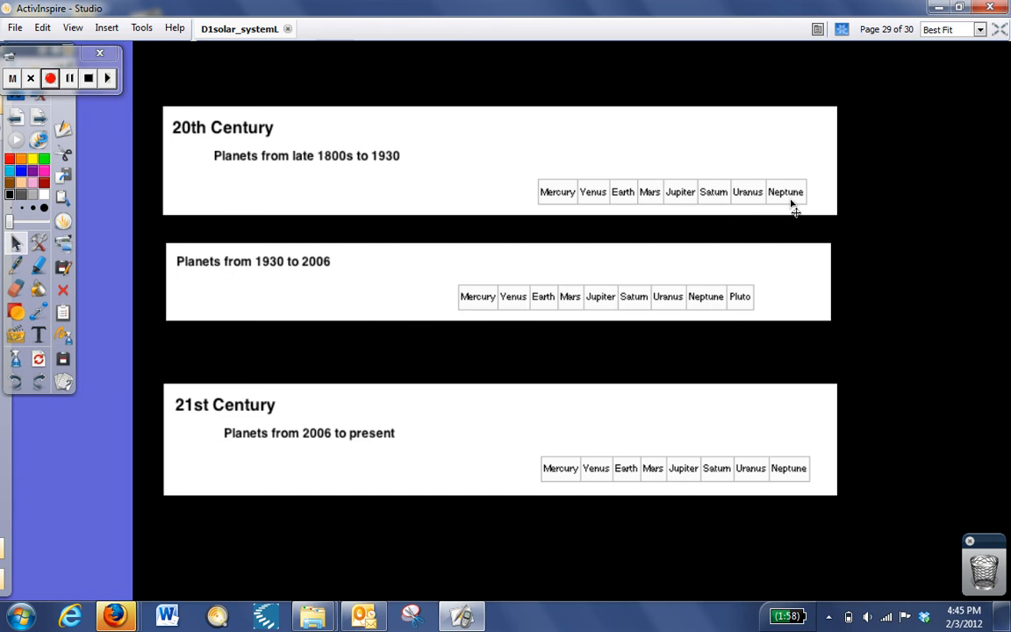
mouse_move(333, 284)
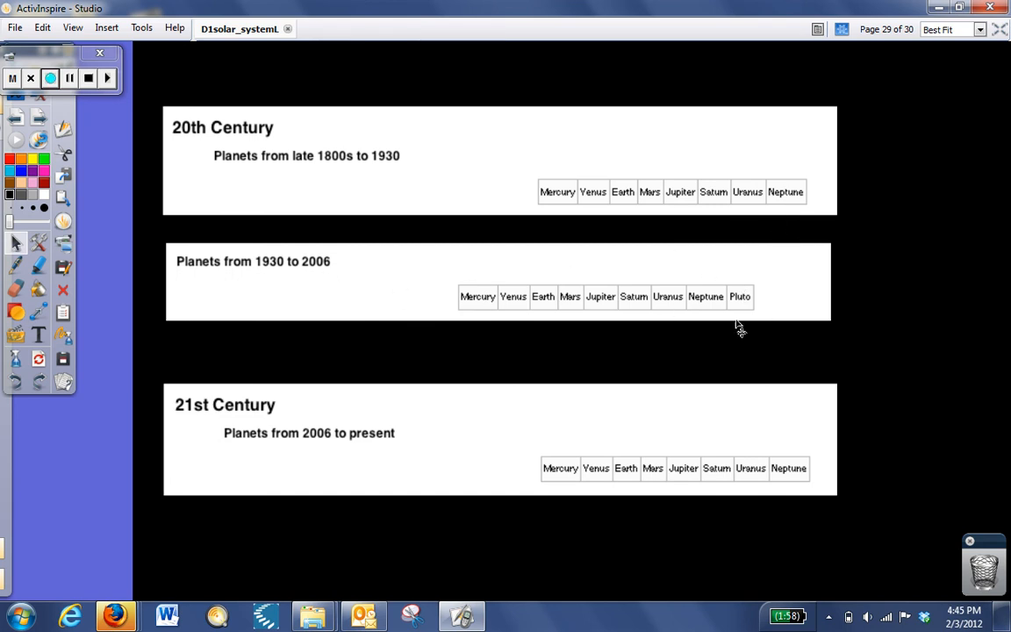
mouse_move(392, 393)
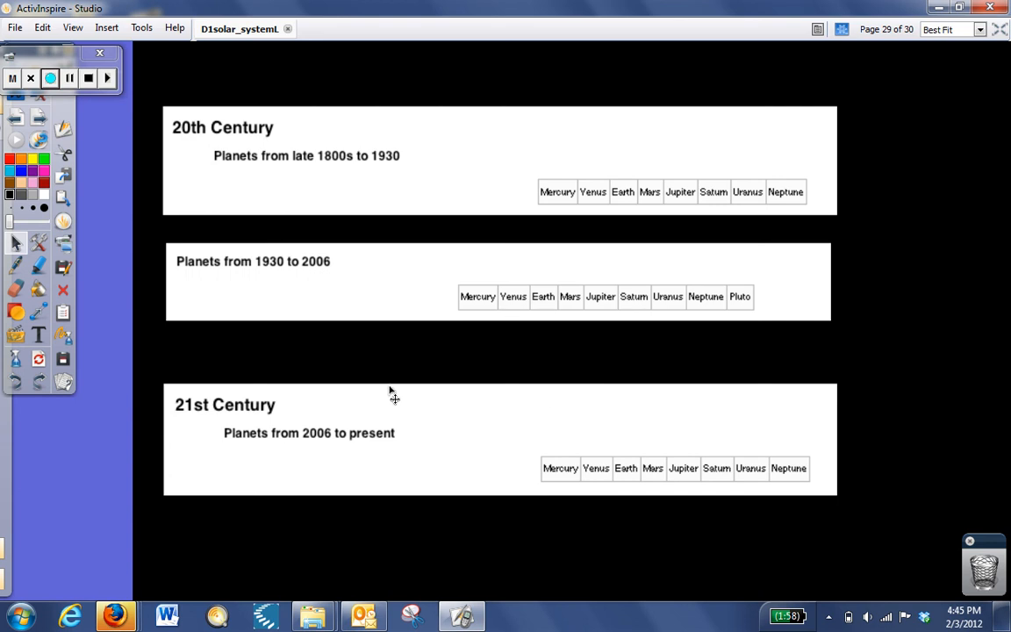
mouse_move(342, 400)
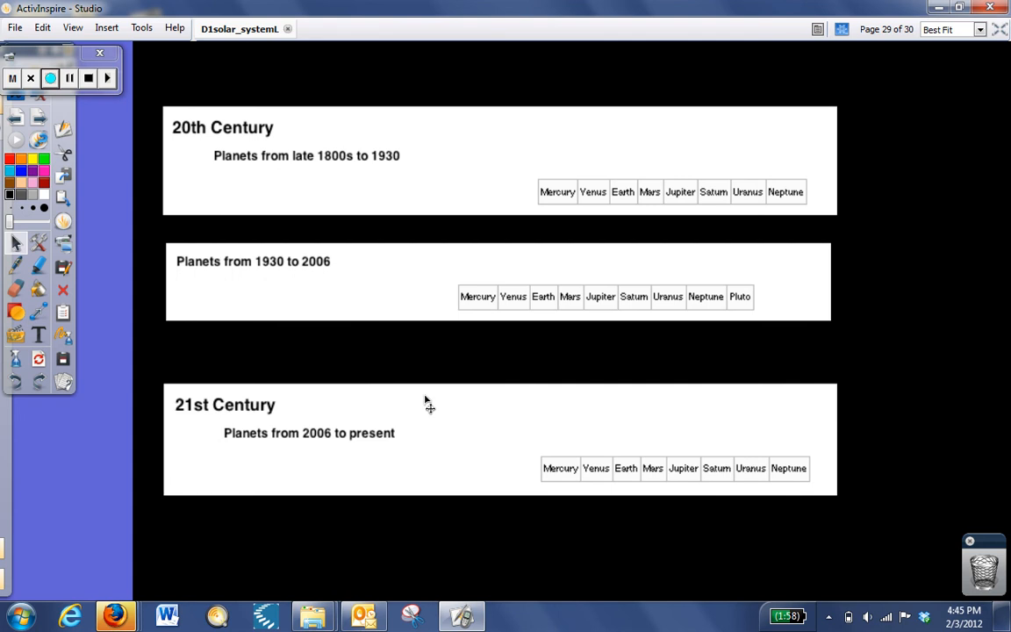
mouse_move(44, 130)
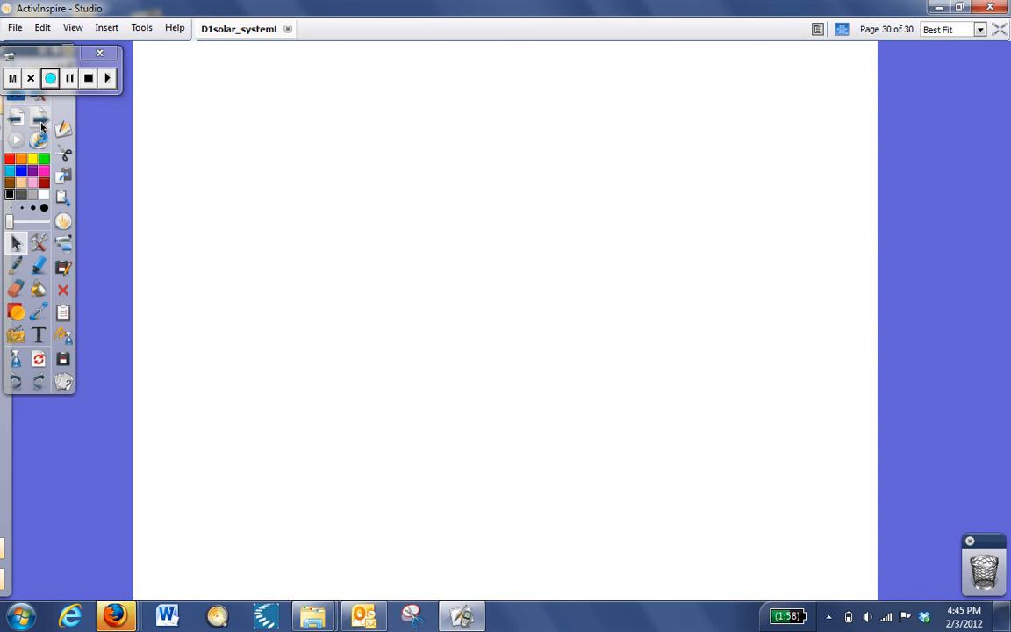
mouse_move(40, 120)
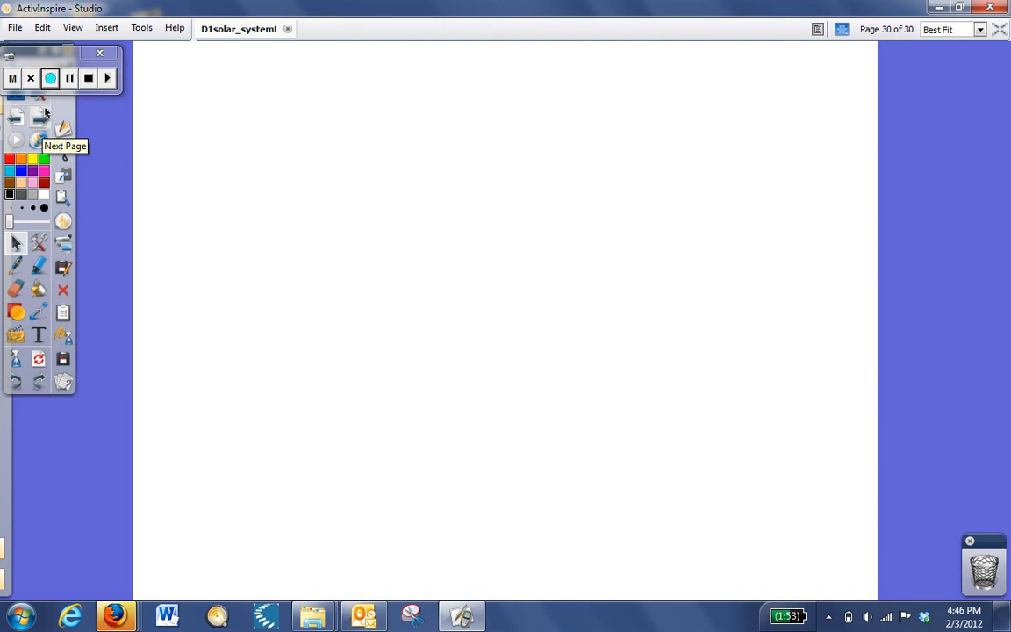
mouse_move(88, 77)
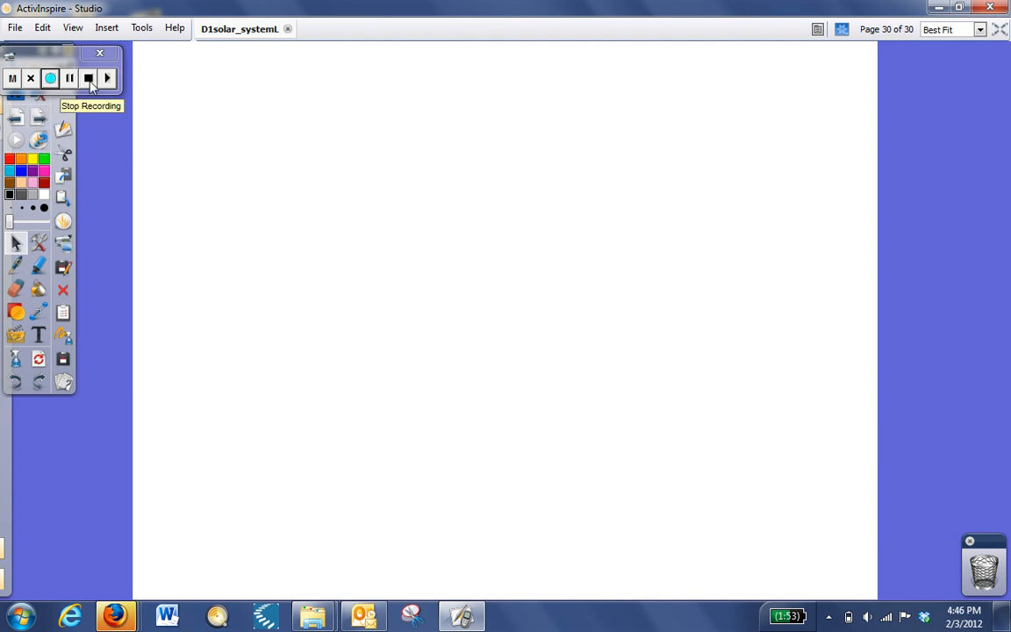